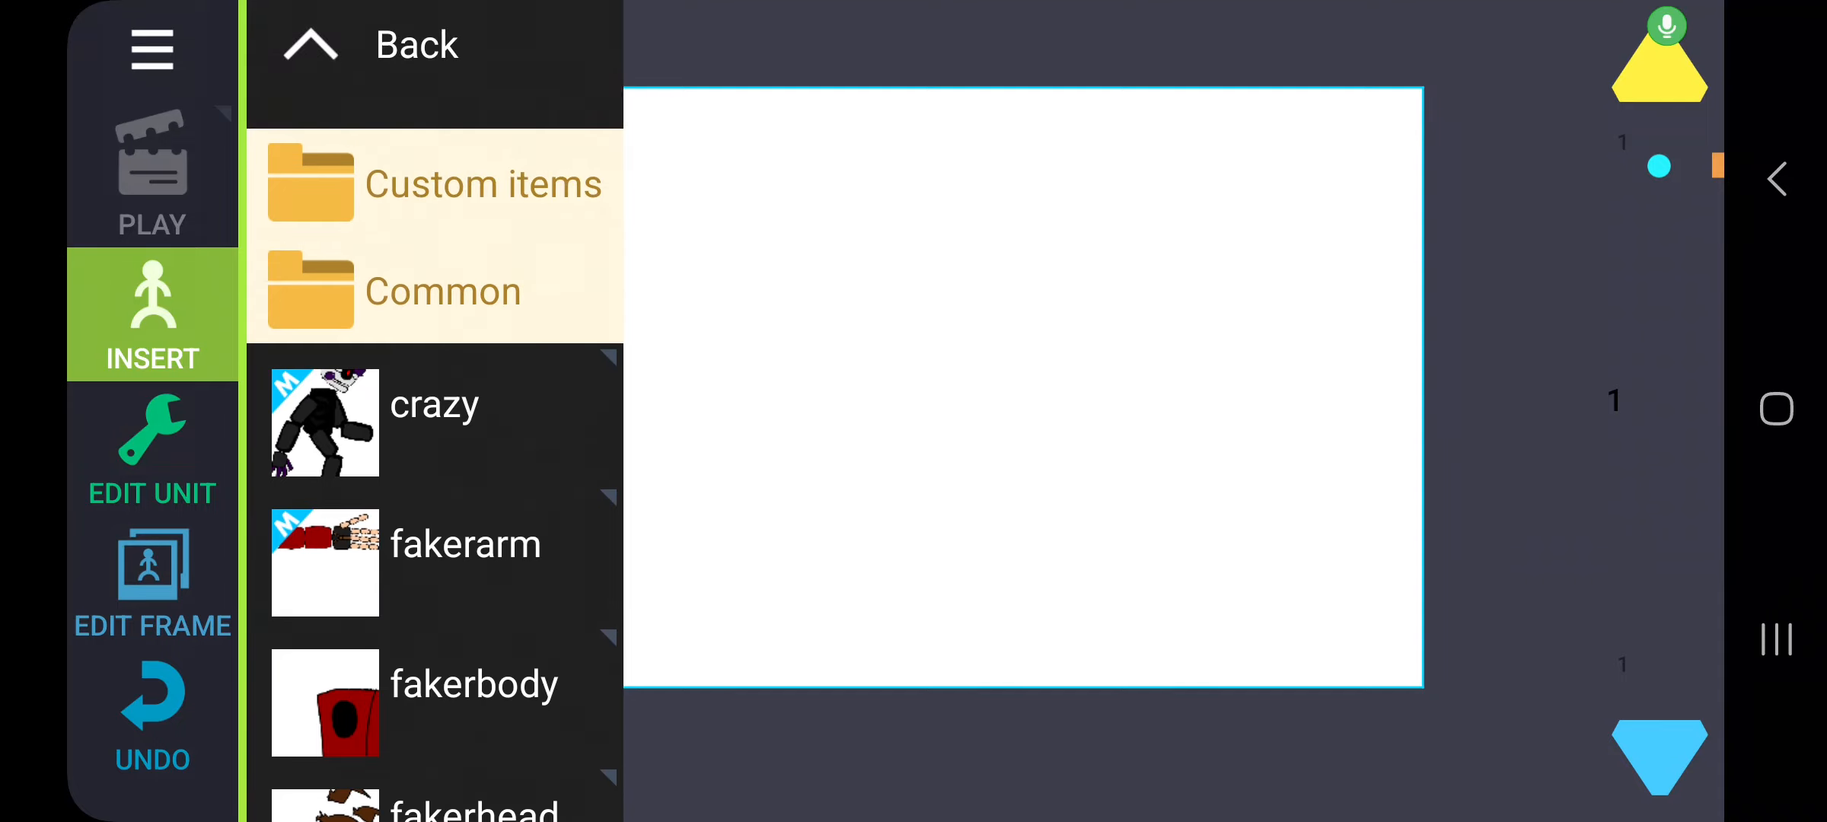
# Step: Insert the crazy model and switch its head to the purple-haired state 1
pyautogui.scroll(3)
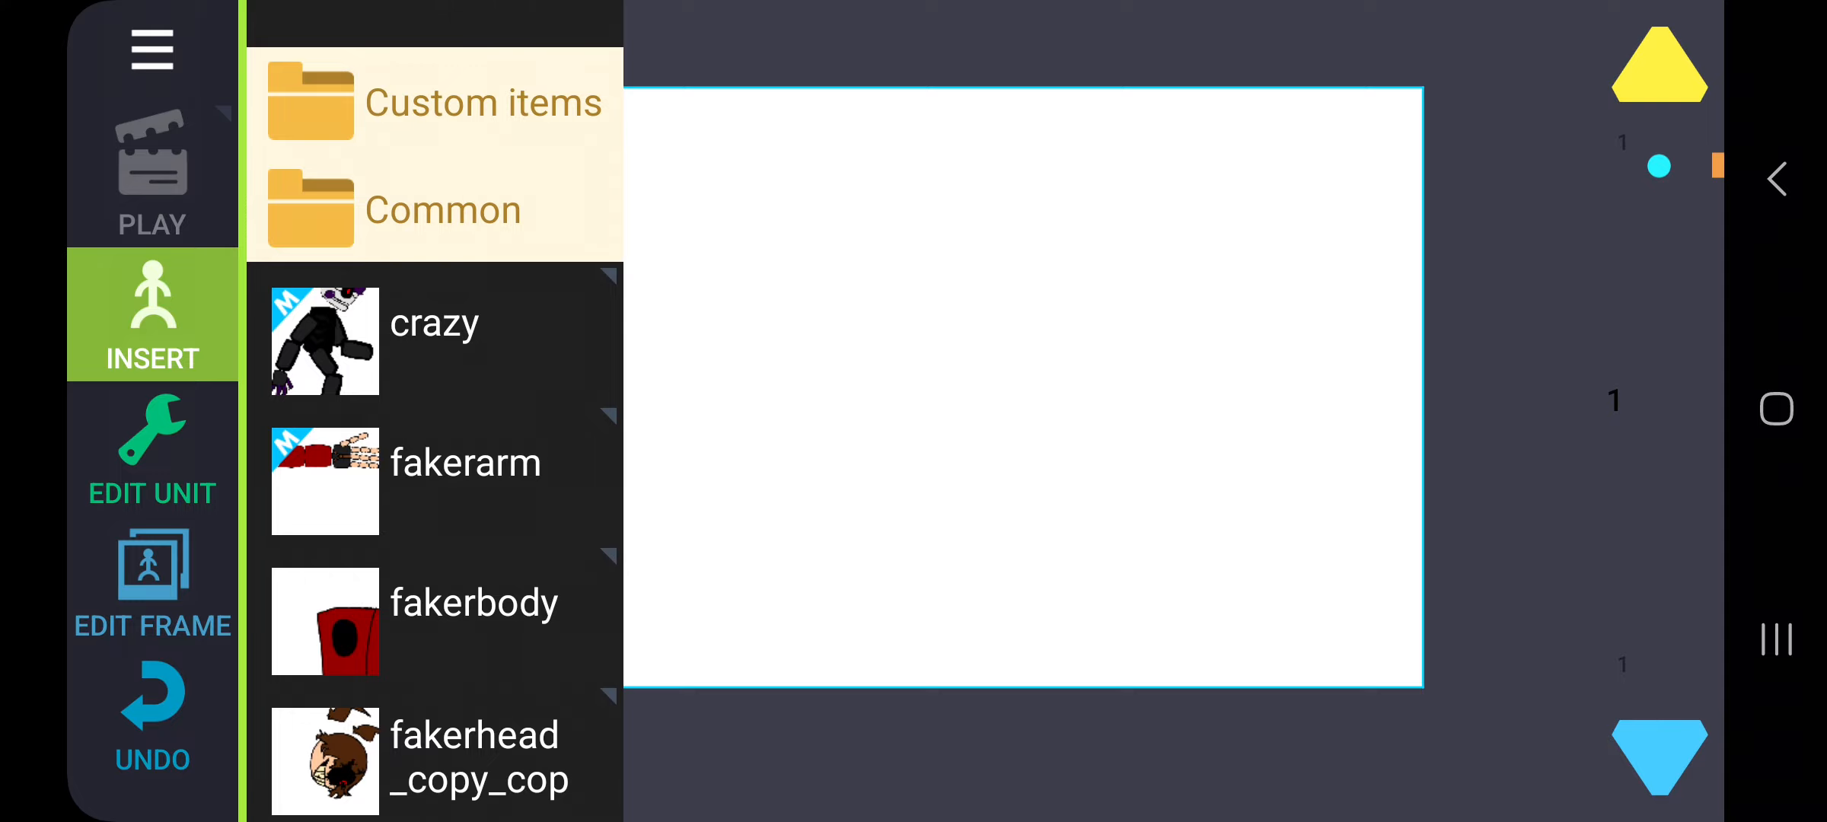
pyautogui.click(433, 341)
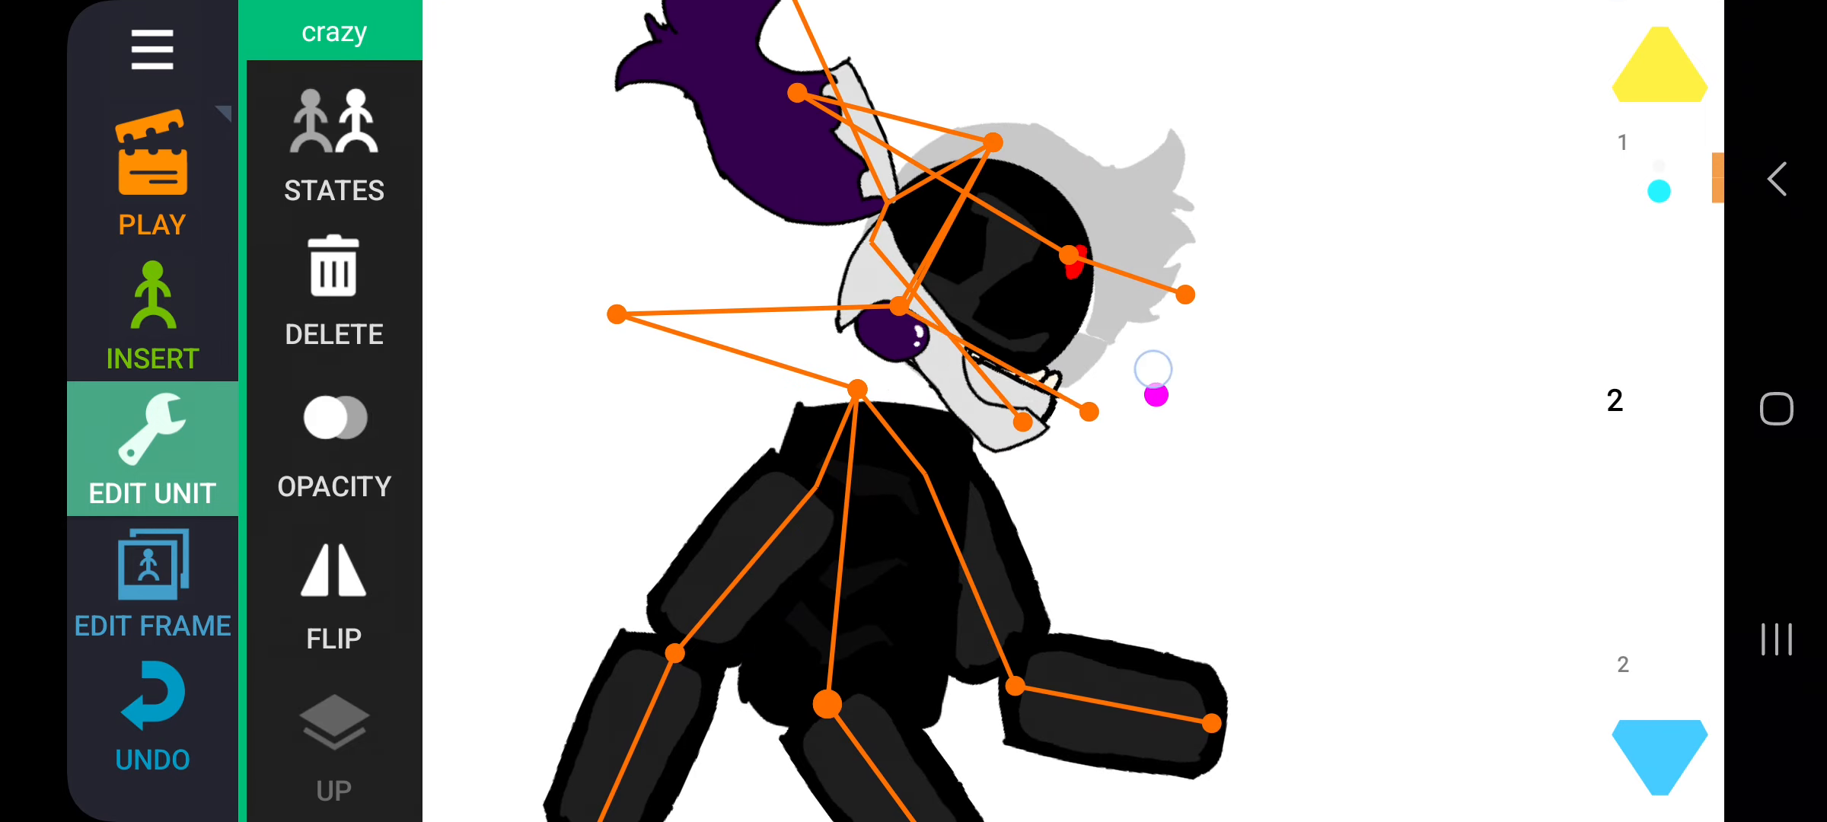
pyautogui.click(153, 583)
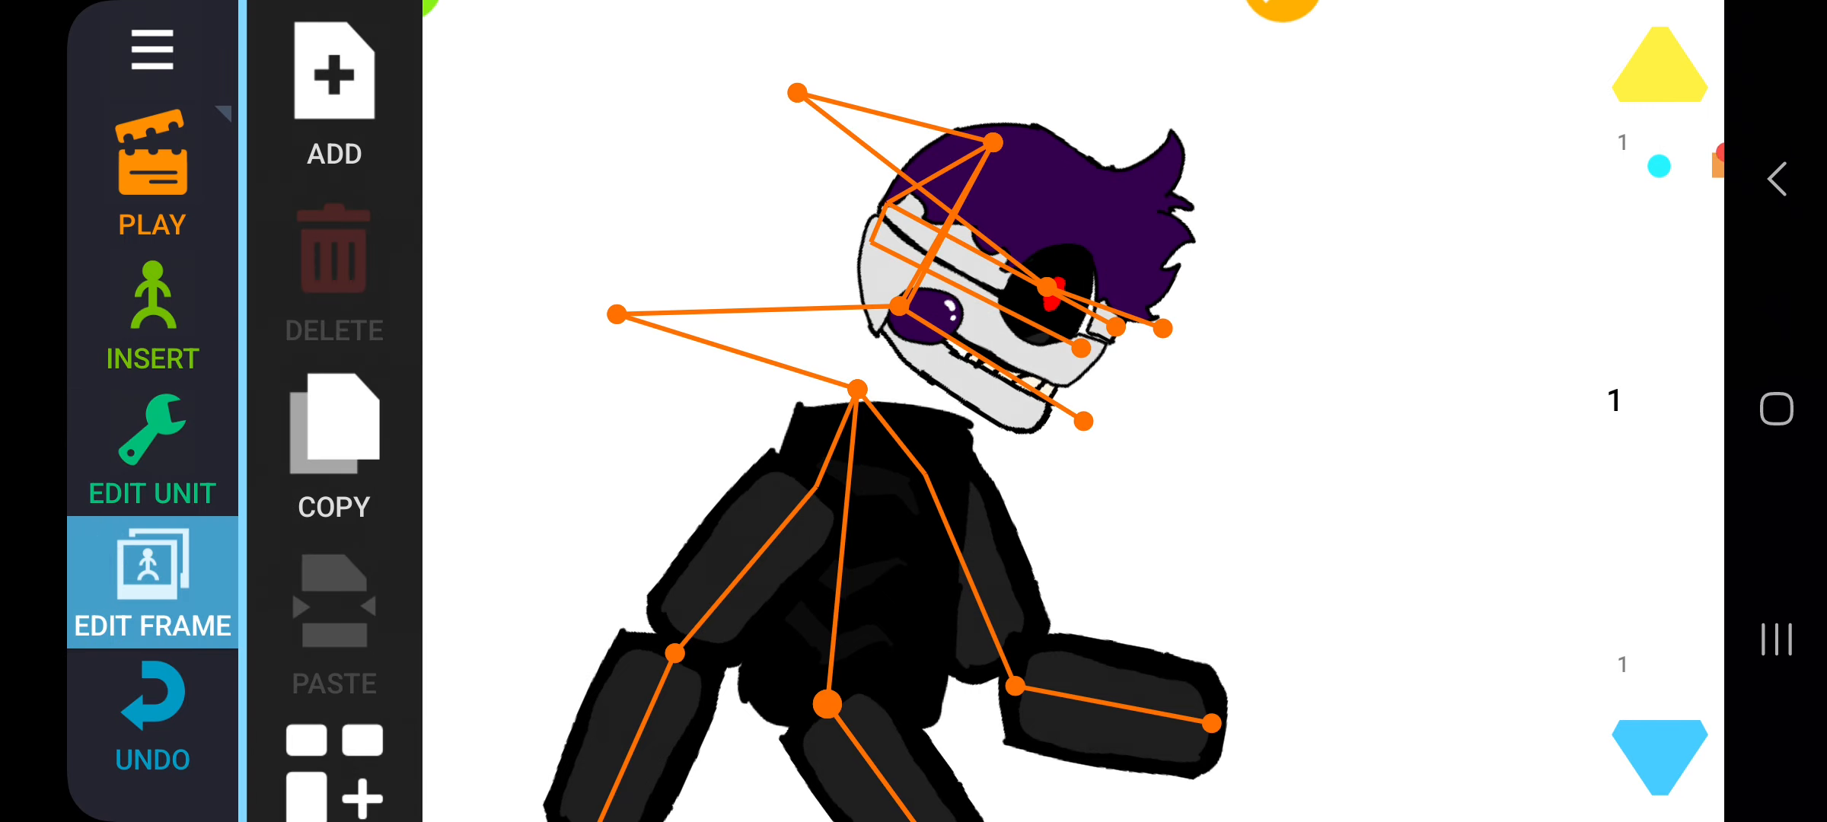
pyautogui.click(151, 449)
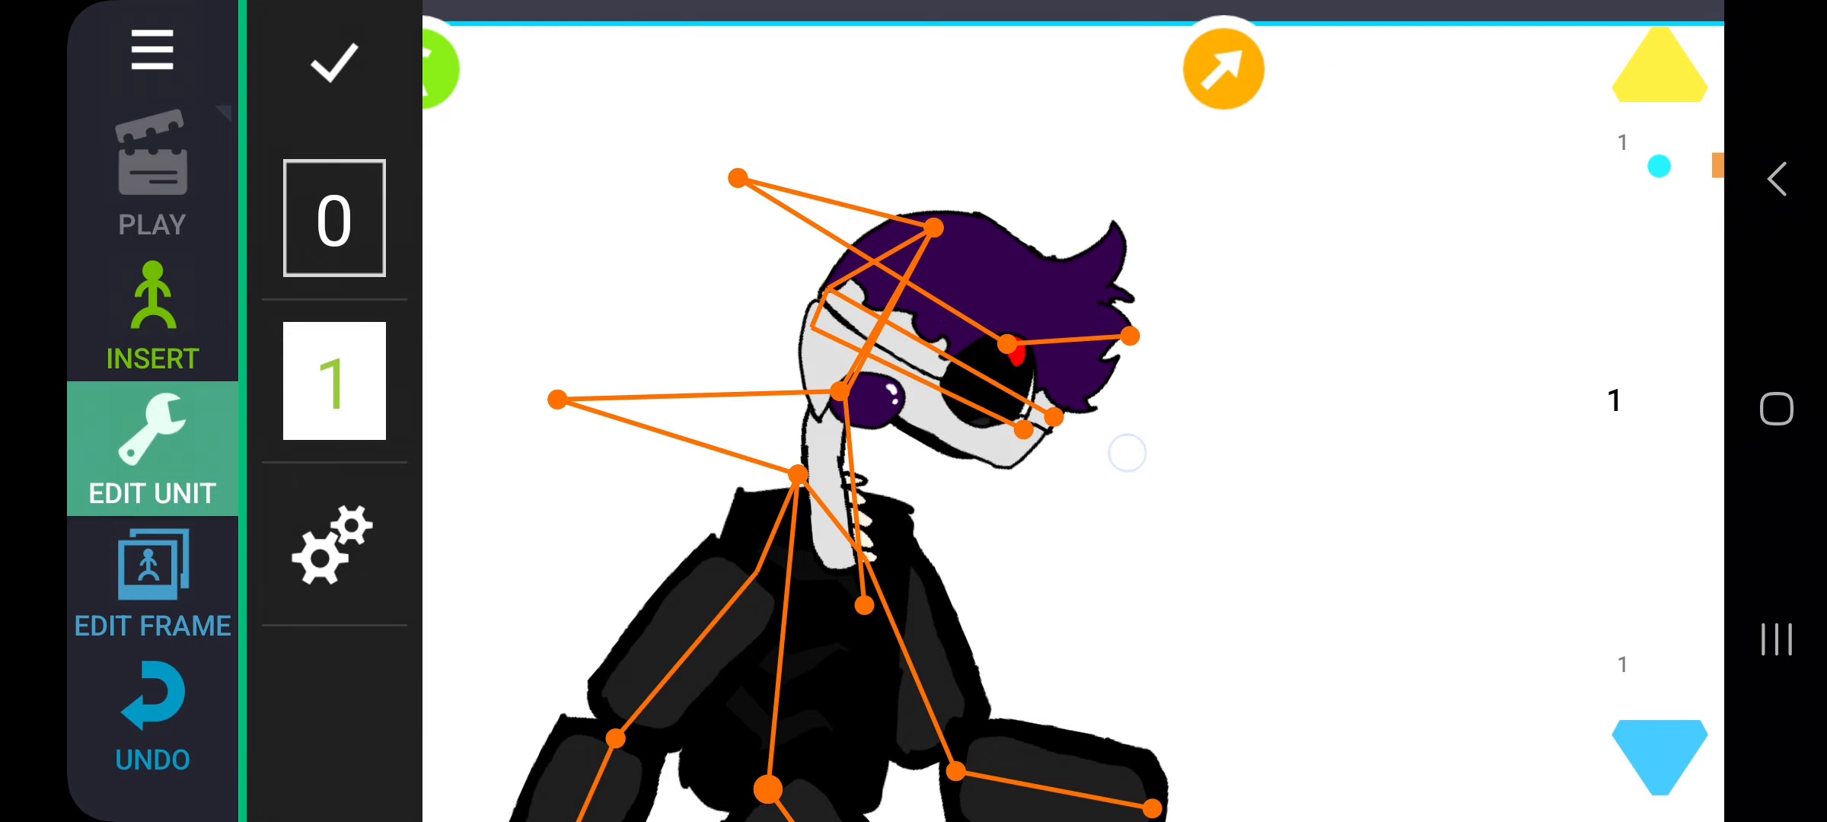
pyautogui.click(153, 314)
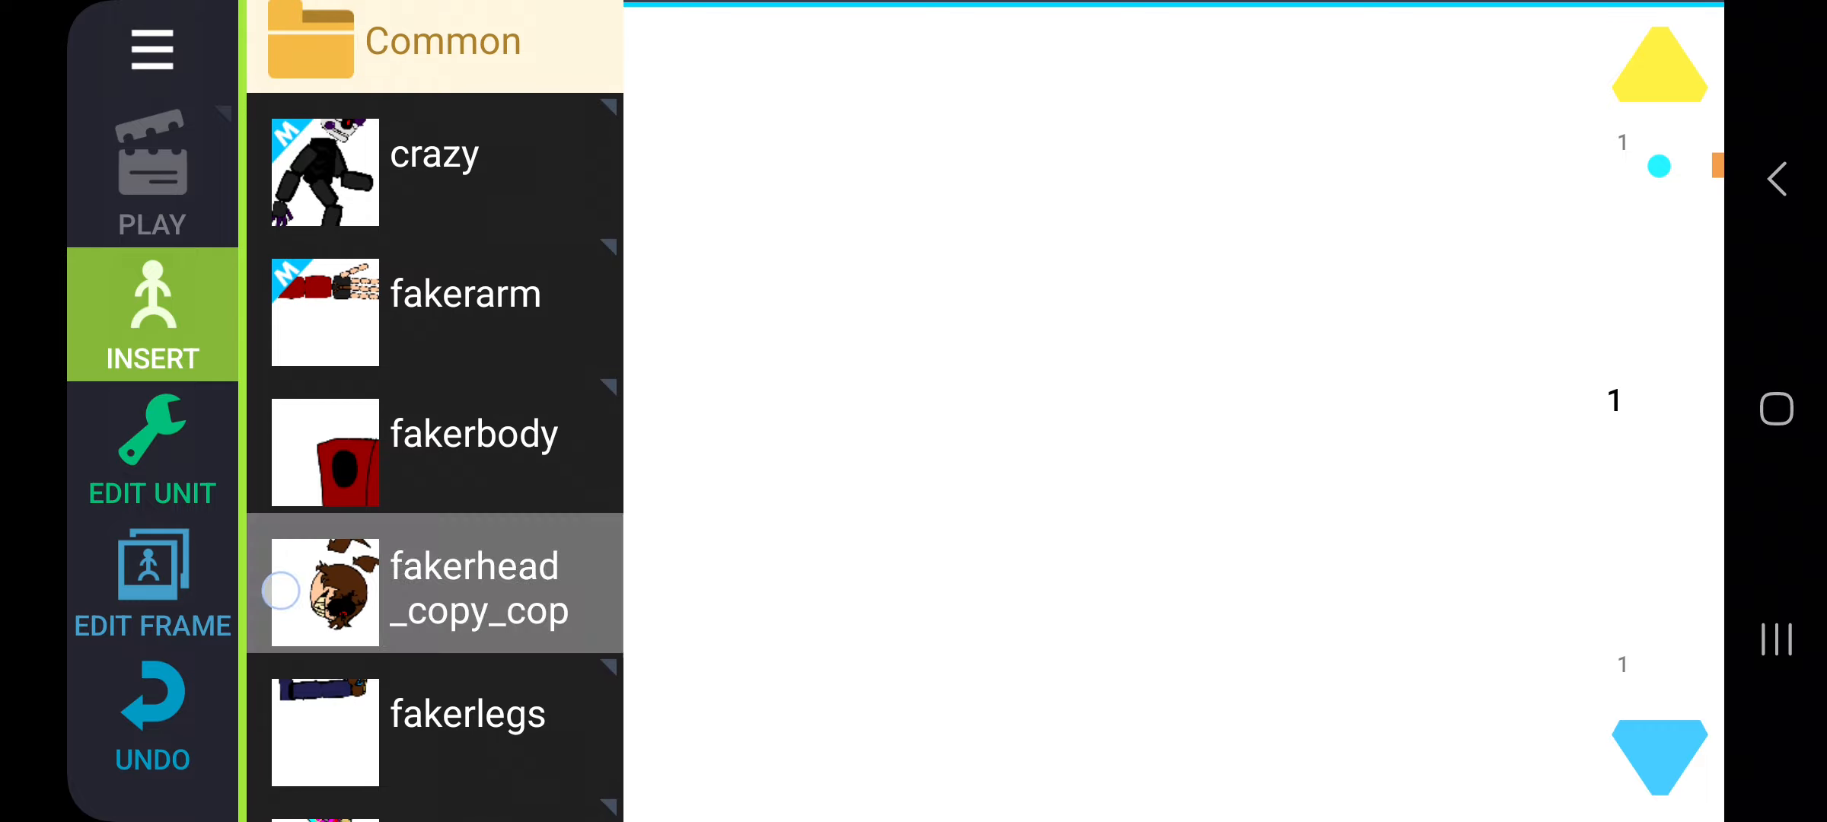
# Step: Place the red-and-blue robot with large mechanical hands onto the canvas
pyautogui.scroll(-3)
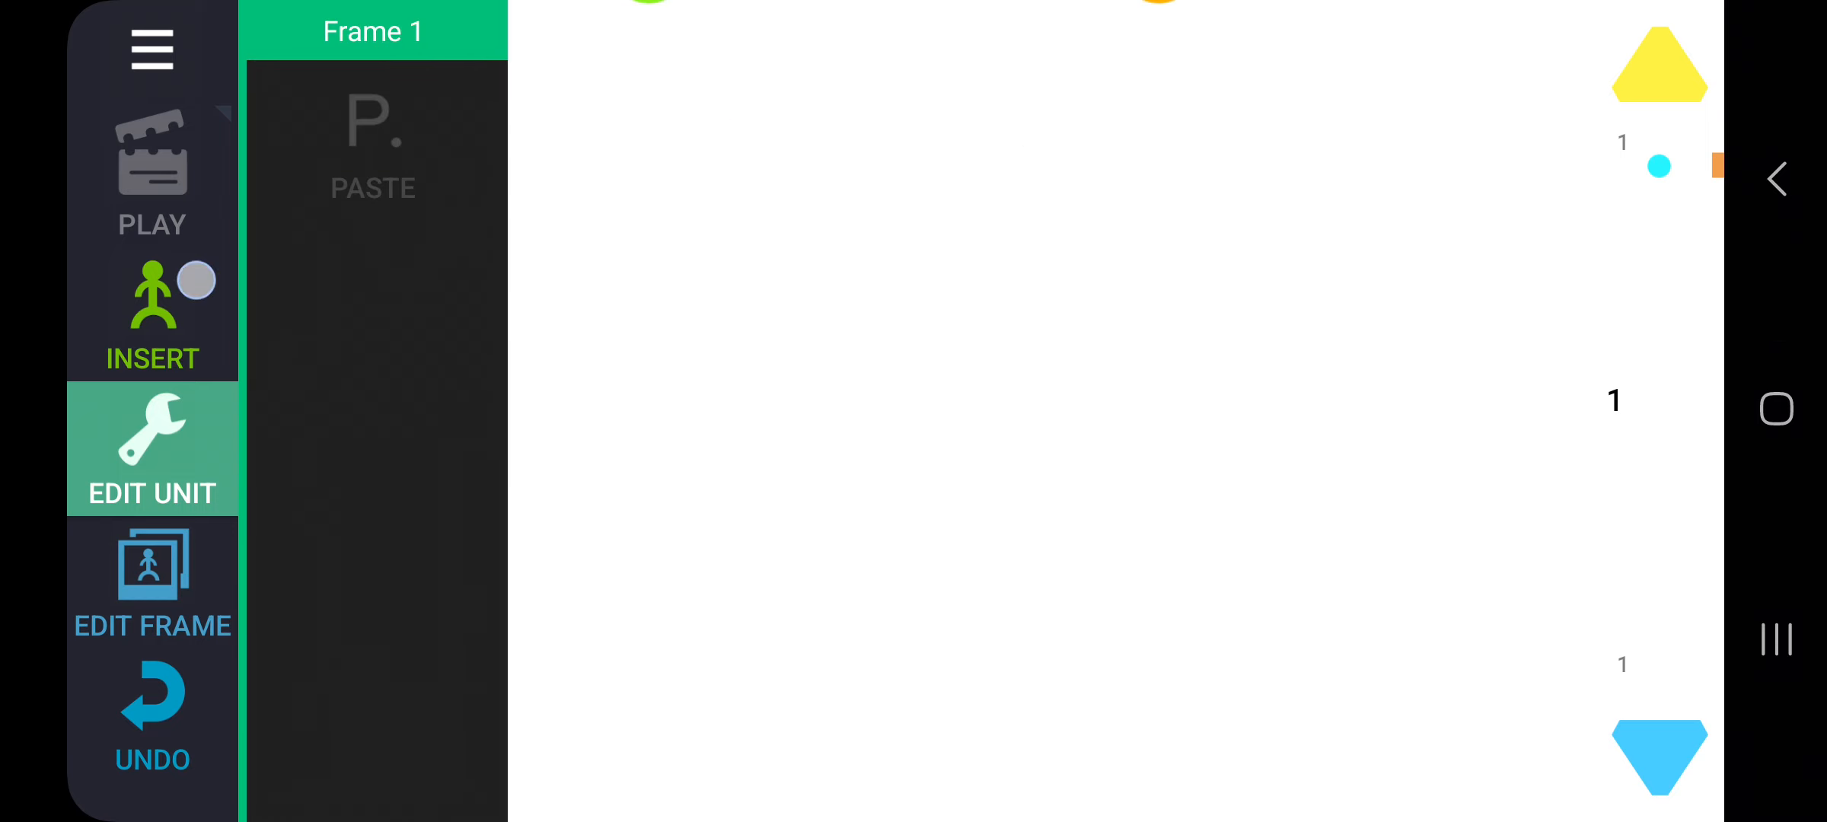
pyautogui.click(153, 315)
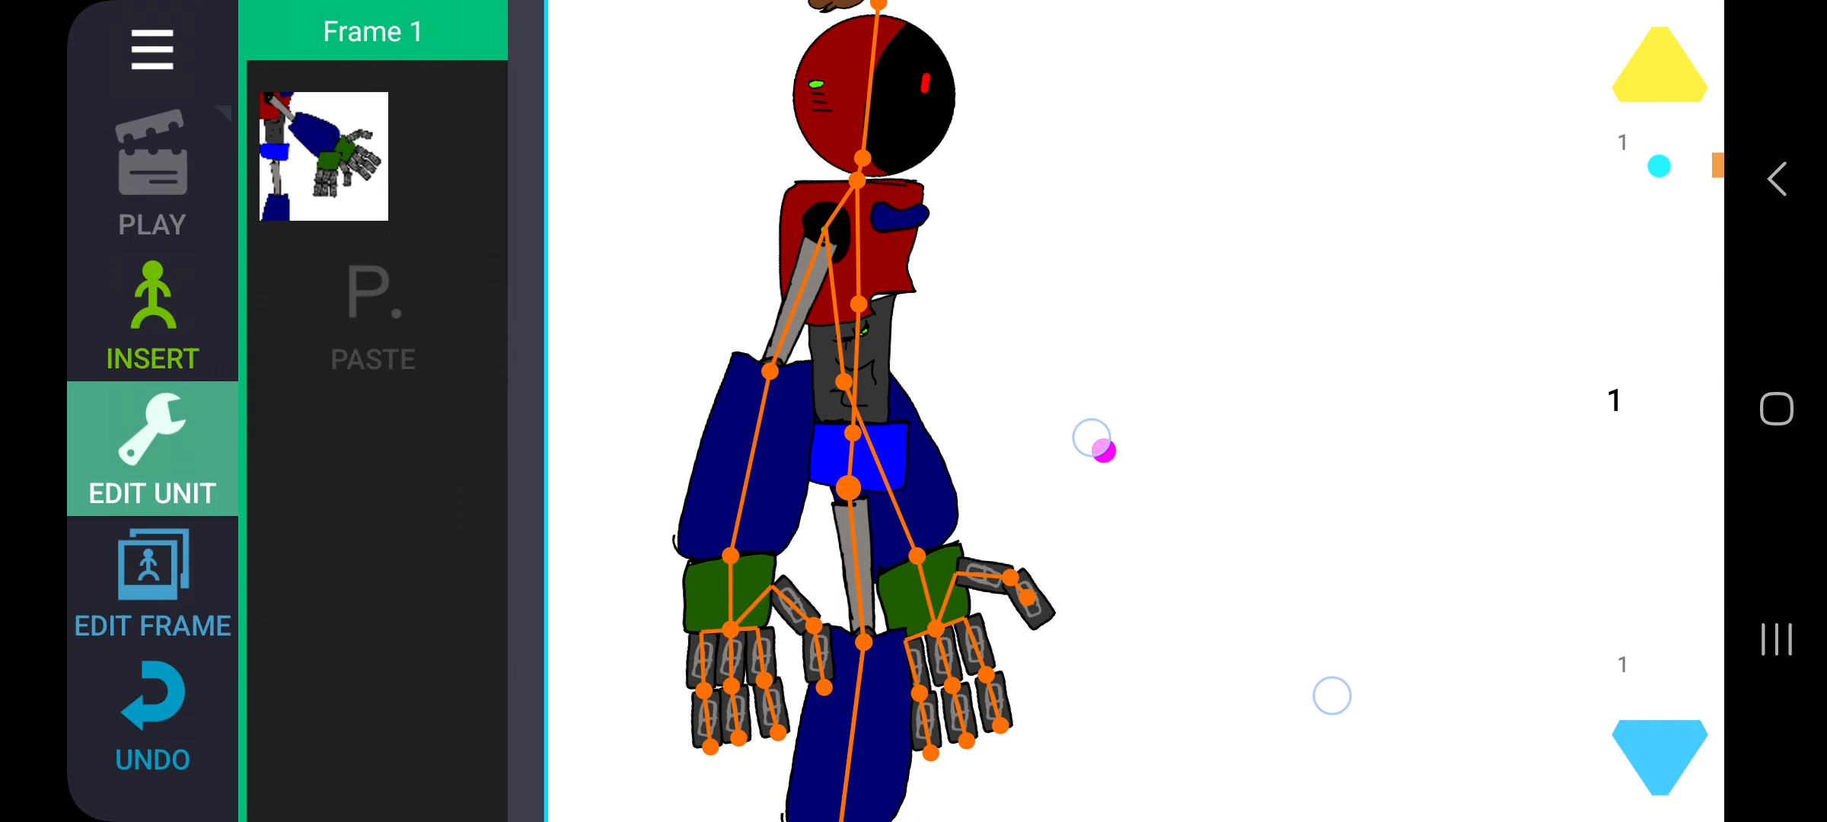
pyautogui.click(152, 314)
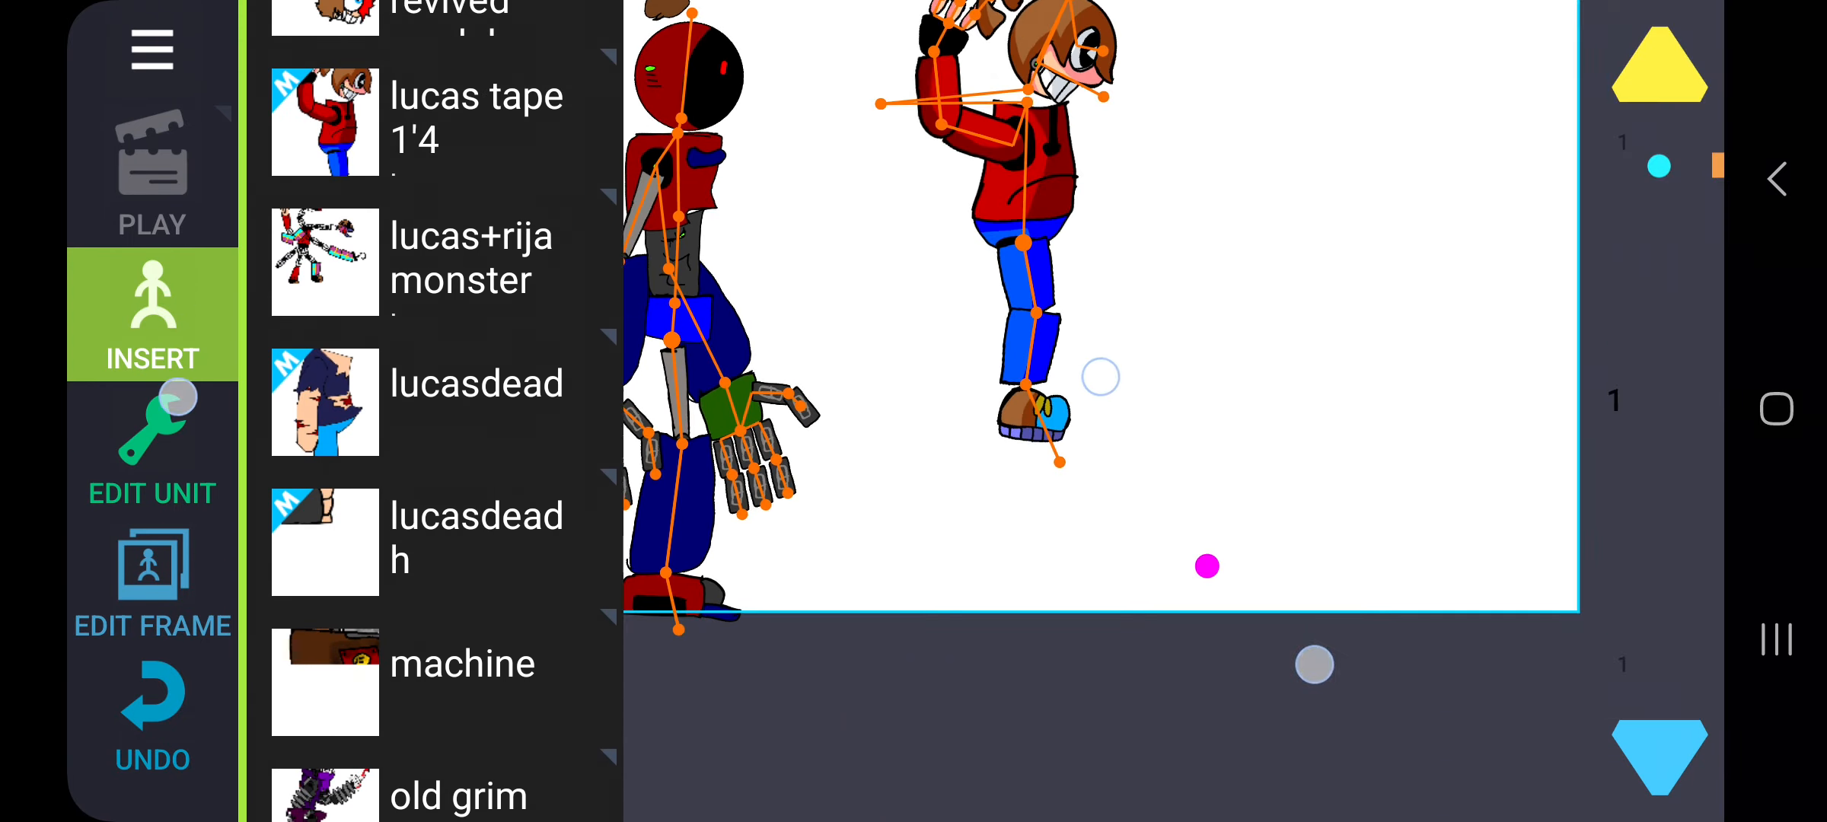
# Step: Insert the horned red-hoodie lucas model, try another state, then remove it
pyautogui.click(151, 454)
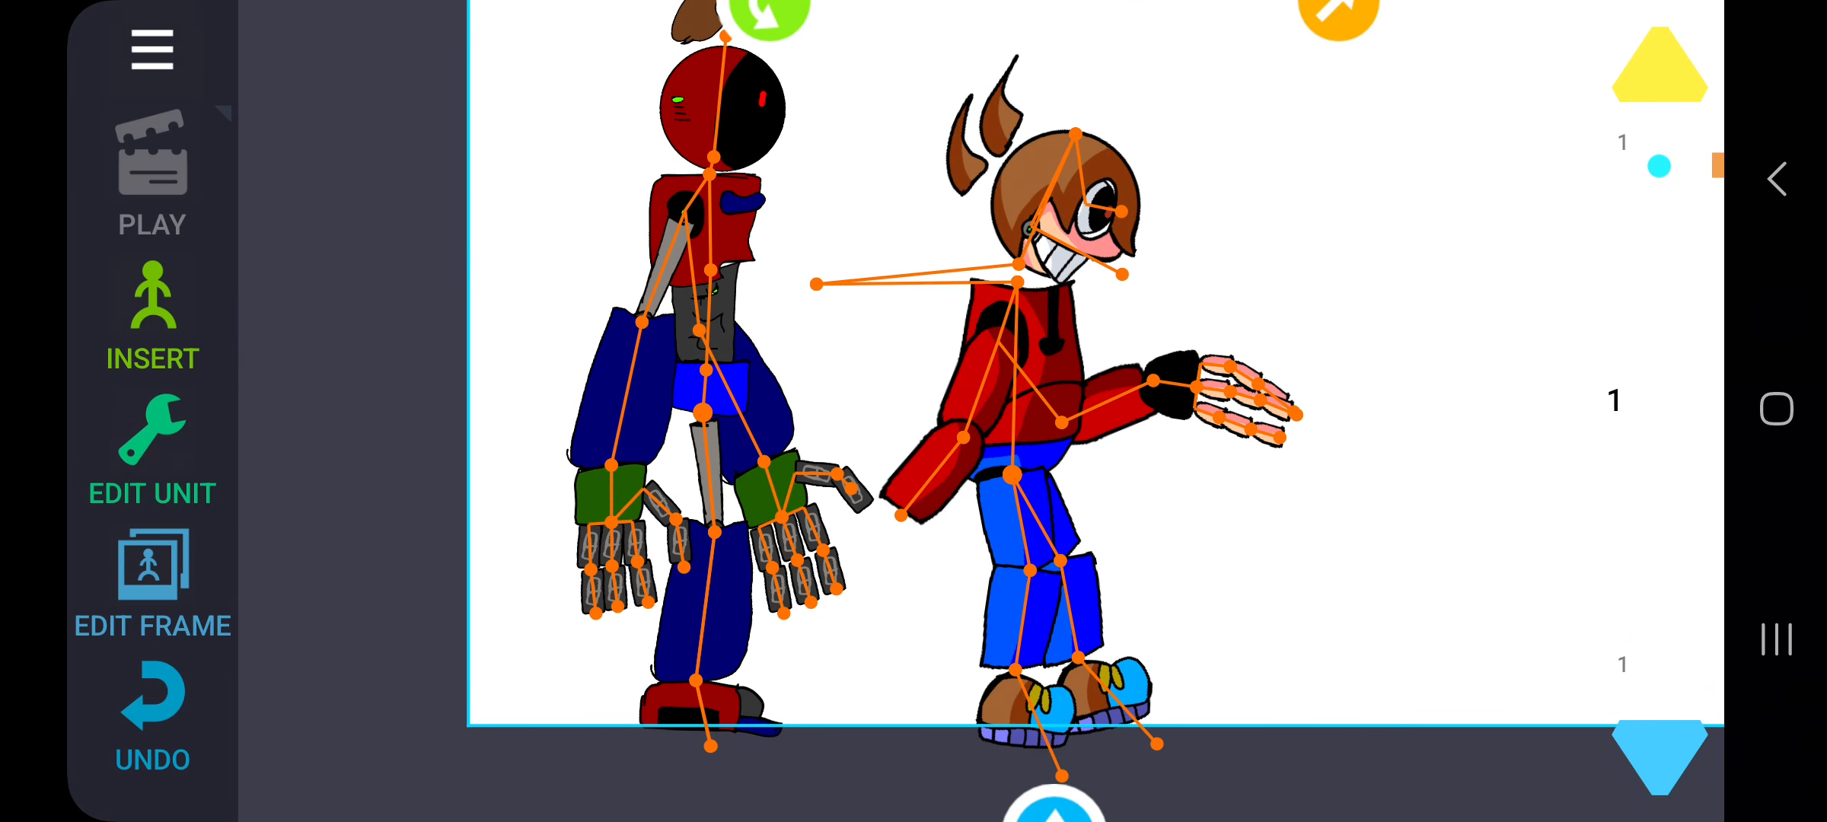
pyautogui.click(151, 455)
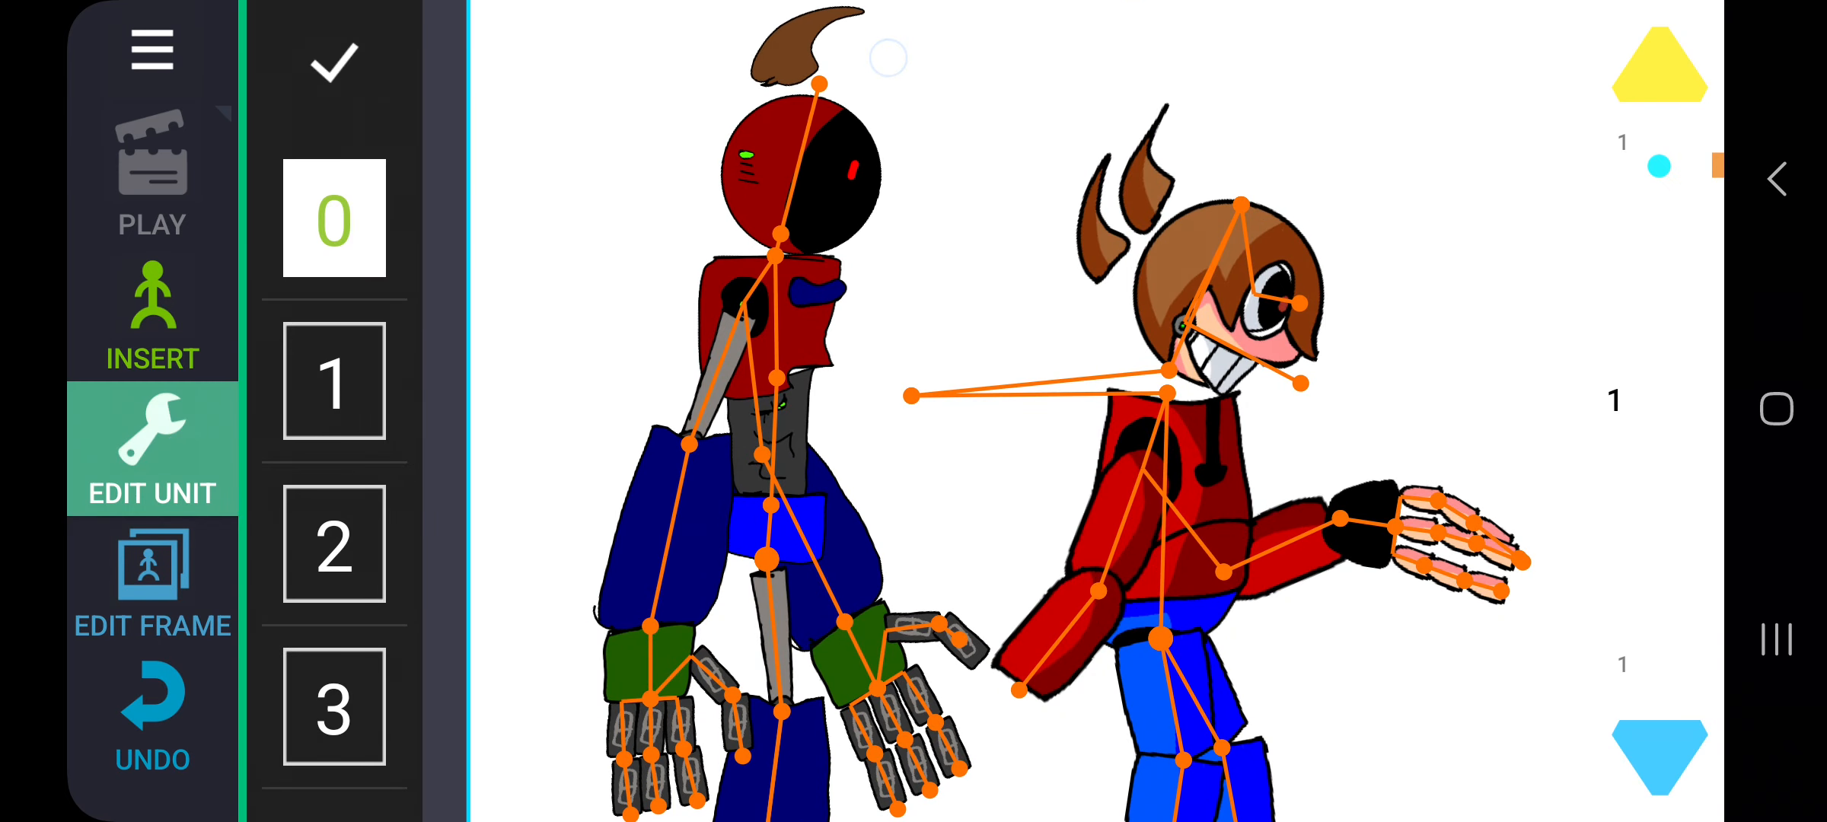
pyautogui.click(333, 381)
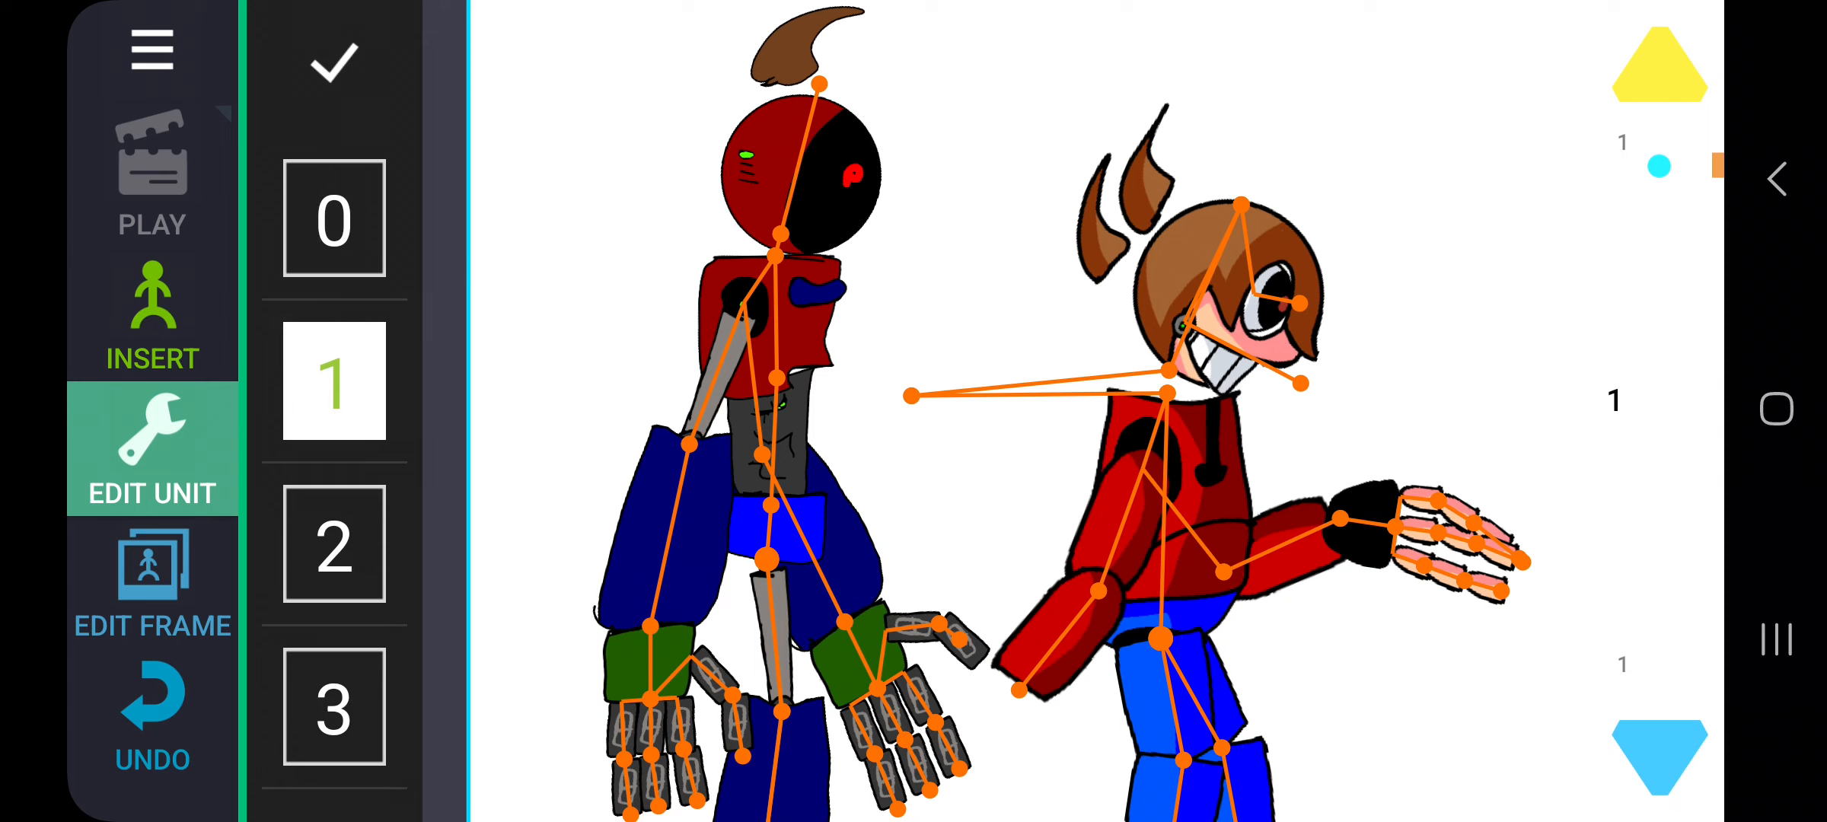
pyautogui.click(335, 544)
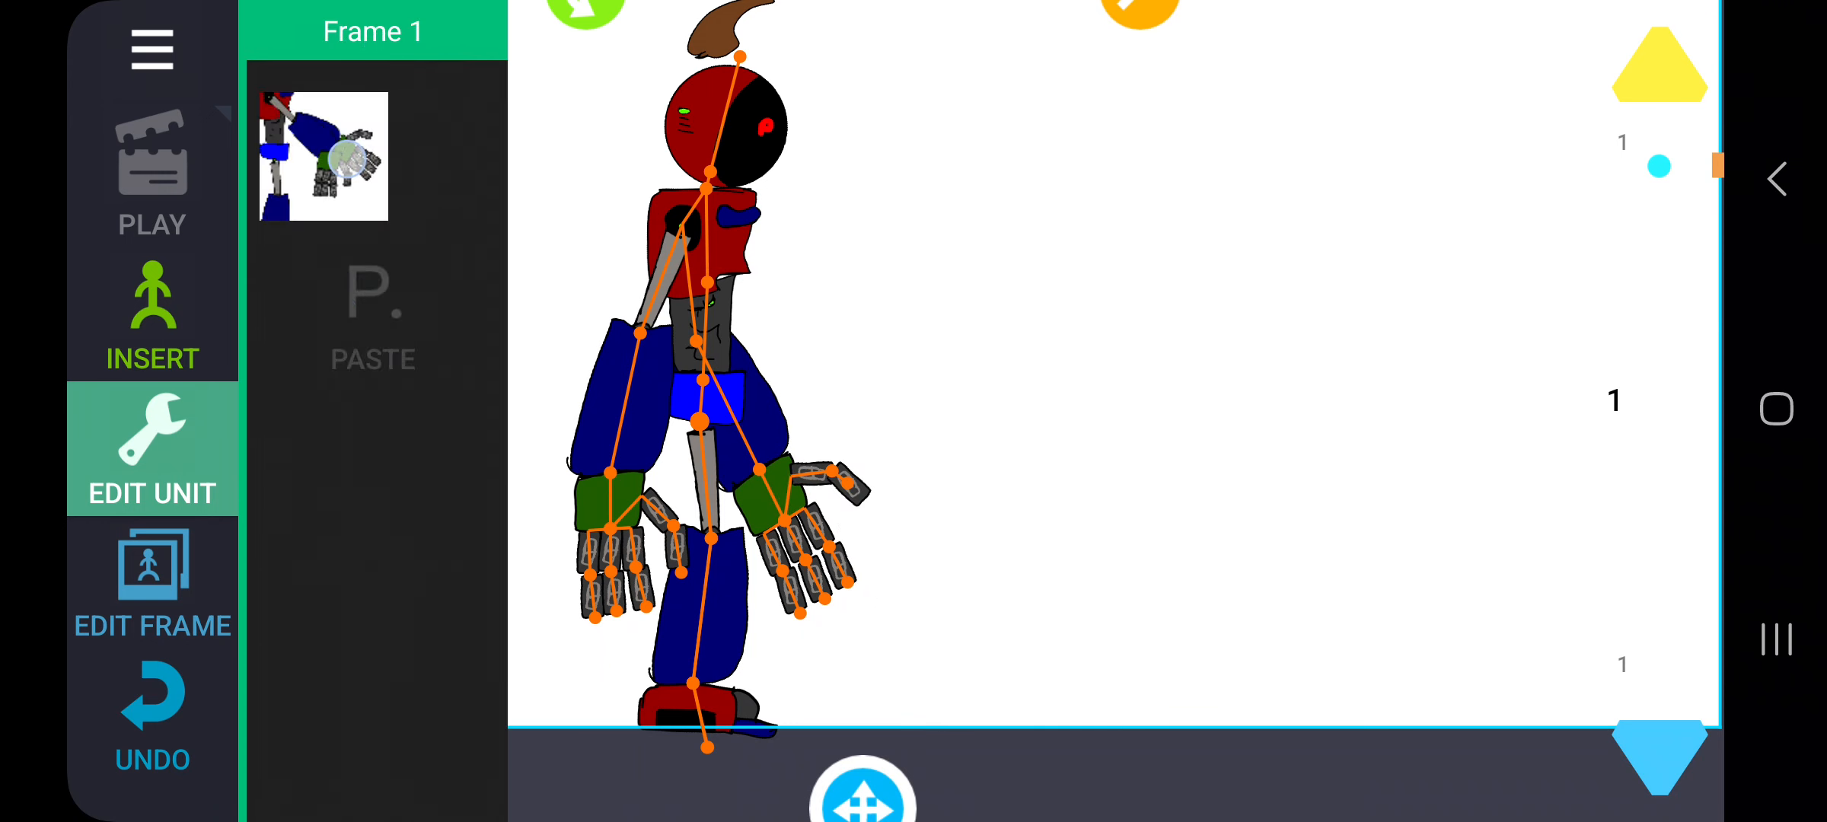
pyautogui.click(151, 314)
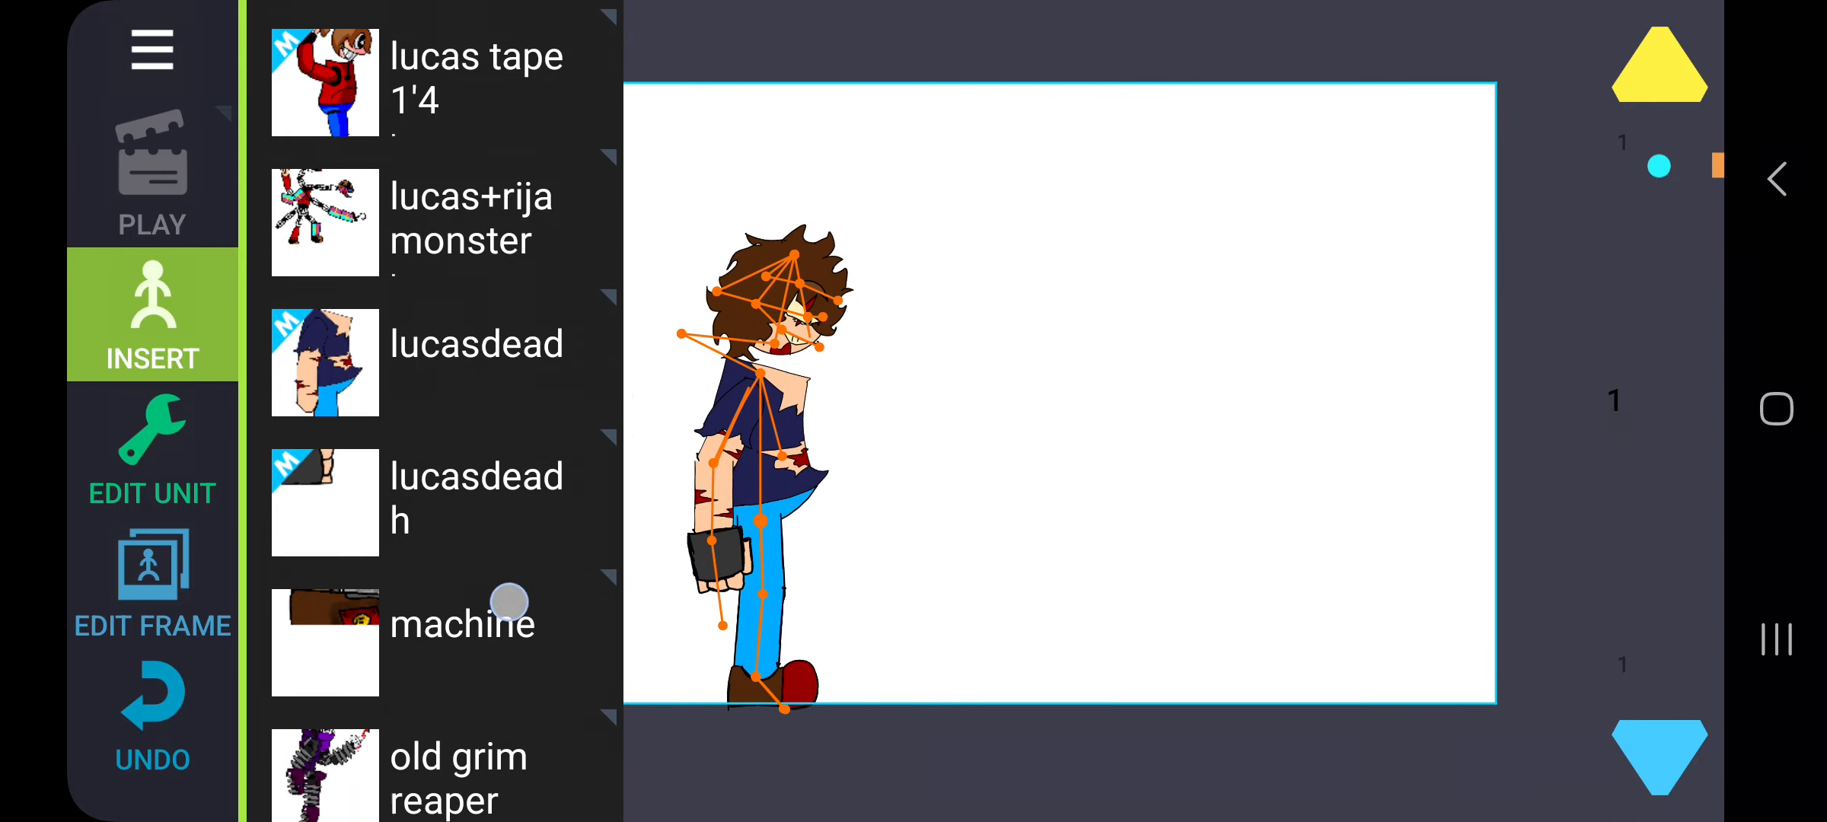
# Step: Insert lucasdead and the purple-haired lucas model, zoom in, and set a head state
pyautogui.scroll(-3)
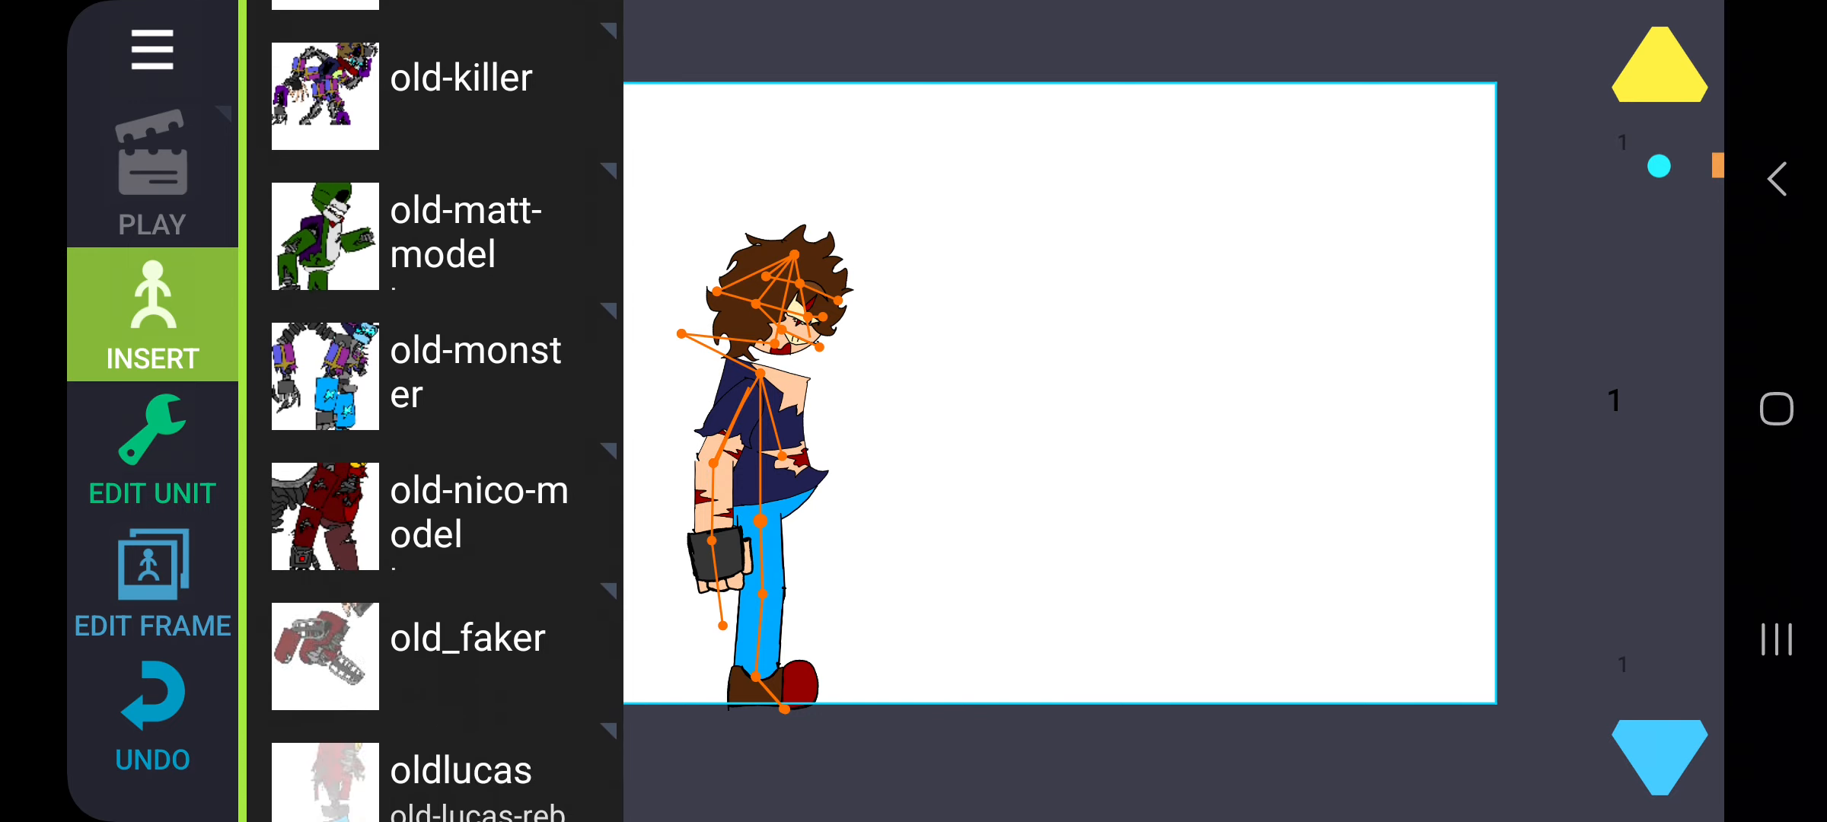
pyautogui.scroll(-3)
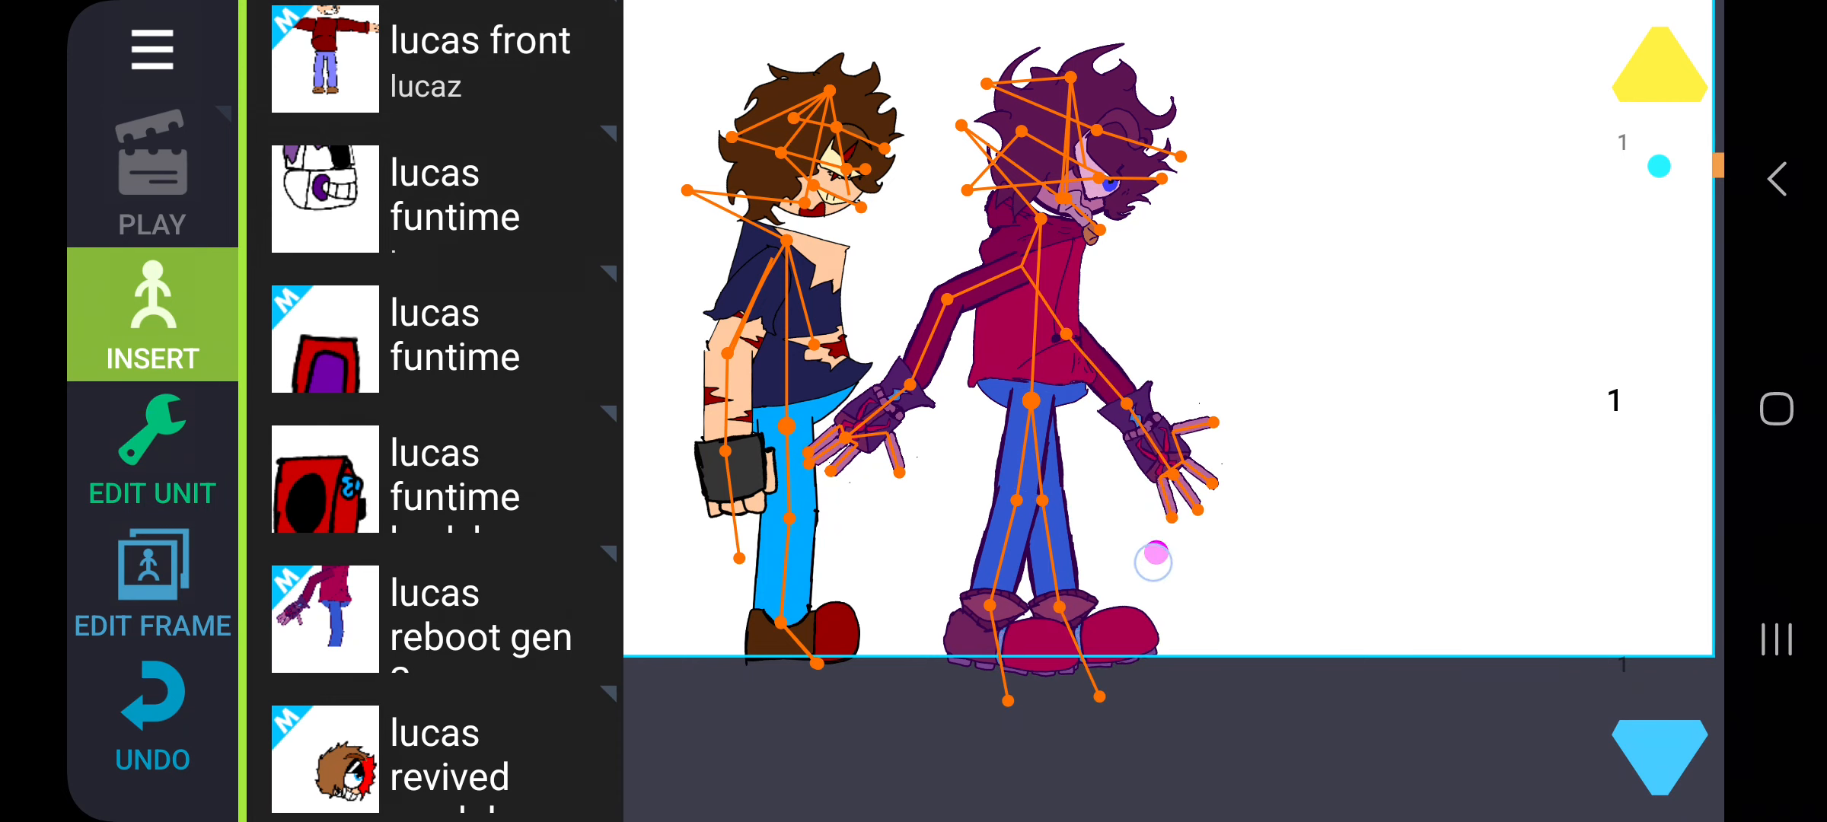
pyautogui.moveTo(1154, 559); pyautogui.dragTo(932, 466)
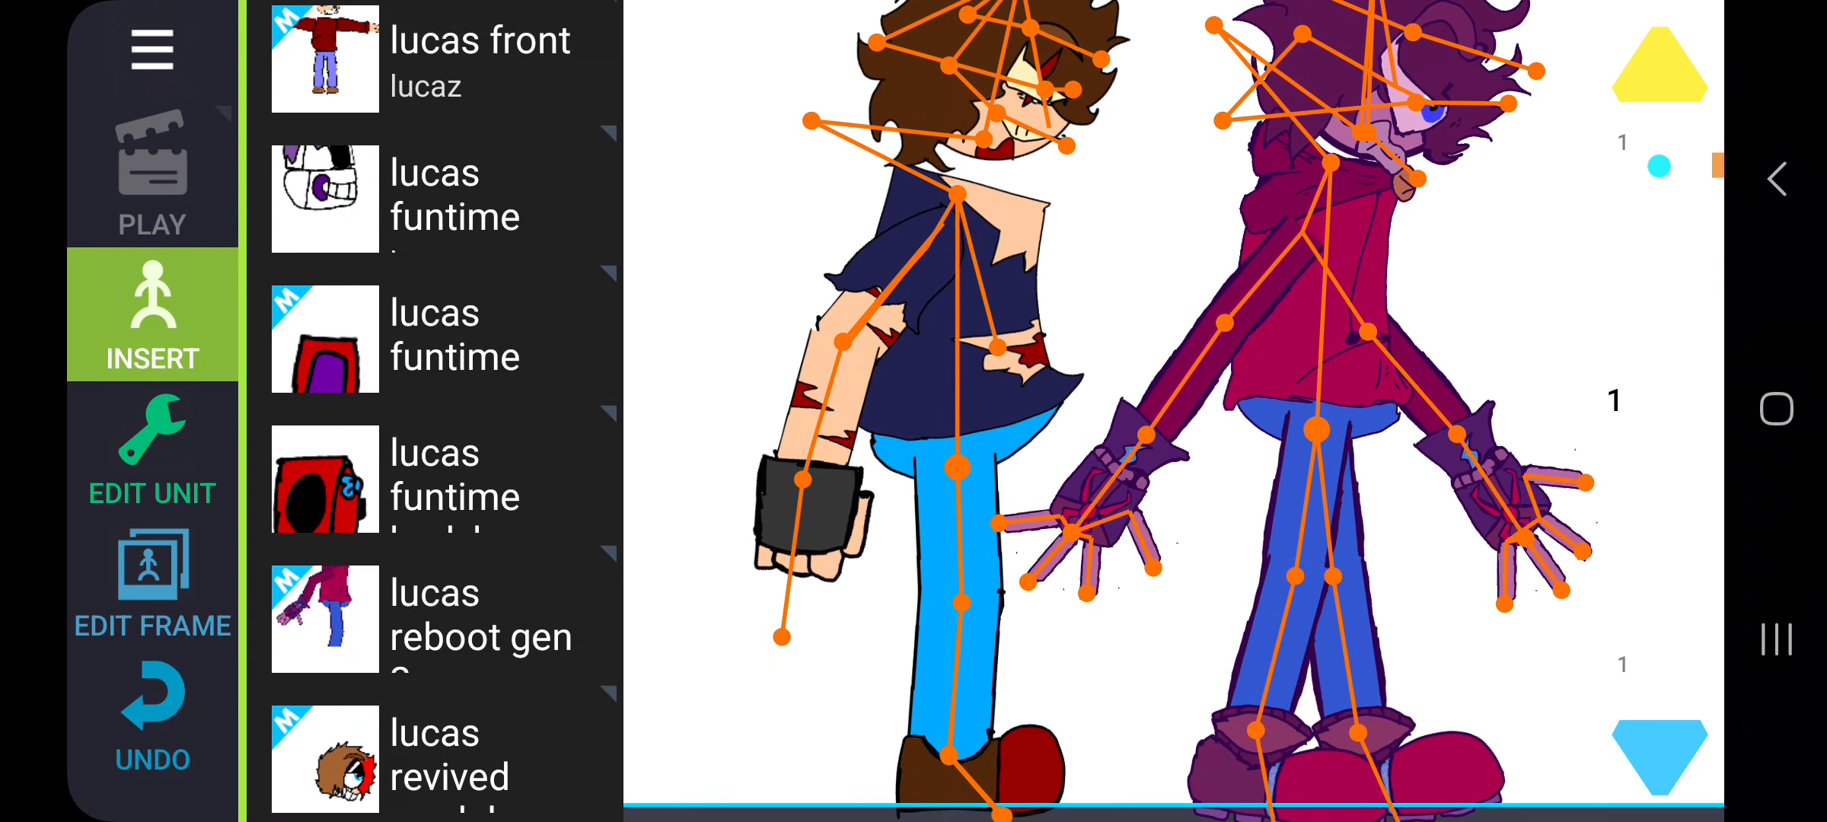
pyautogui.click(151, 455)
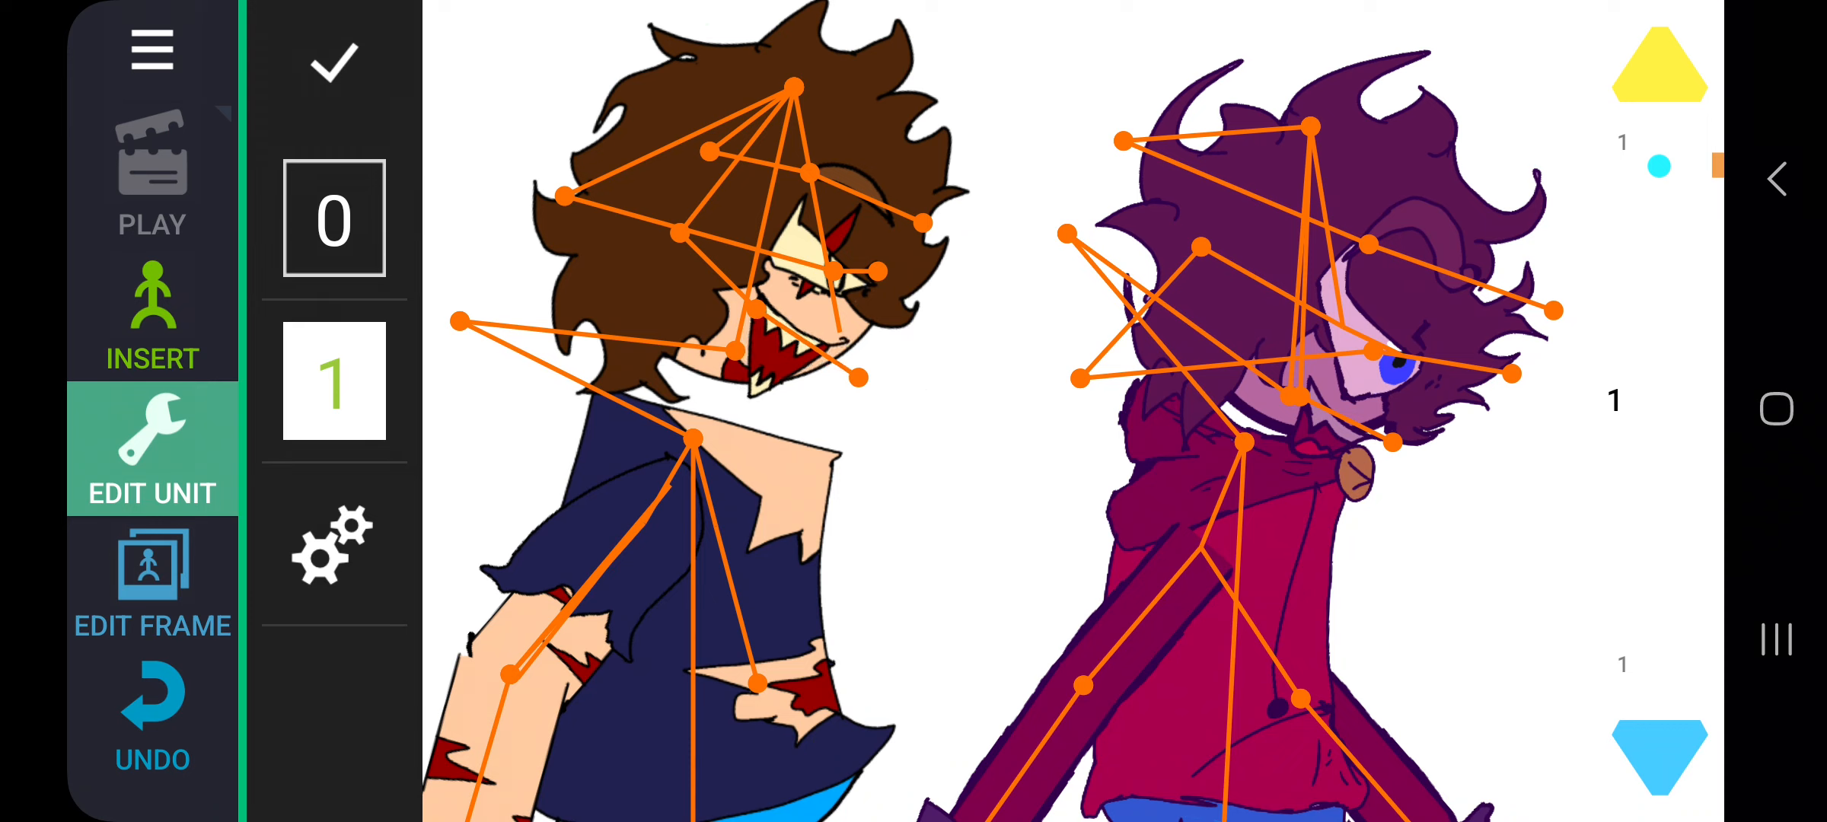
pyautogui.click(150, 51)
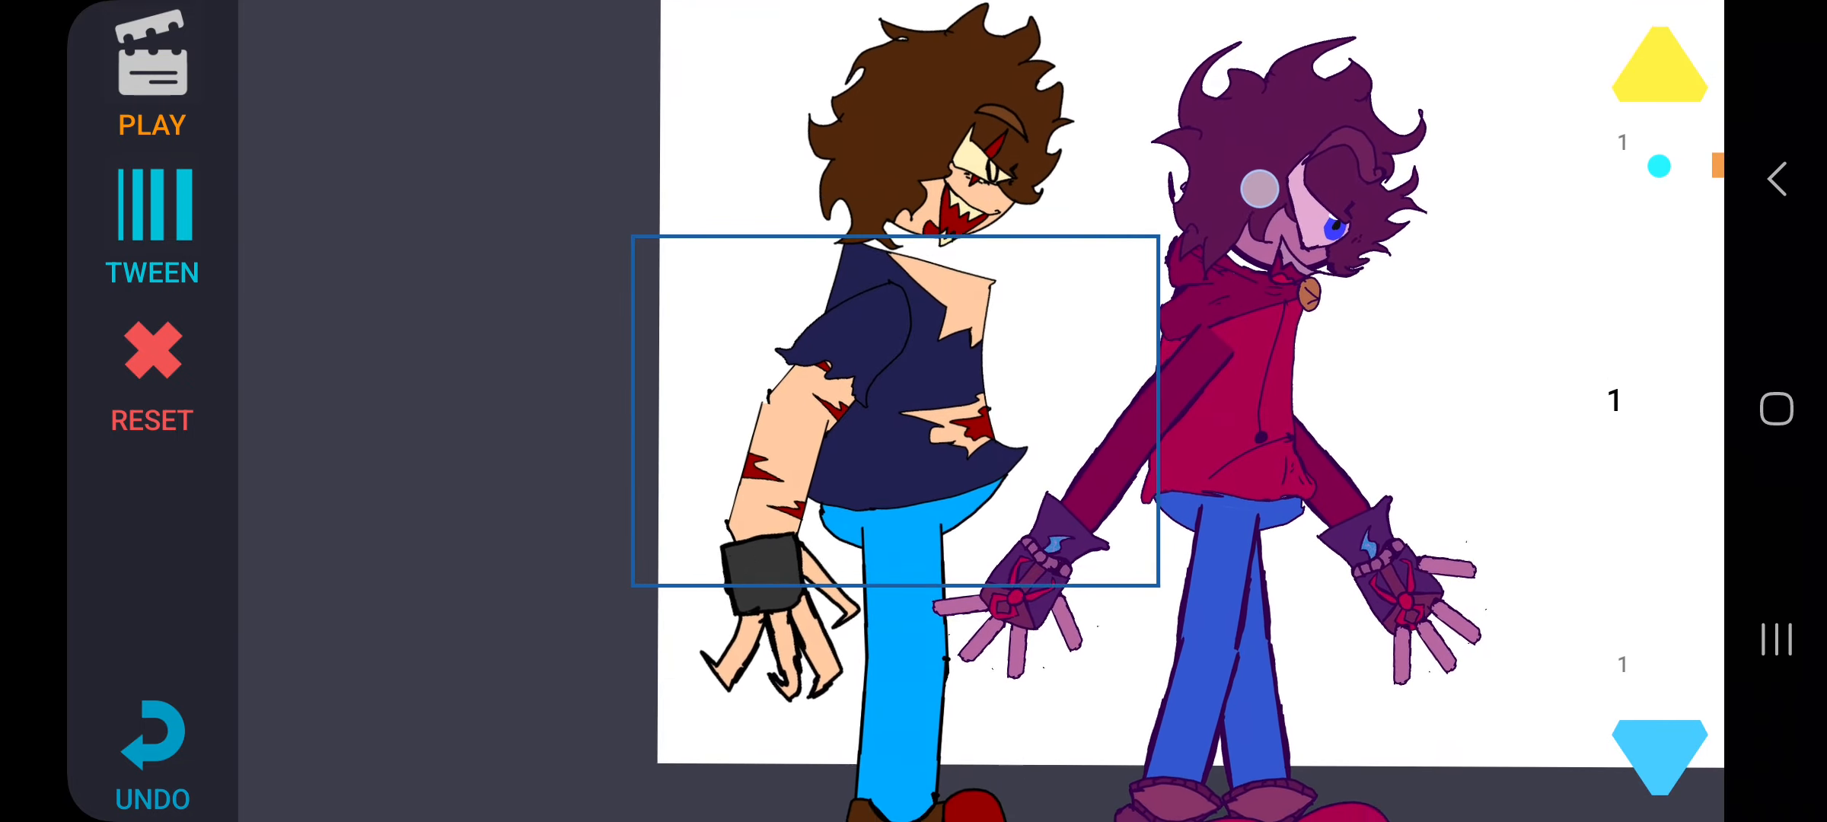
# Step: Remove the purple-haired figure and reset lucasdead's head to state 0
pyautogui.scroll(-3)
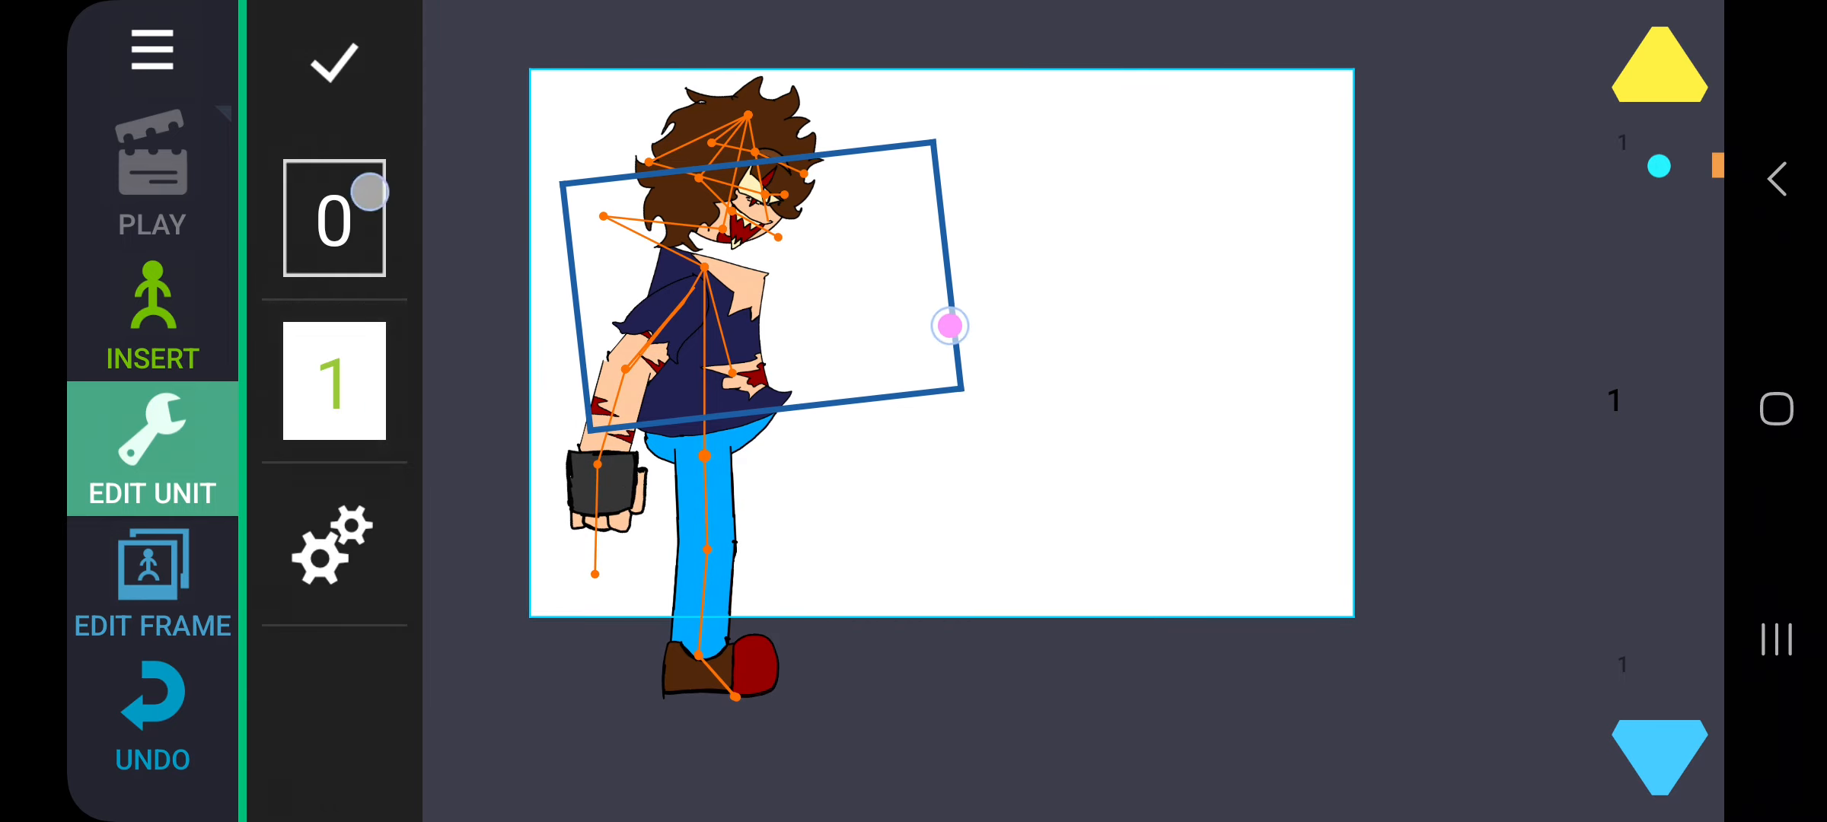
pyautogui.click(335, 382)
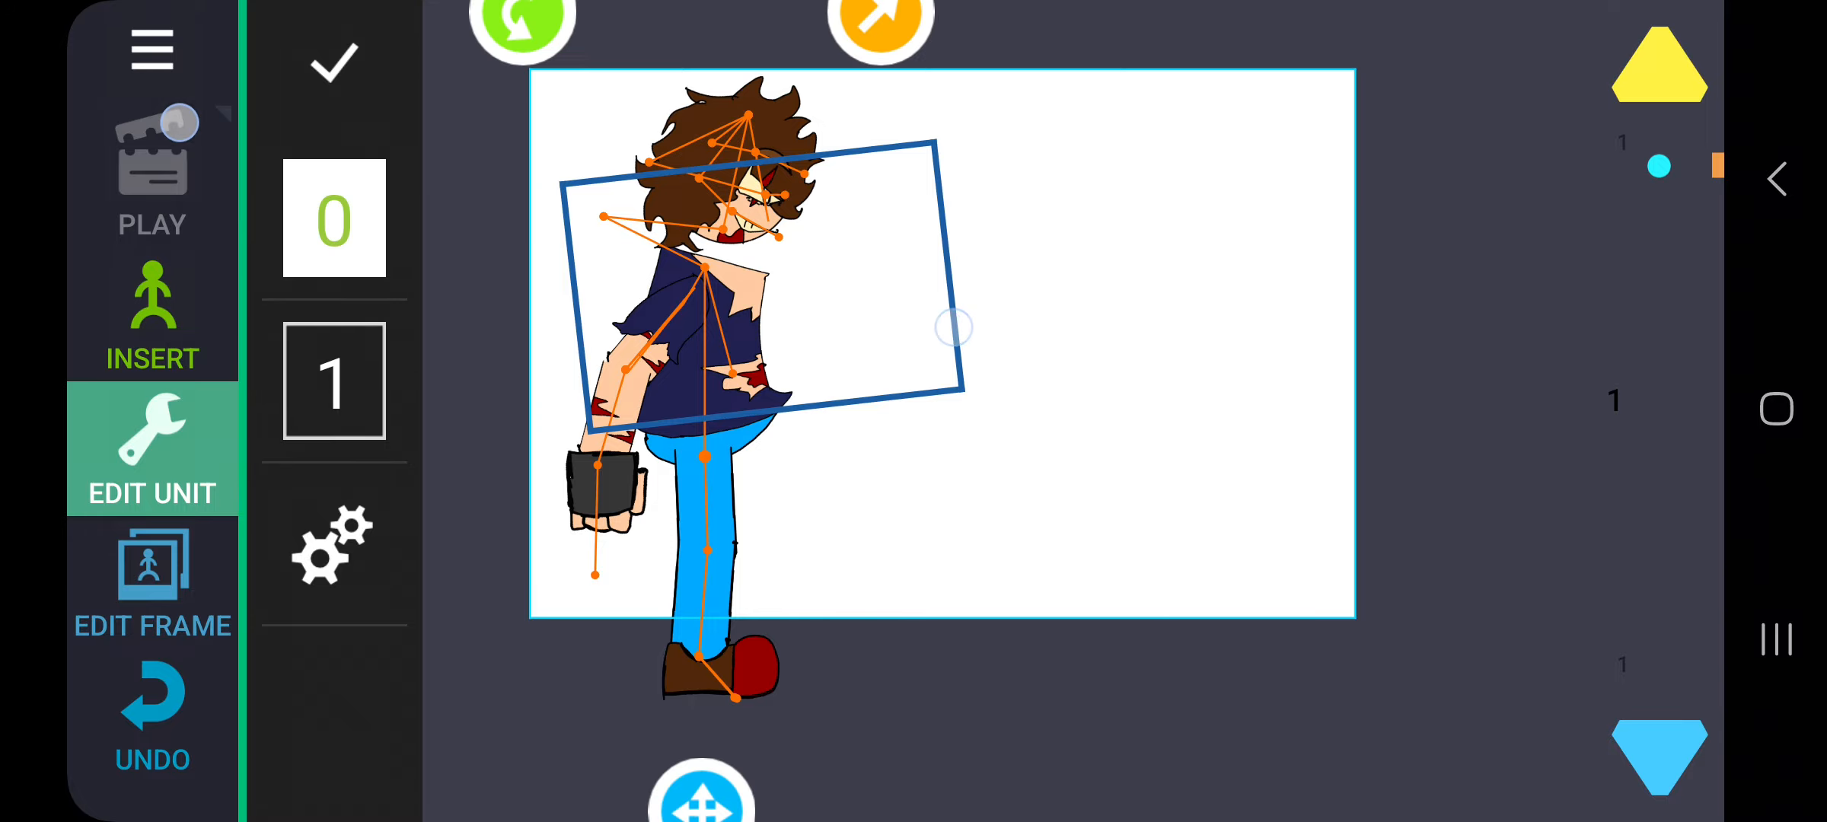
pyautogui.click(334, 62)
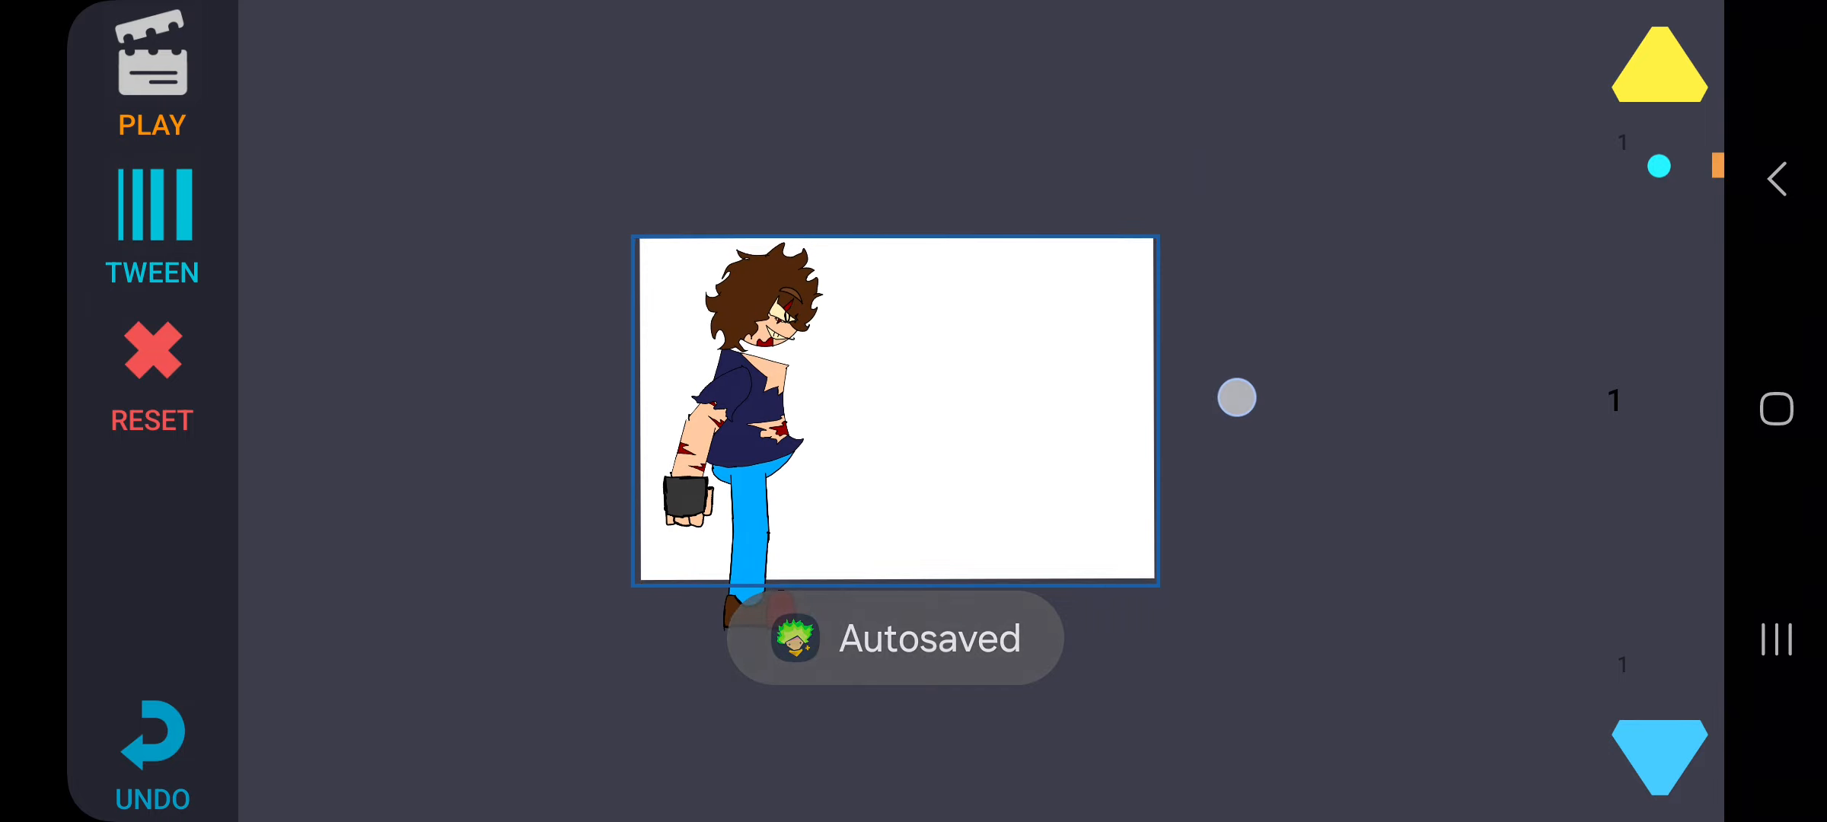
# Step: Delete lucasdead and insert the old broken funtime model
pyautogui.click(747, 408)
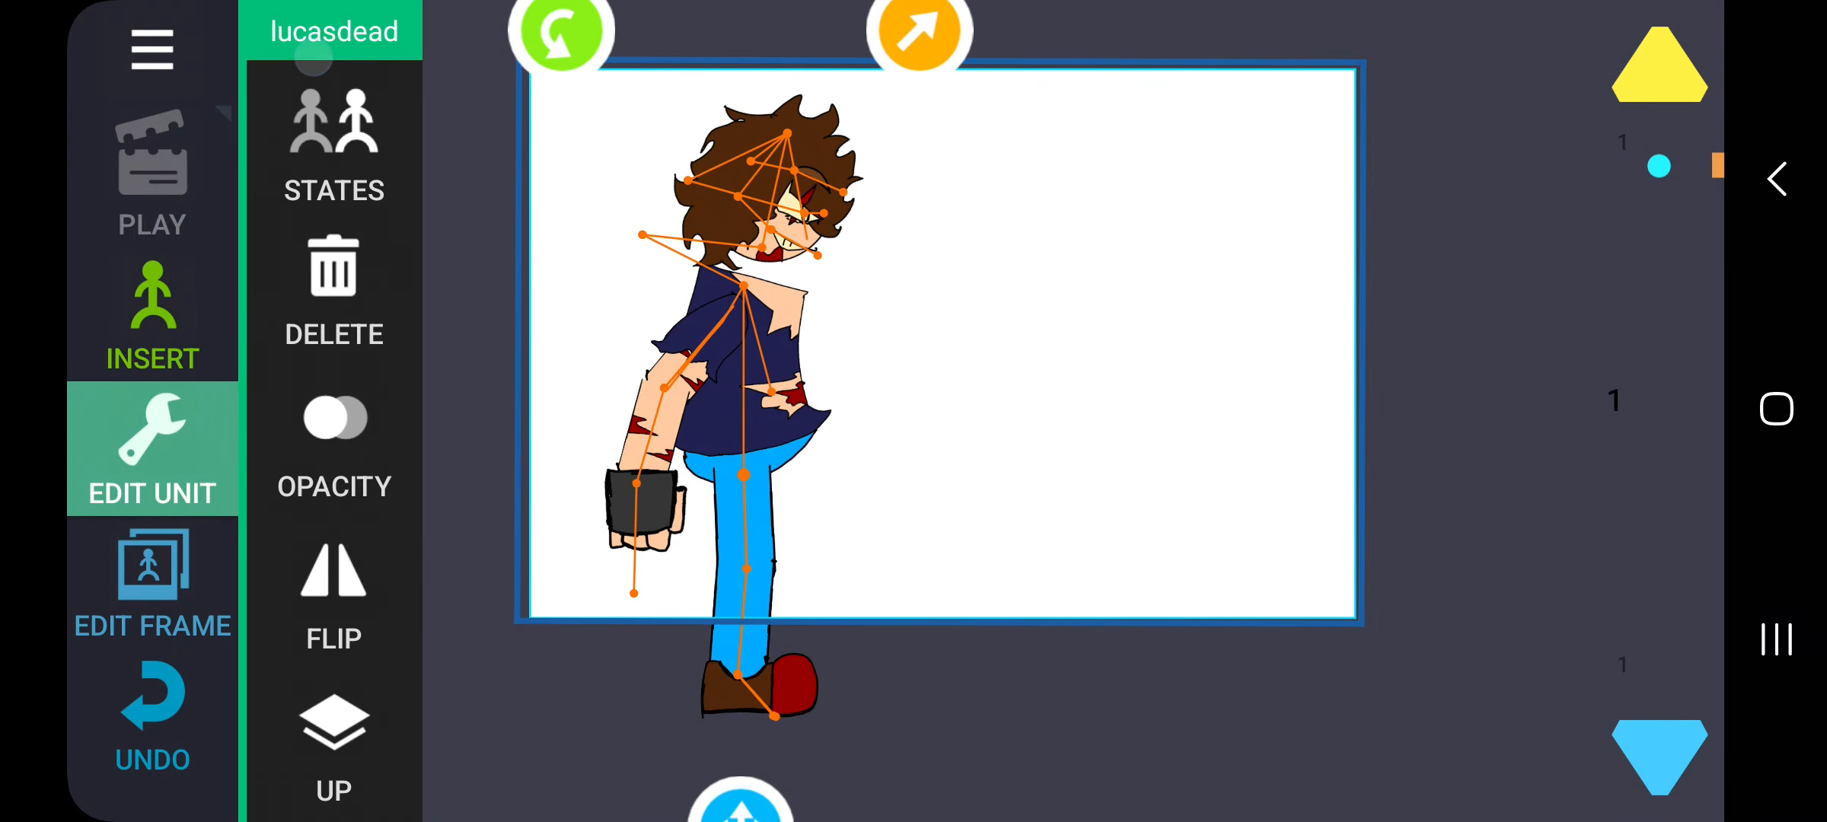
pyautogui.click(153, 314)
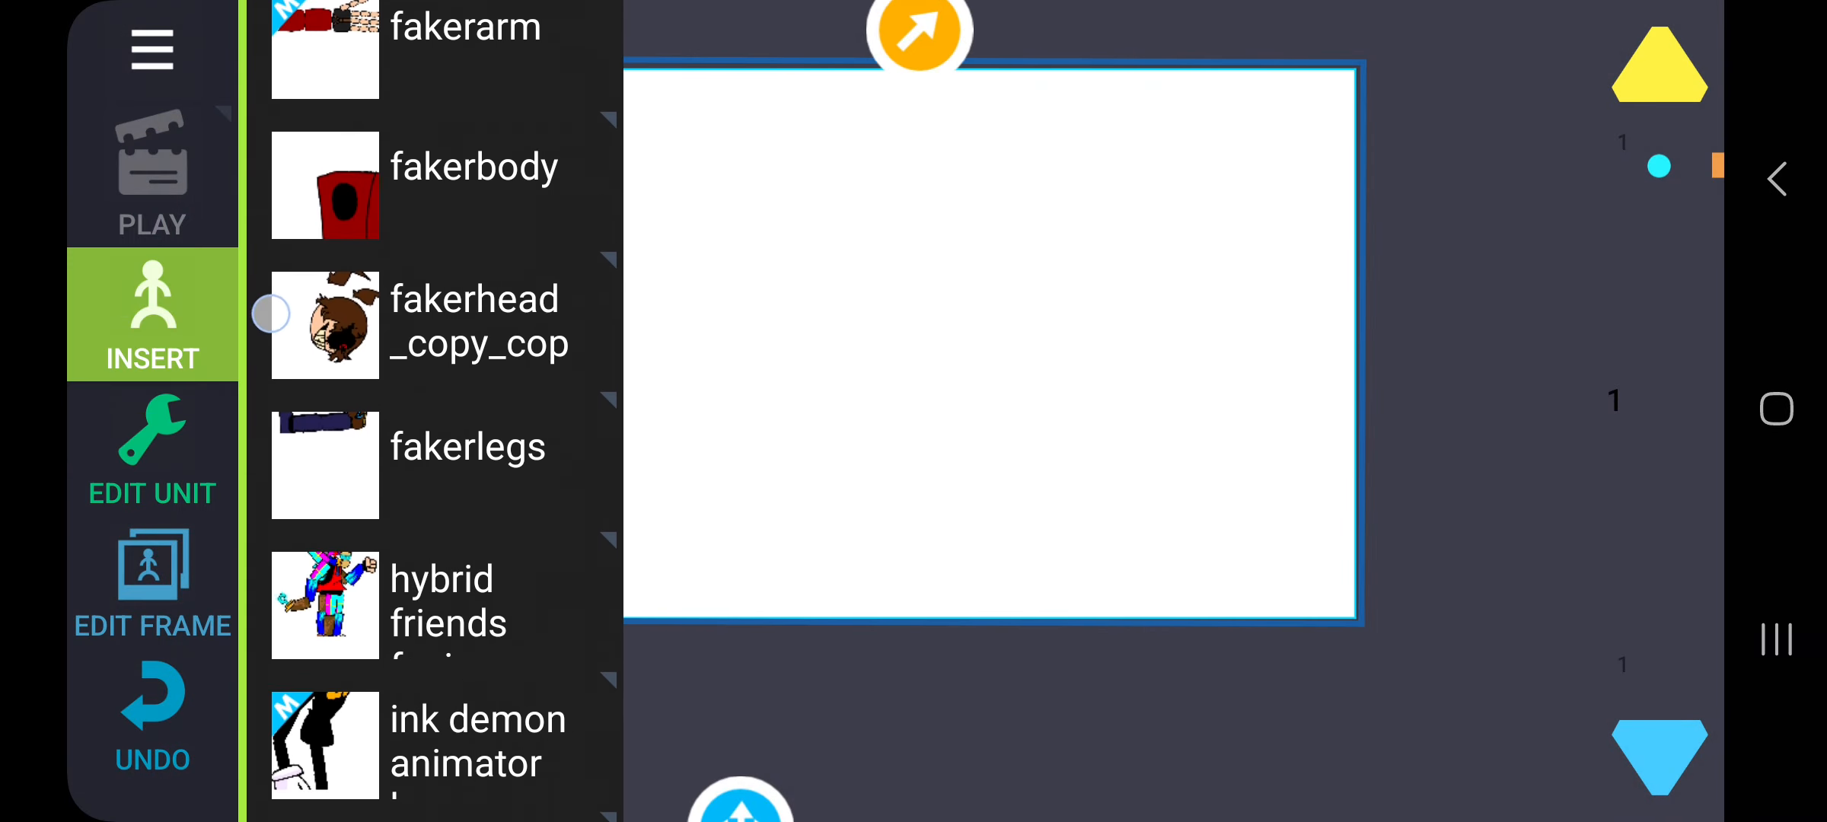
pyautogui.scroll(-3)
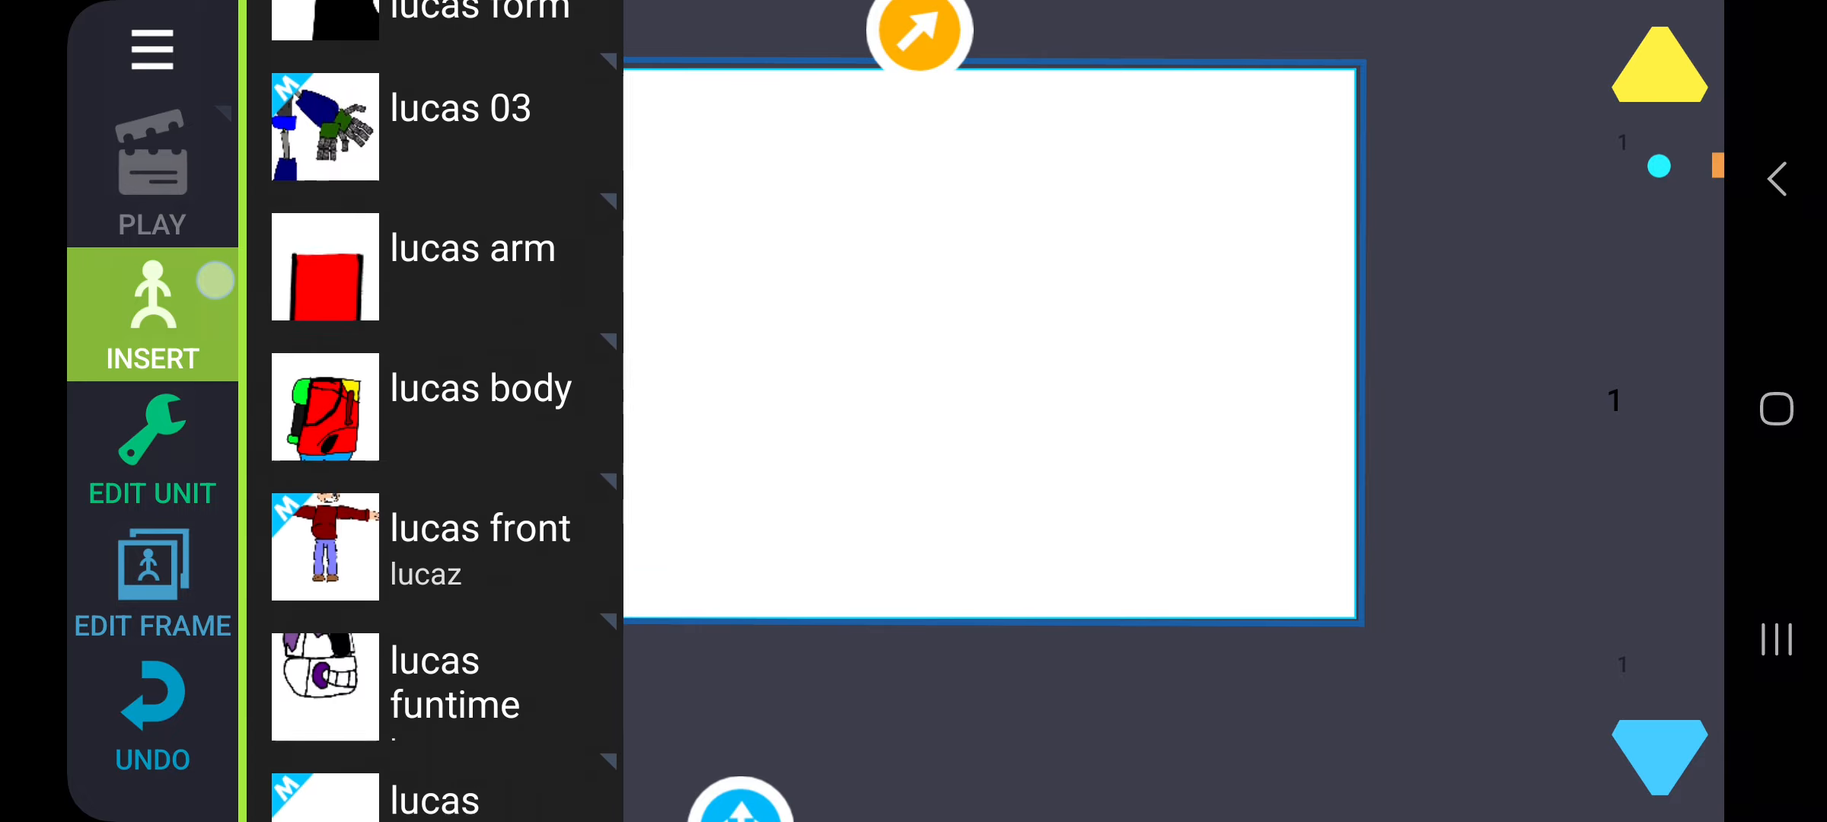
pyautogui.scroll(-3)
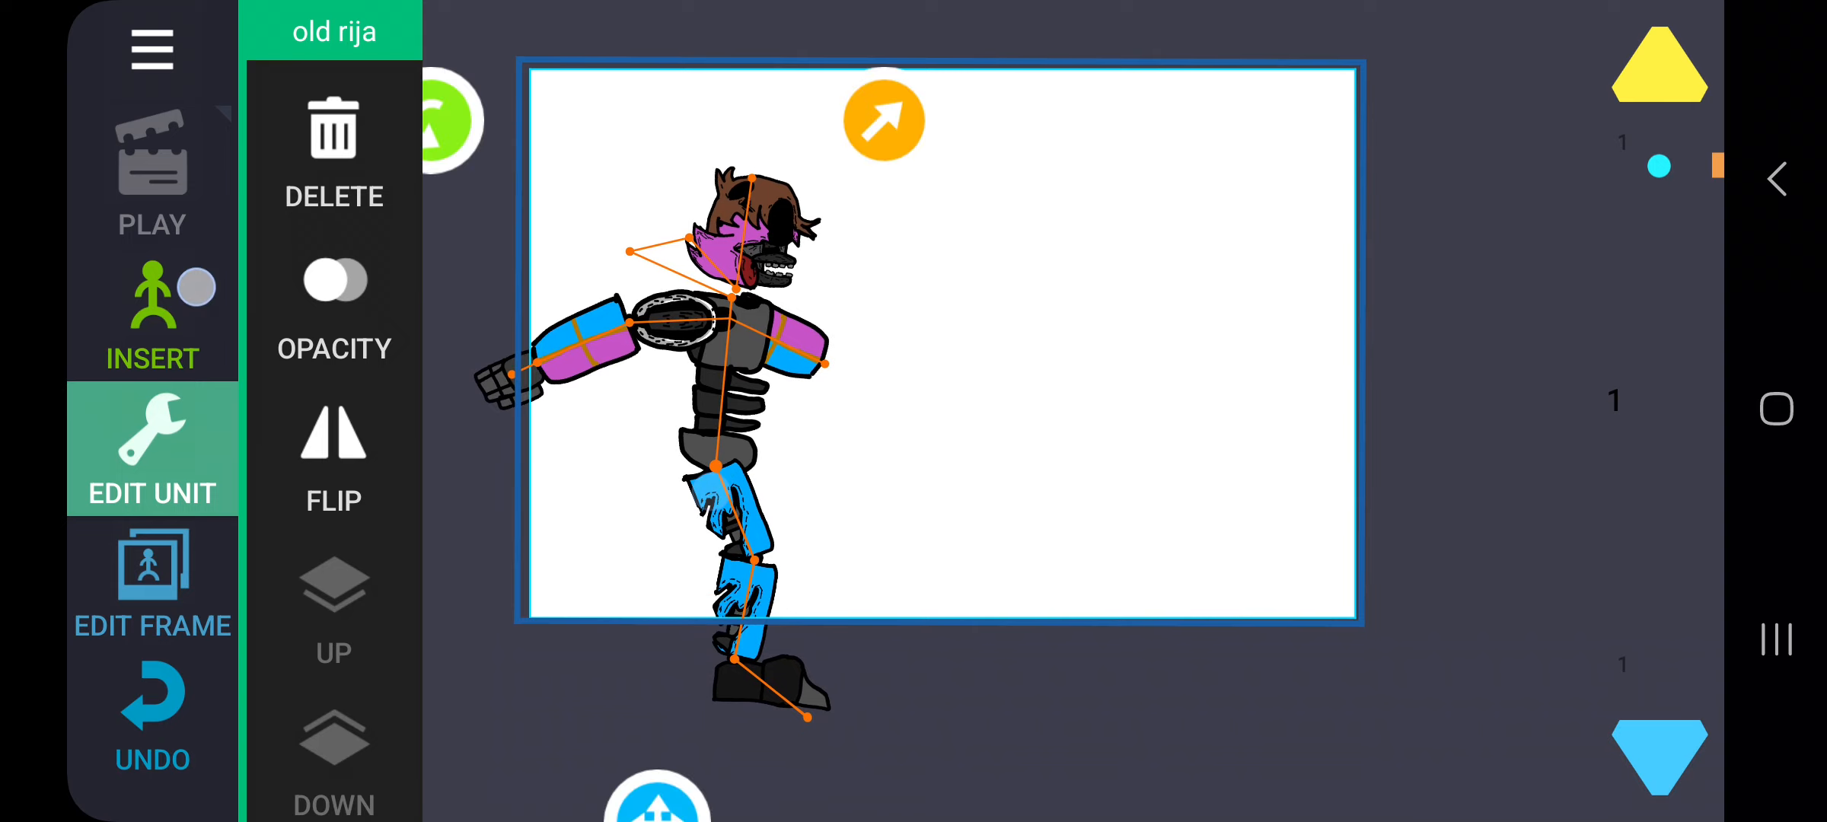
pyautogui.click(153, 314)
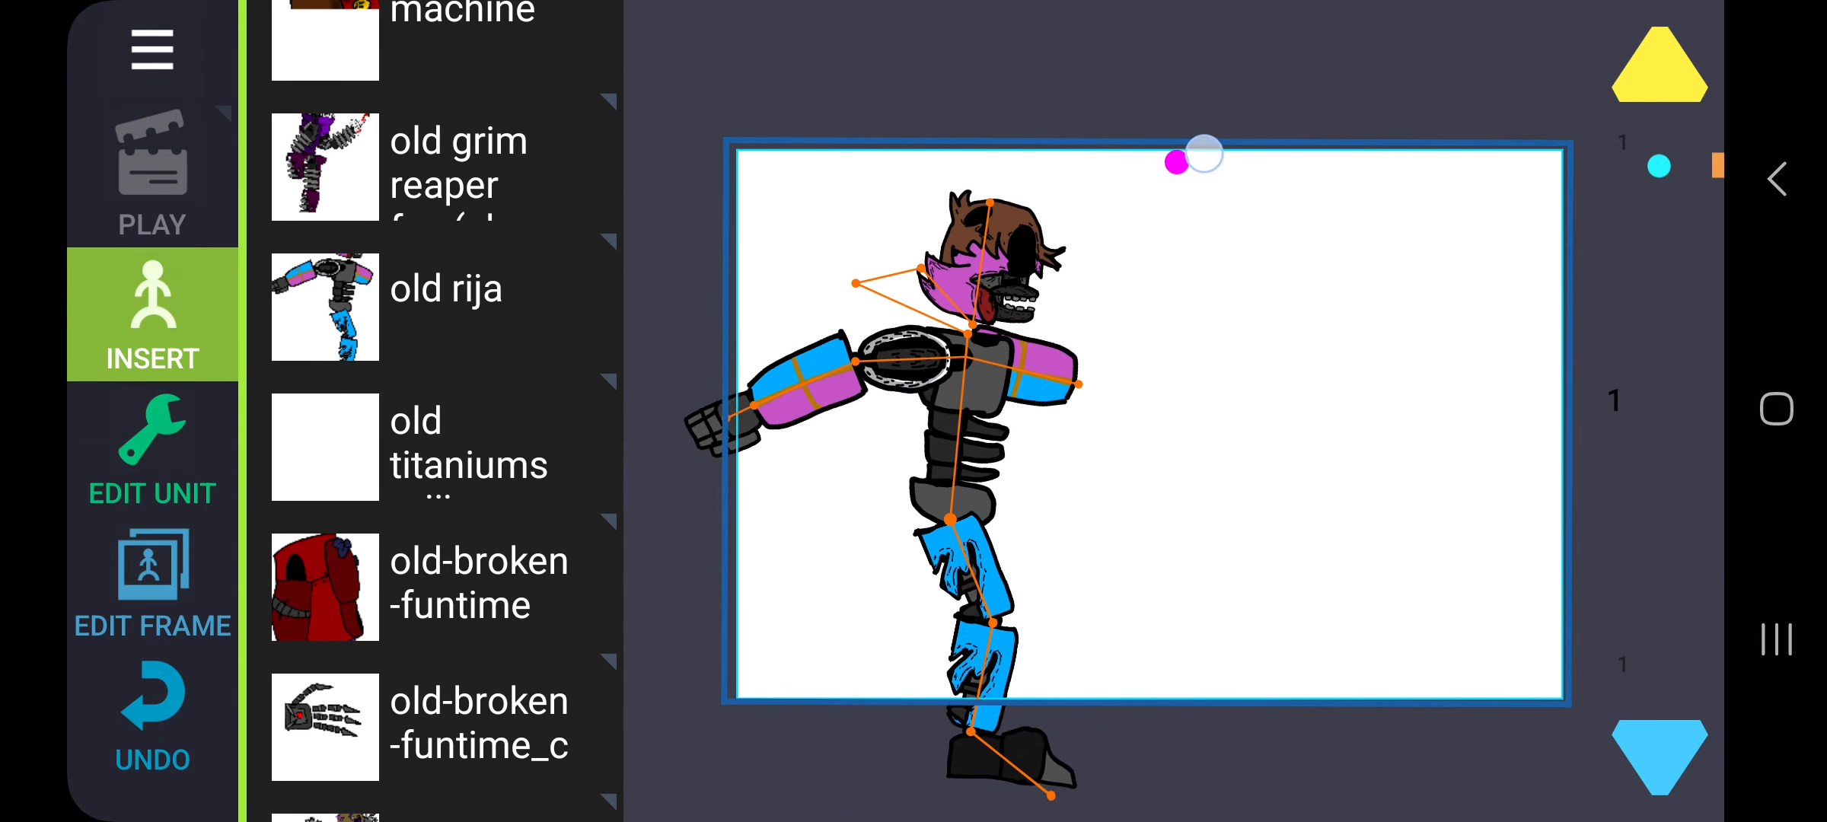
pyautogui.click(153, 448)
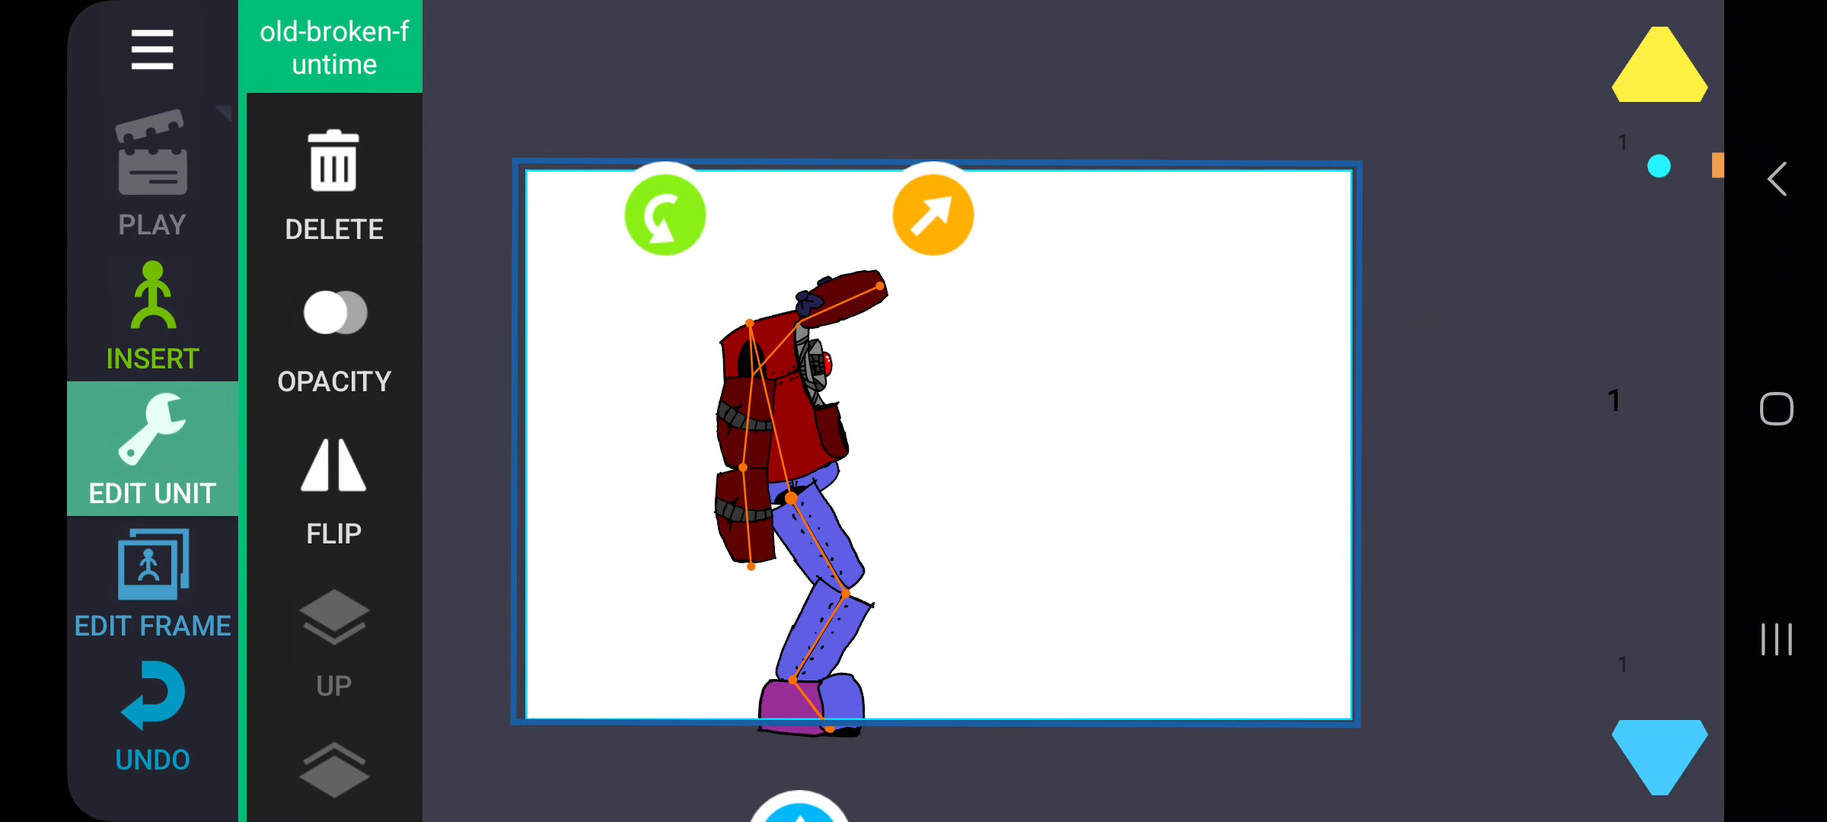
pyautogui.click(151, 315)
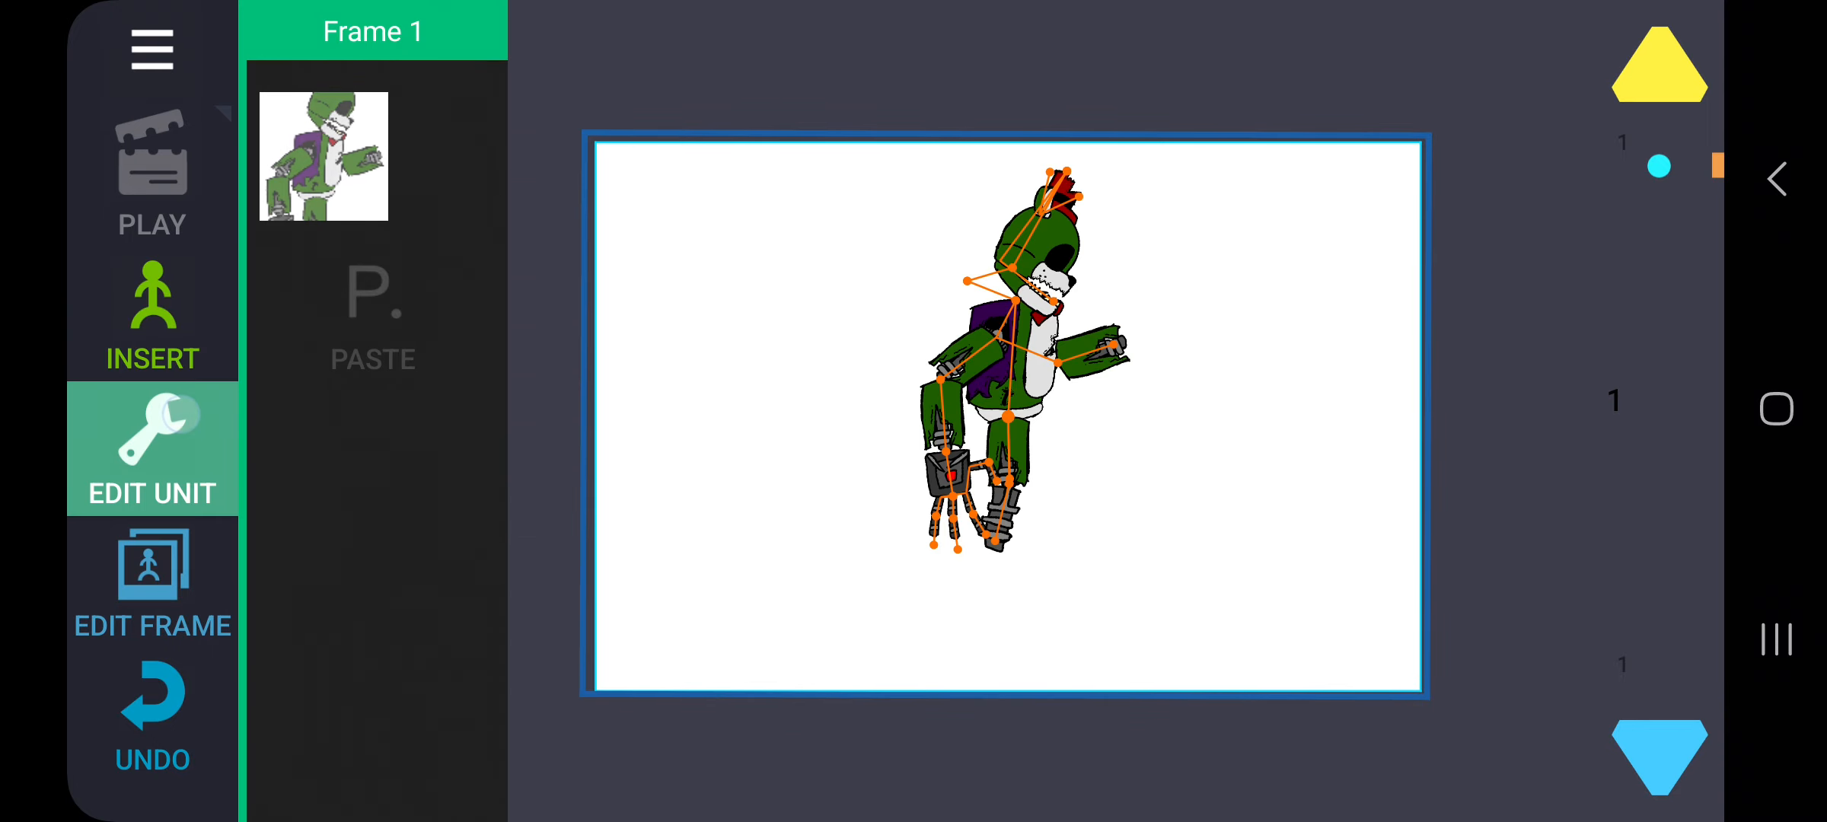
# Step: Place and remove the red broken animatronic and the prototype-faker models
pyautogui.click(151, 315)
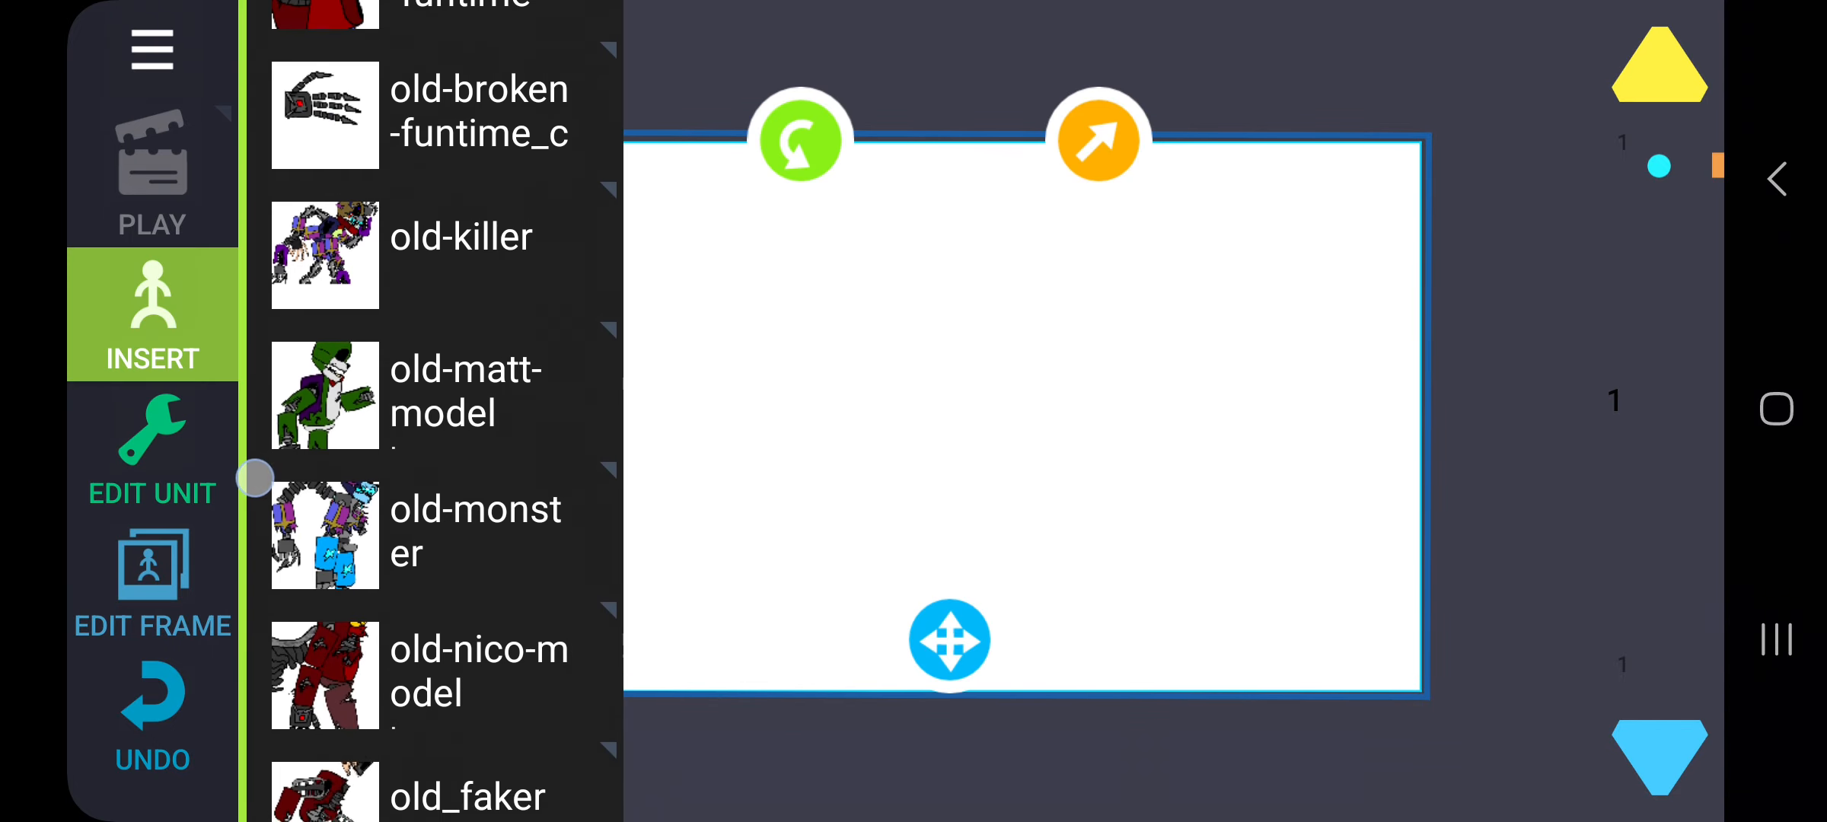
pyautogui.click(324, 534)
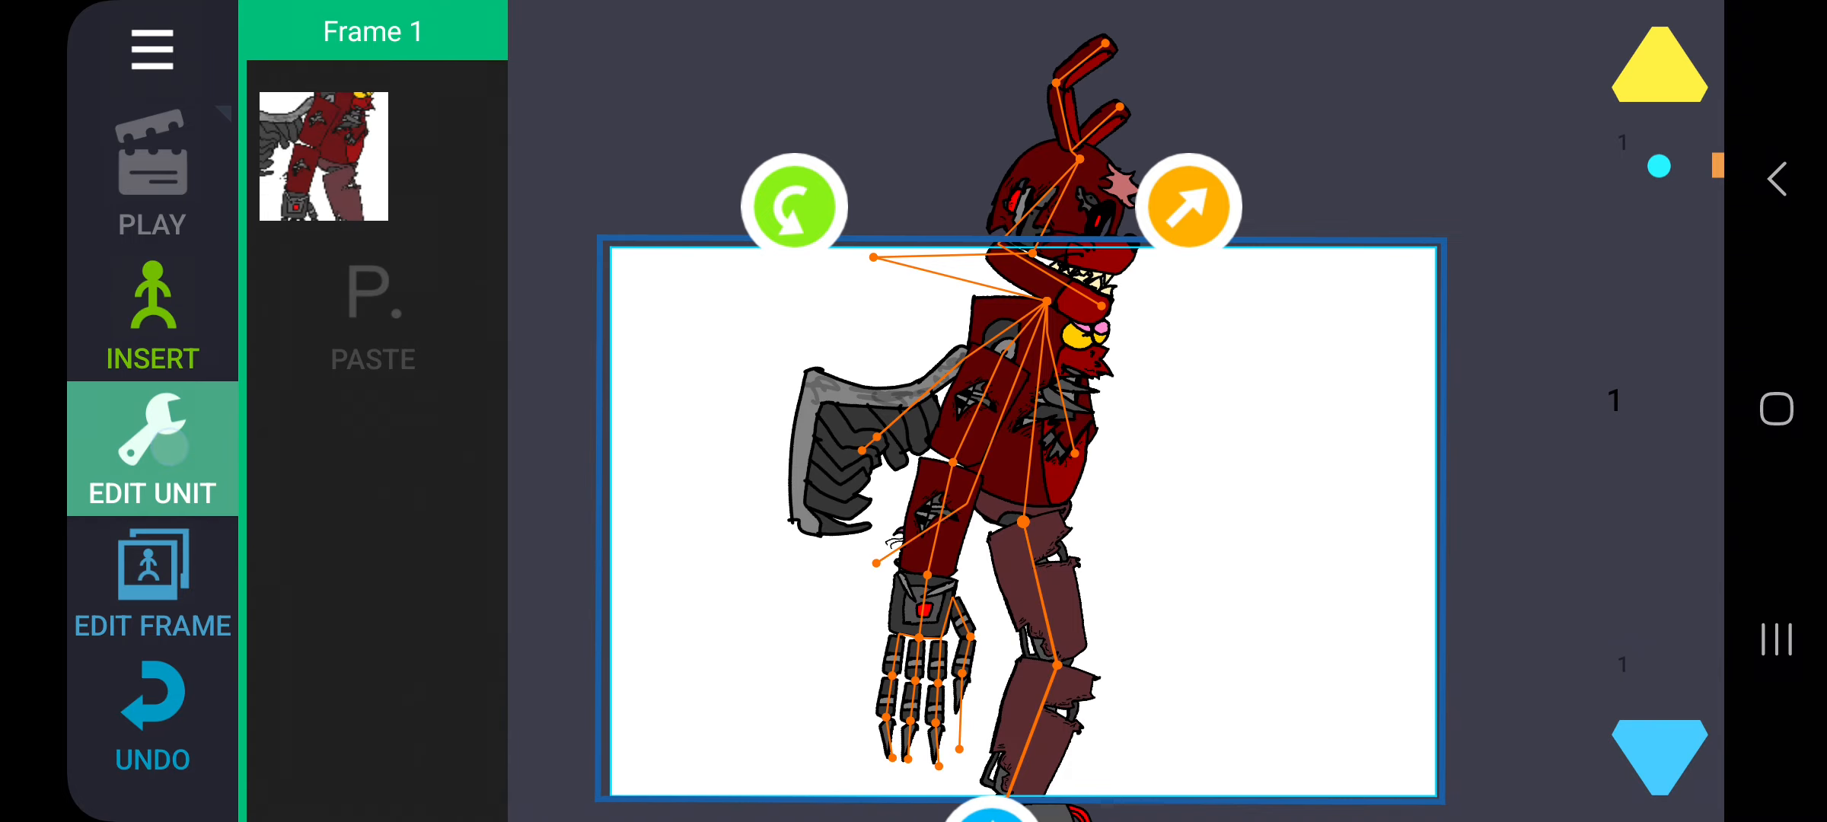
pyautogui.click(151, 314)
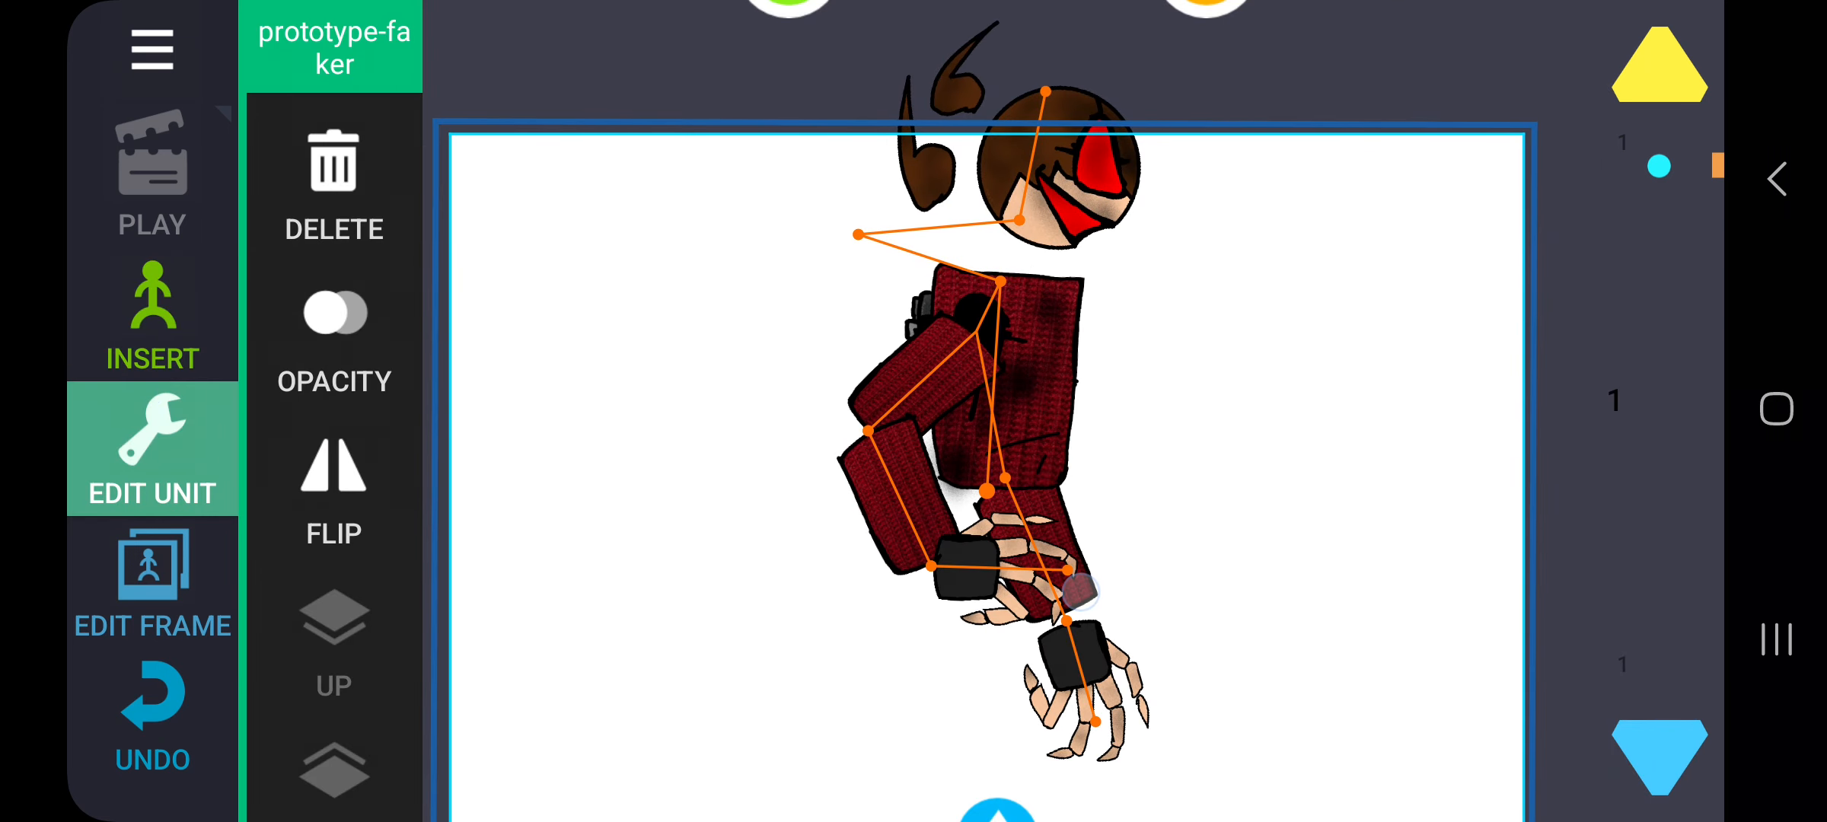
pyautogui.click(153, 315)
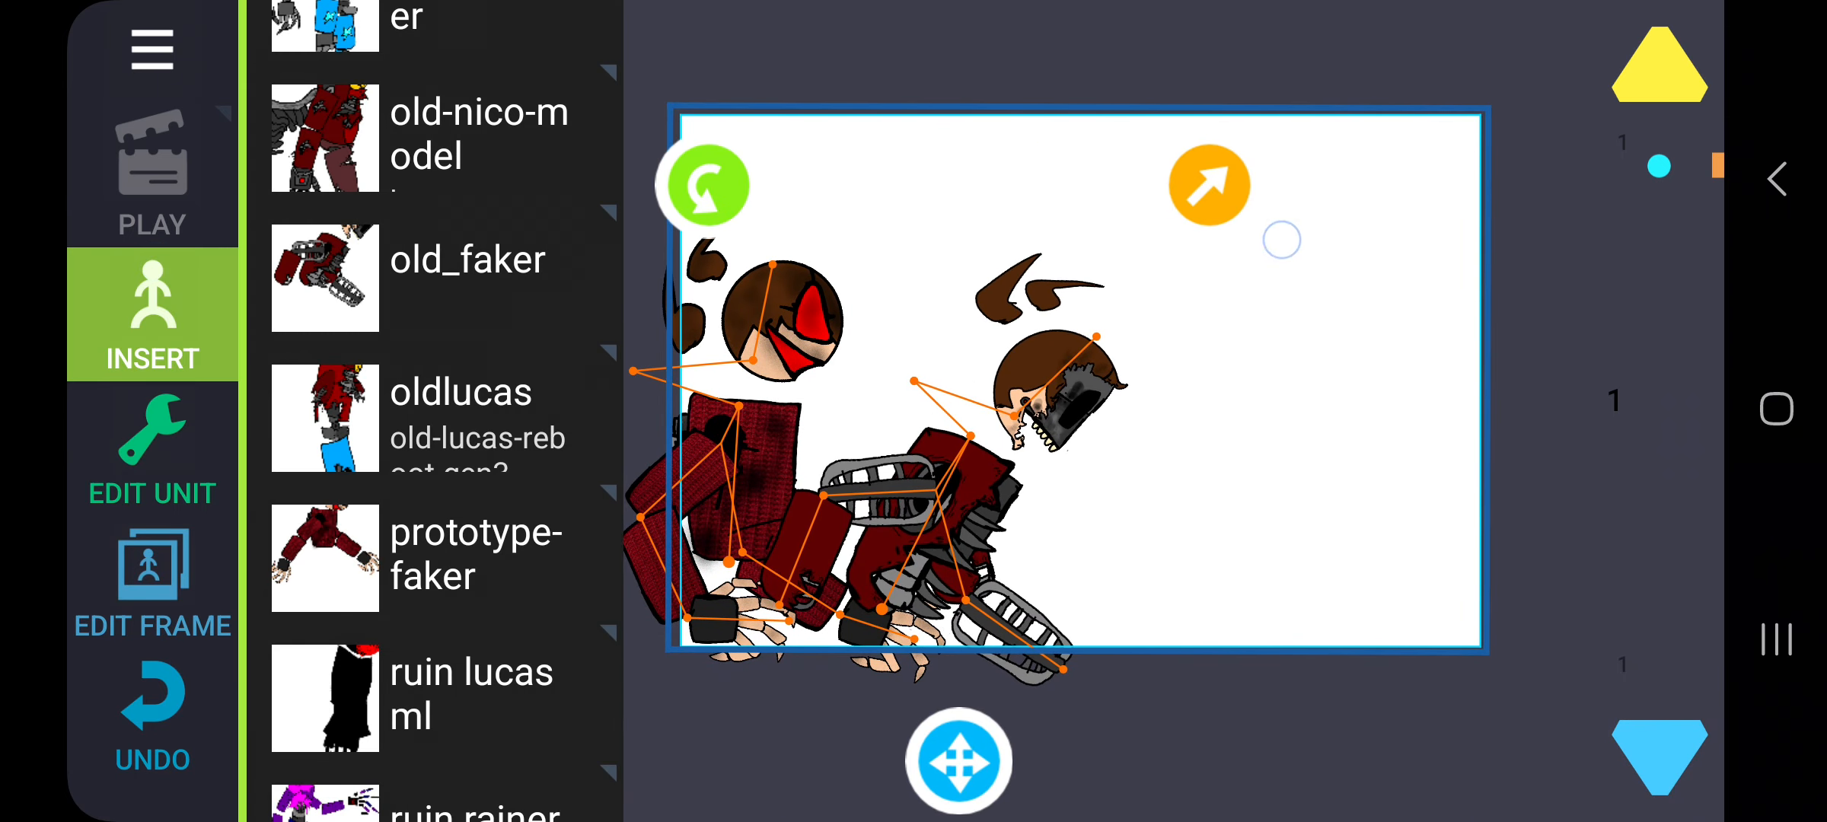
pyautogui.click(151, 448)
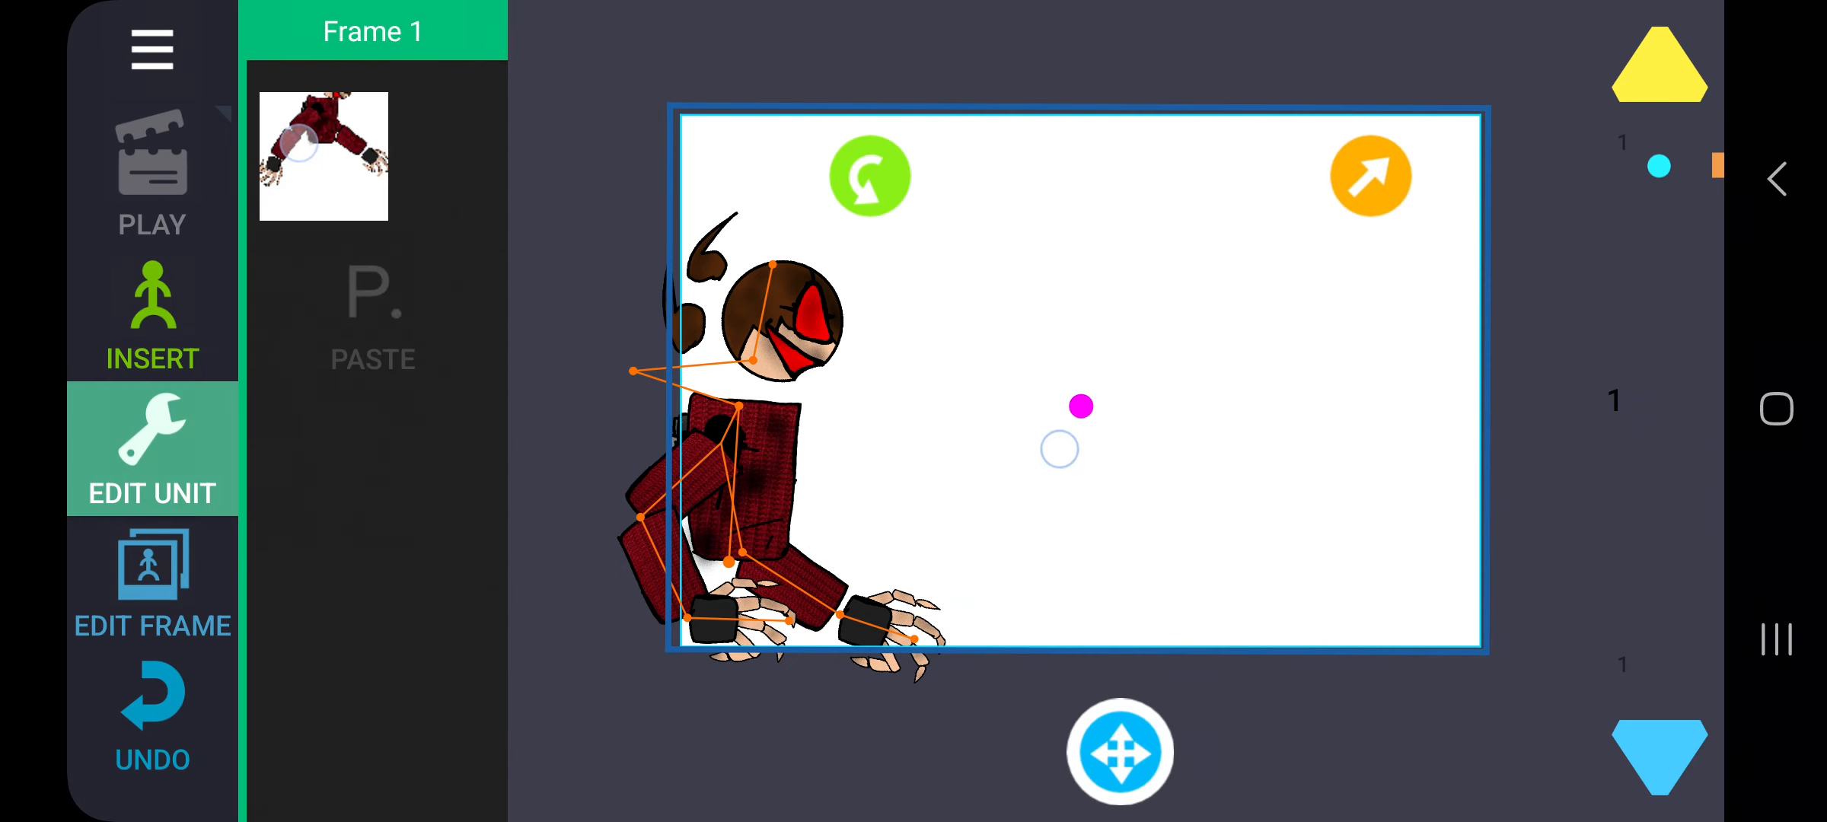
pyautogui.click(151, 315)
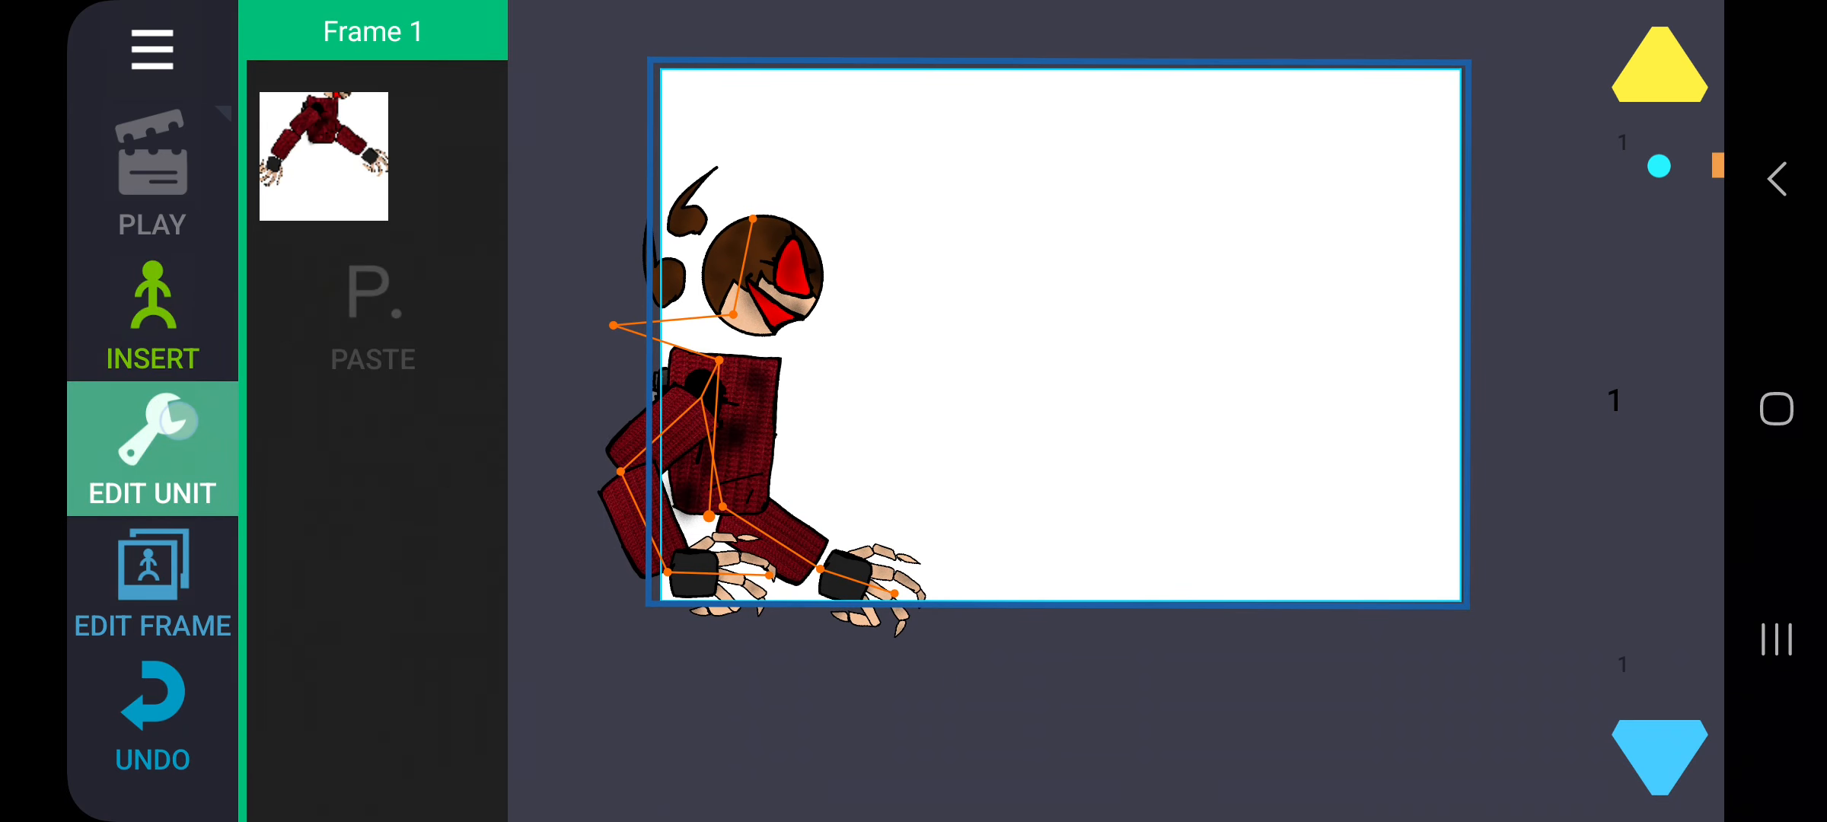
pyautogui.click(152, 315)
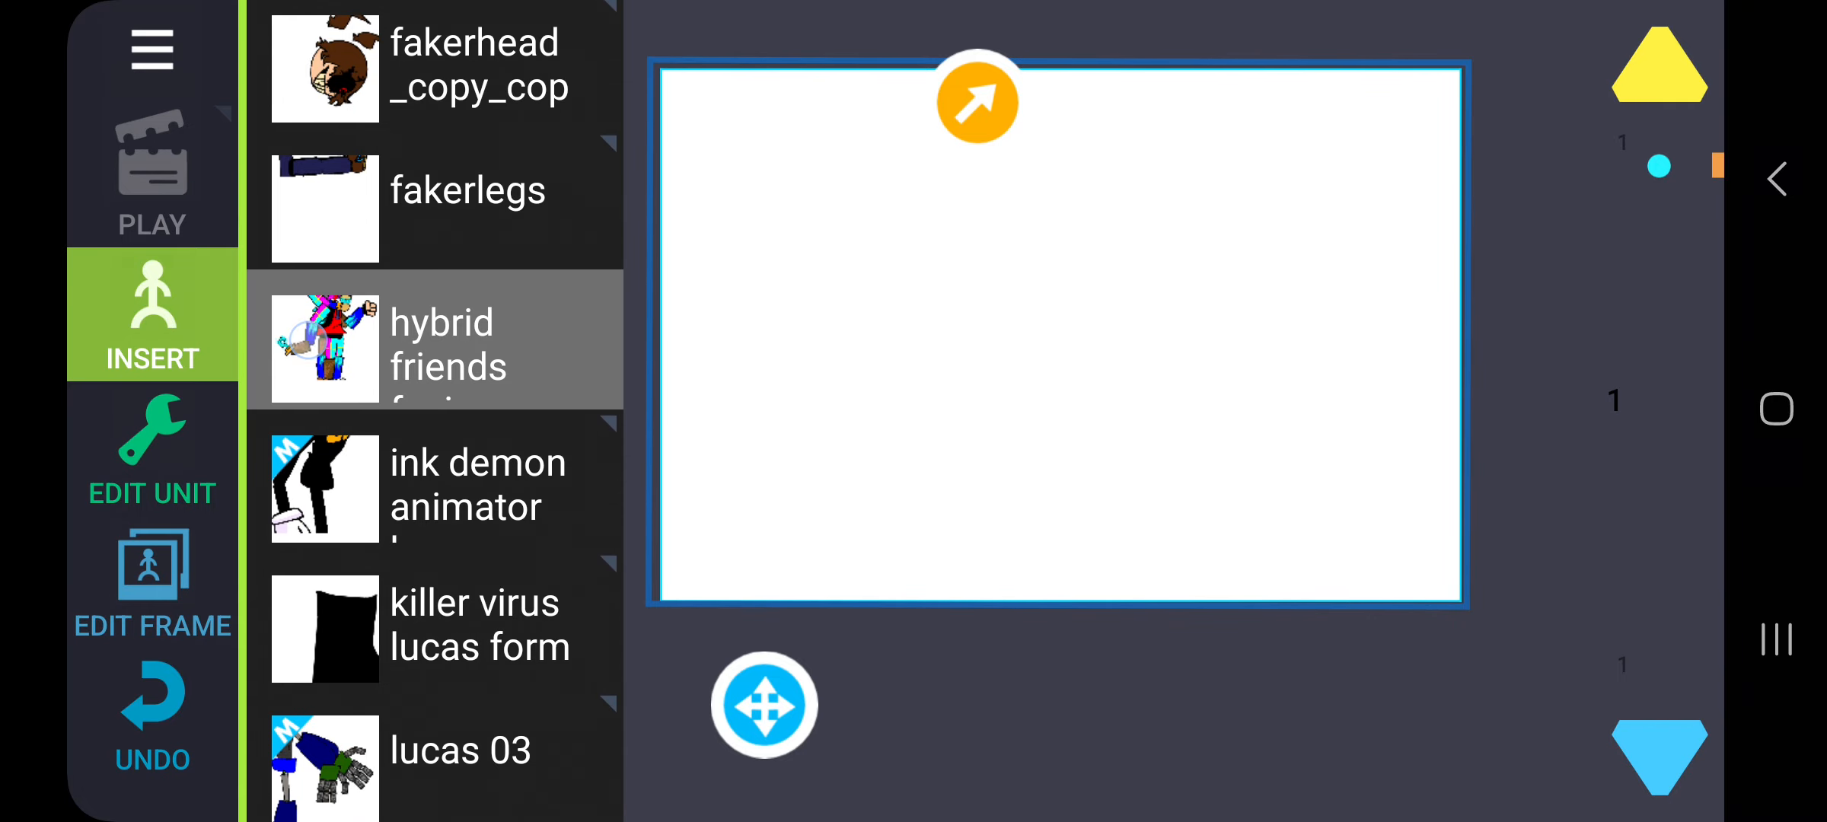
# Step: Add then remove the hybrid friends fusion and lucas revived models
pyautogui.click(153, 448)
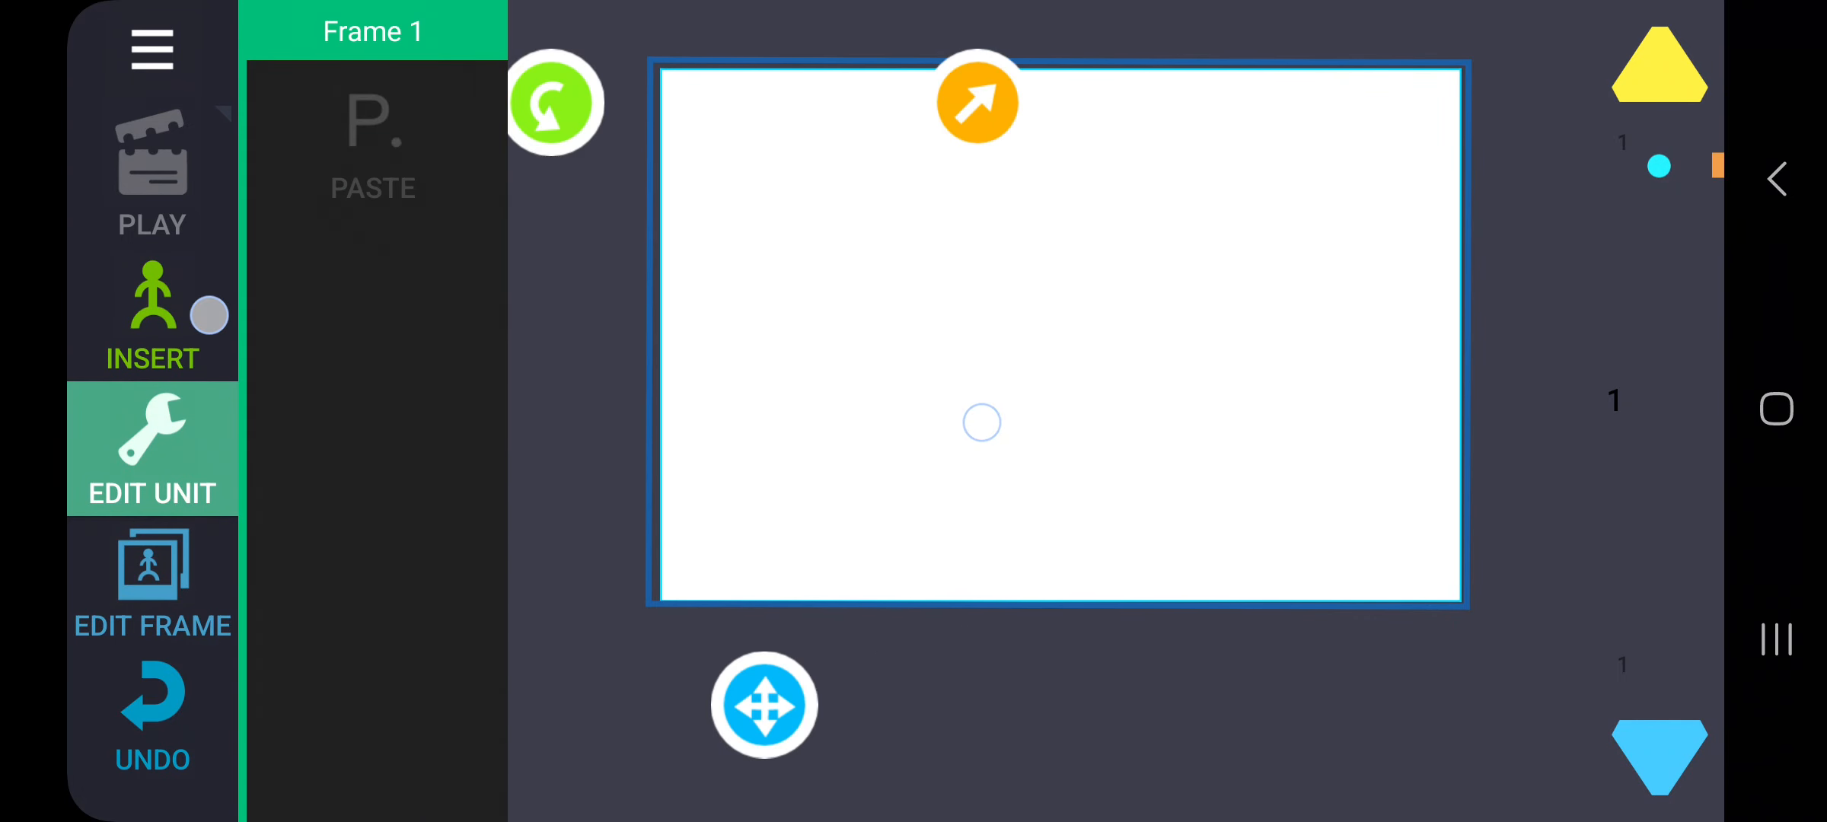
pyautogui.click(153, 314)
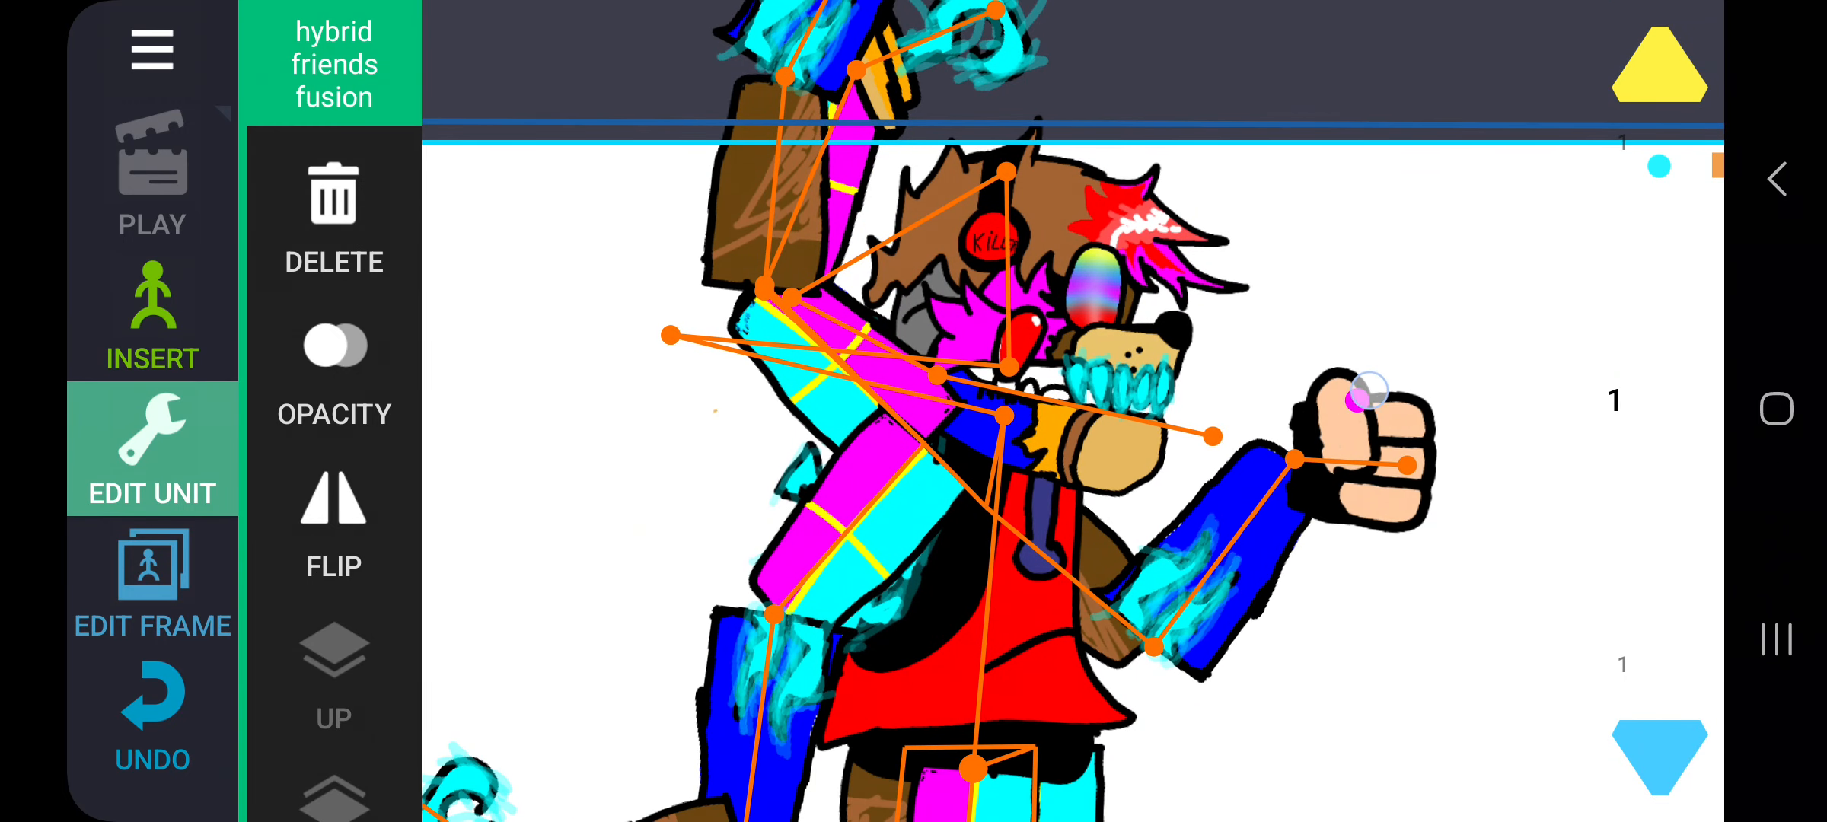
pyautogui.click(152, 315)
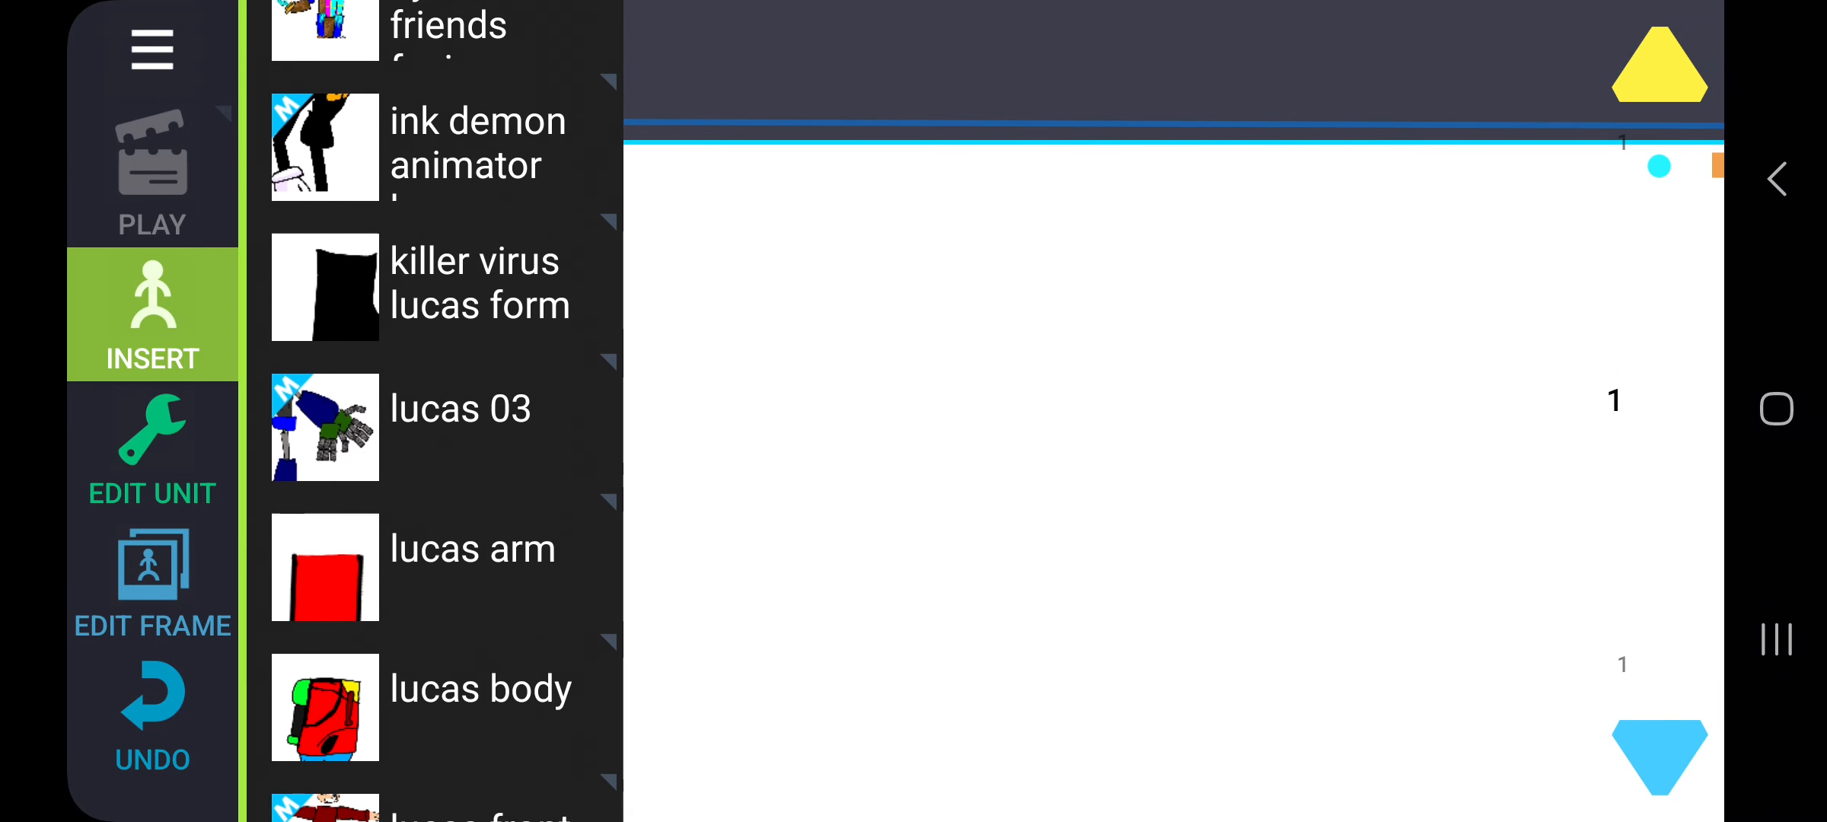
pyautogui.scroll(-3)
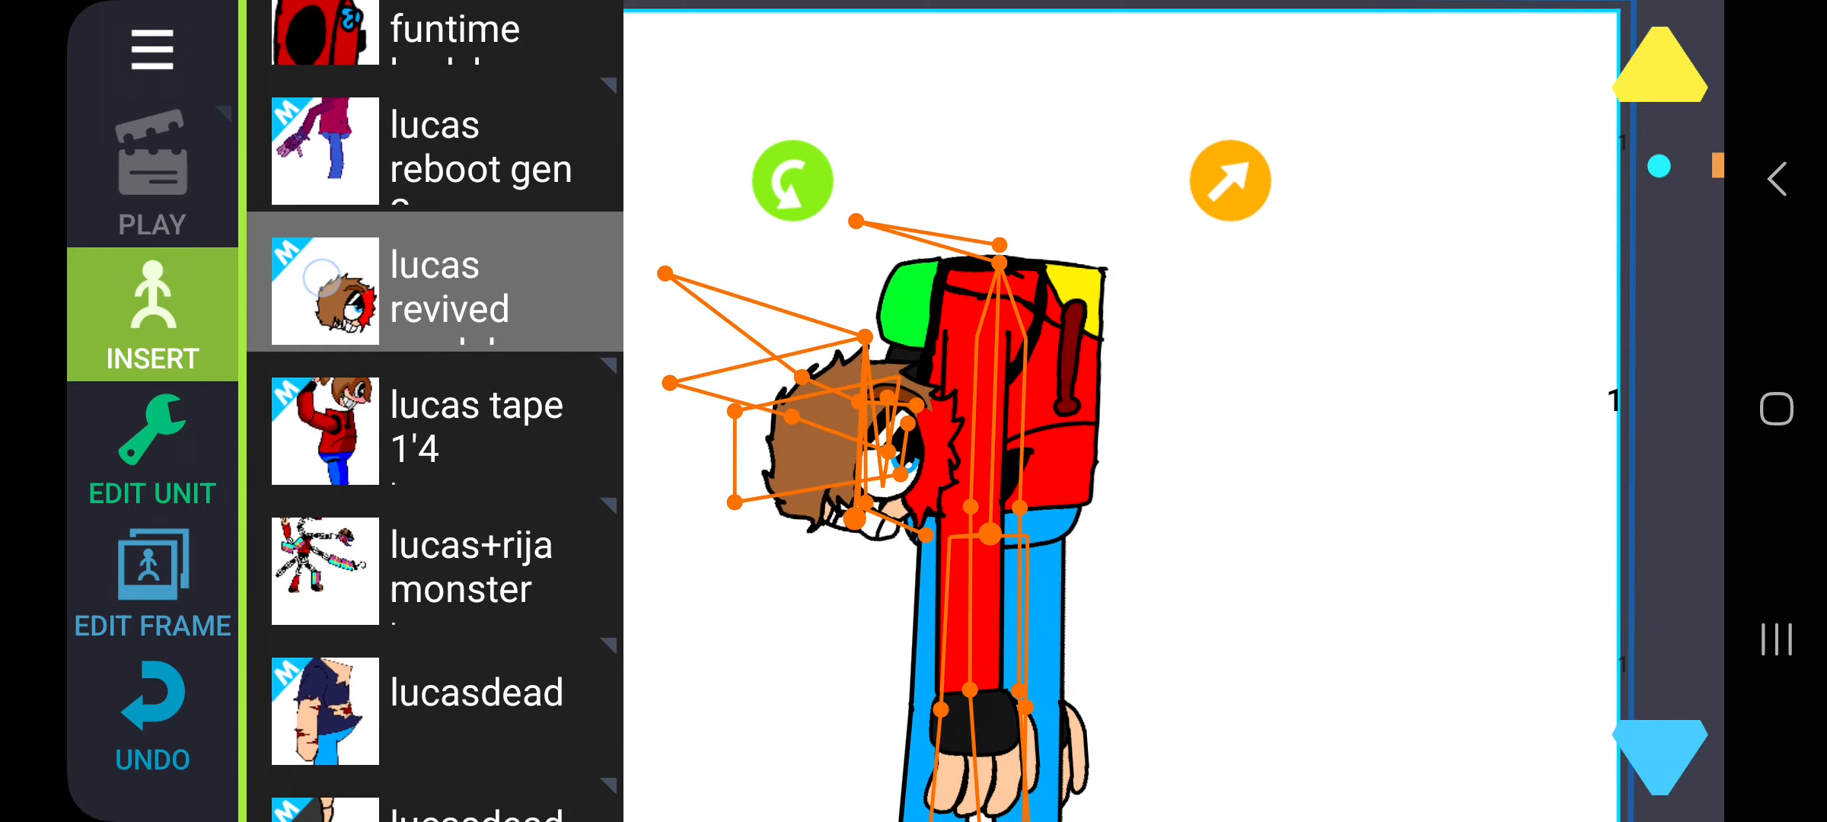
pyautogui.click(431, 291)
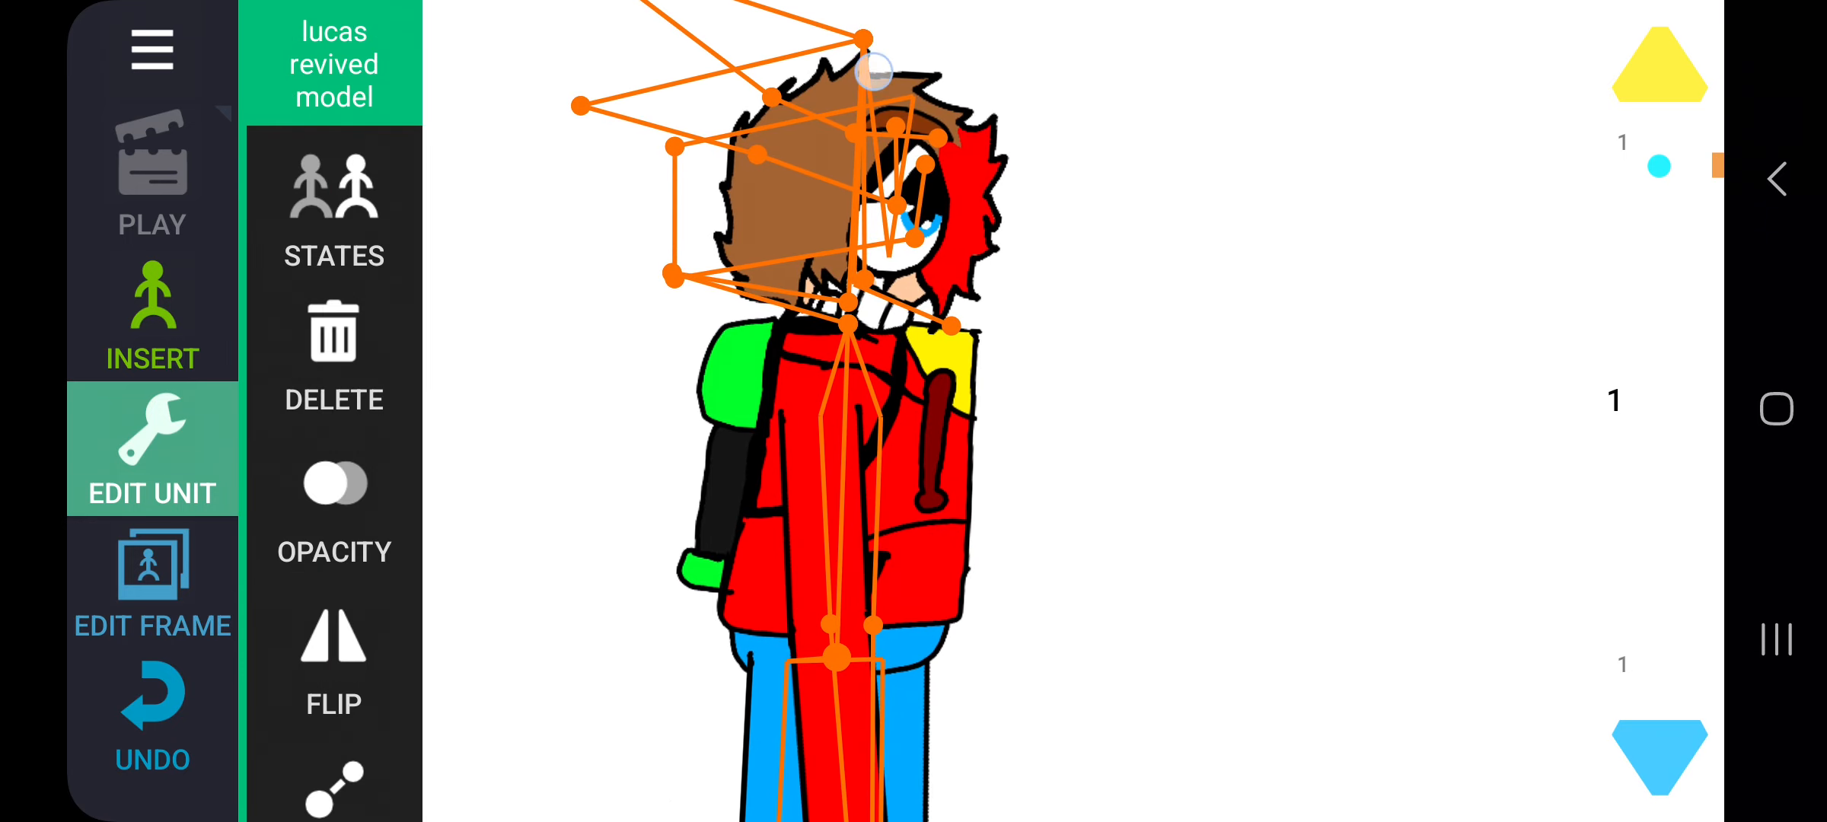
pyautogui.click(333, 209)
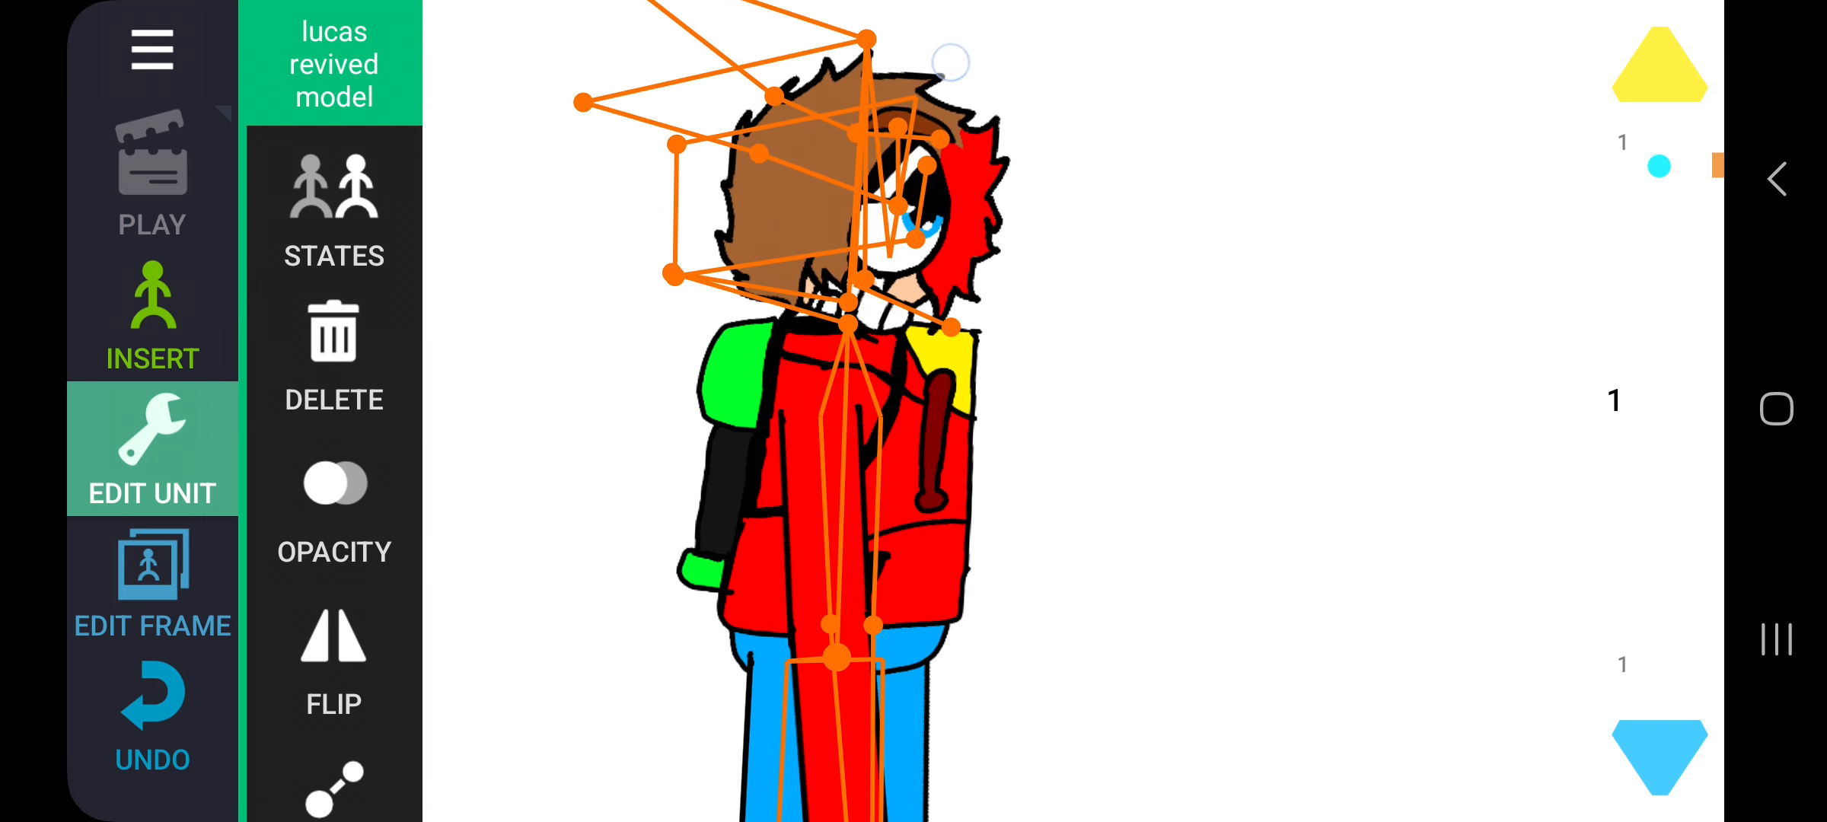
pyautogui.click(152, 314)
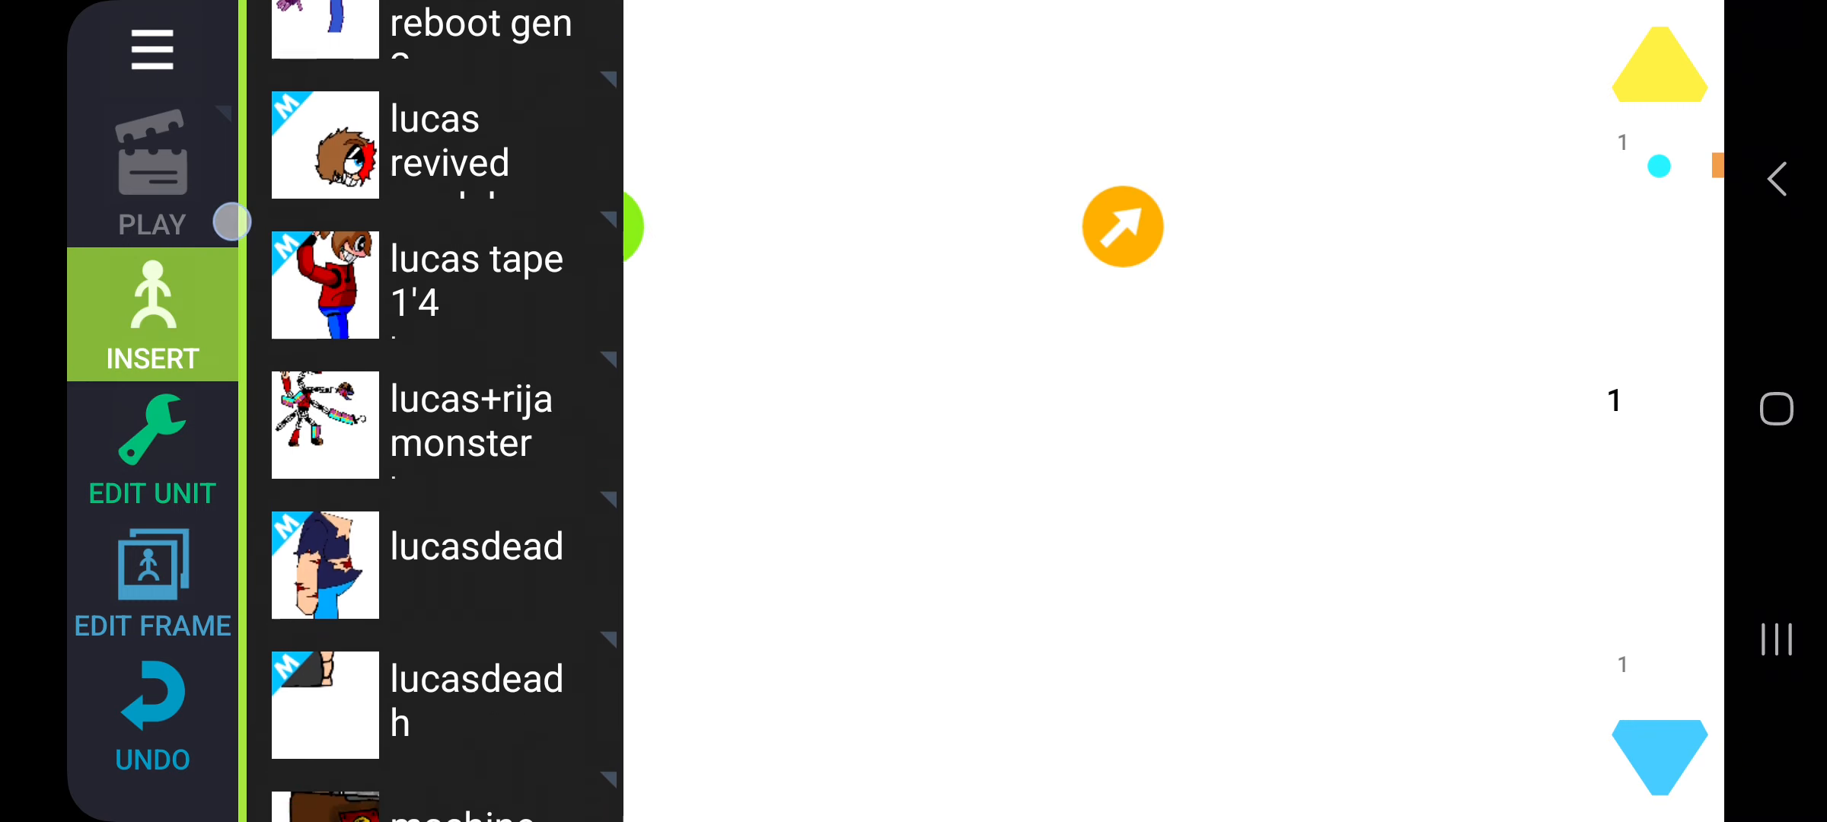
# Step: Insert machine, lucasdead and lucas tape 1'4, then delete lucasdead
pyautogui.scroll(-3)
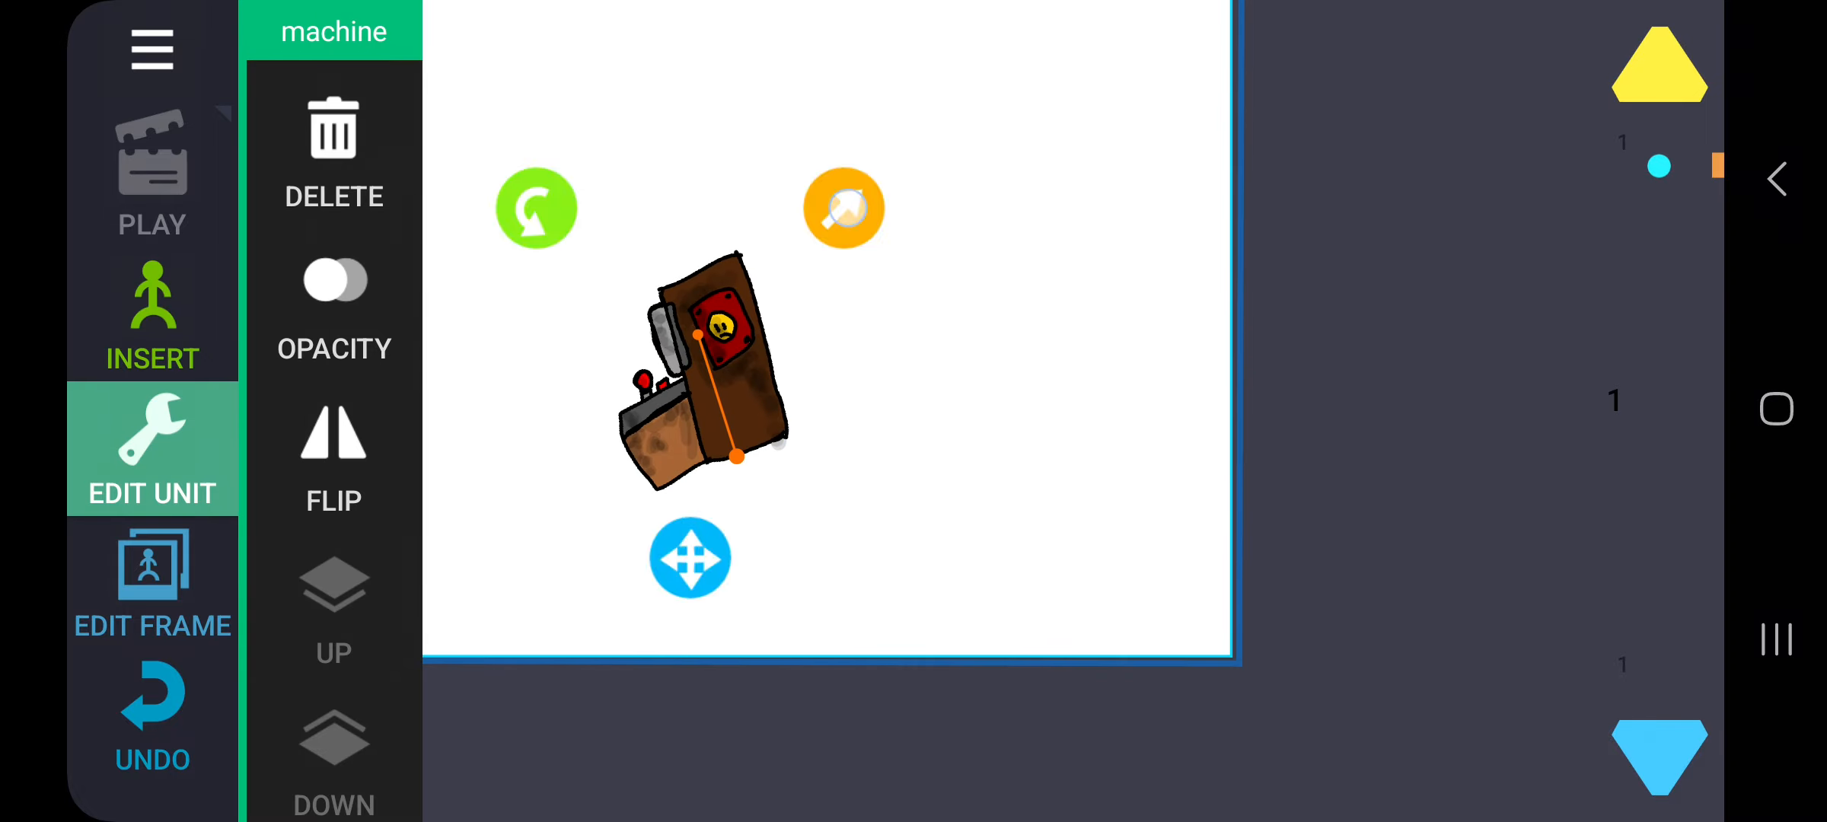
pyautogui.click(153, 314)
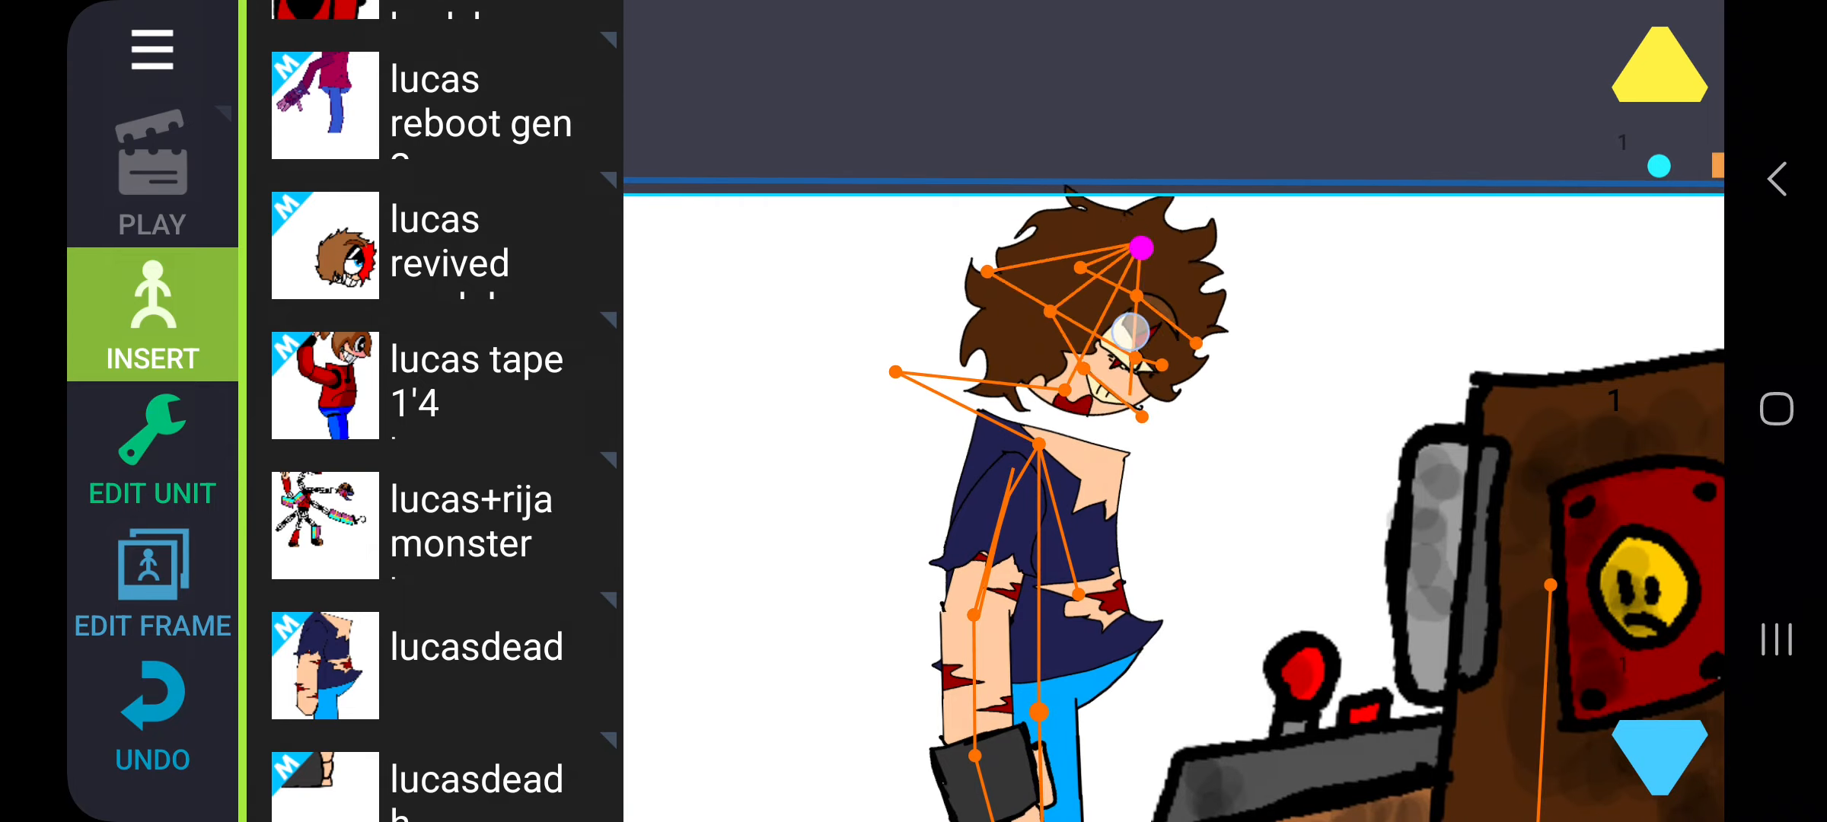
pyautogui.click(153, 449)
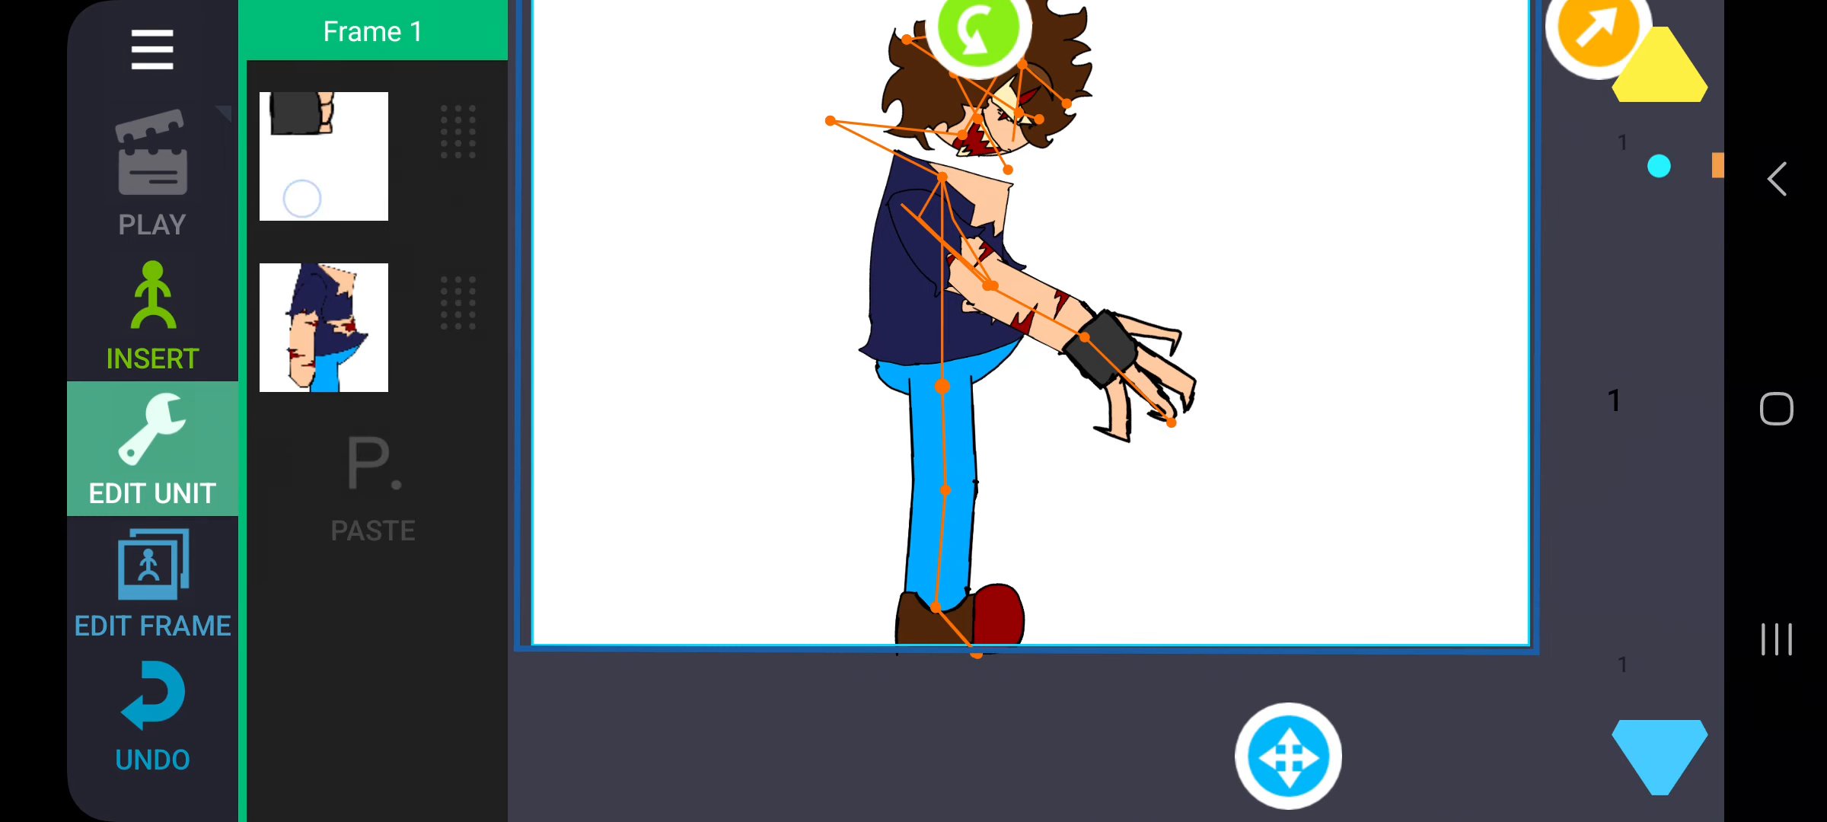
pyautogui.click(152, 314)
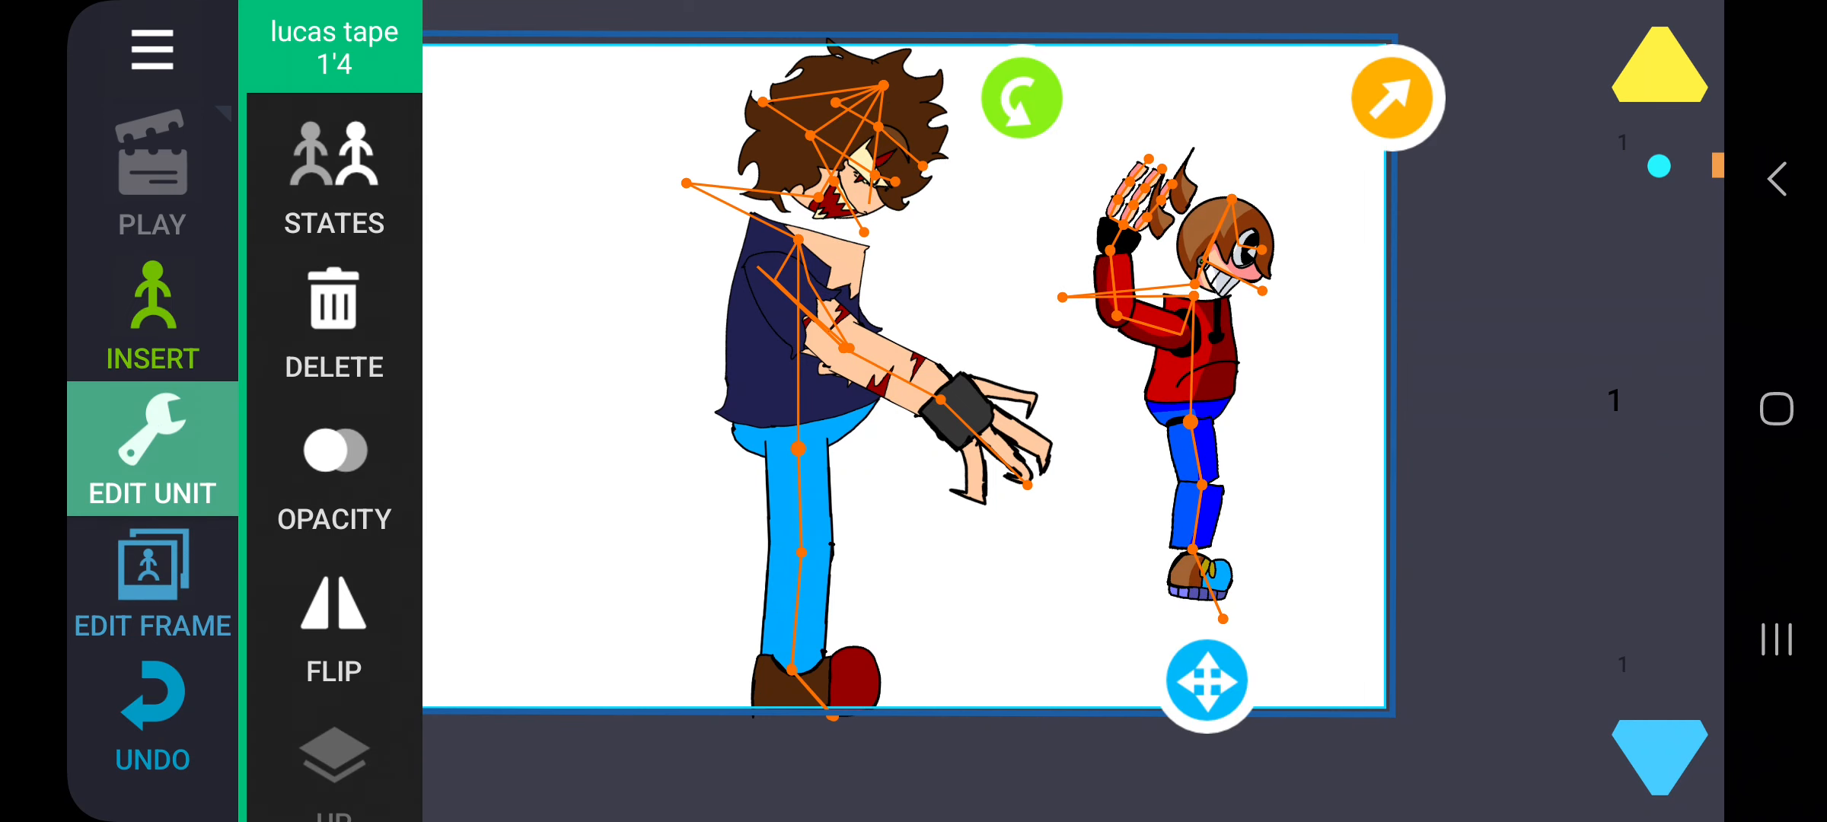
pyautogui.scroll(-3)
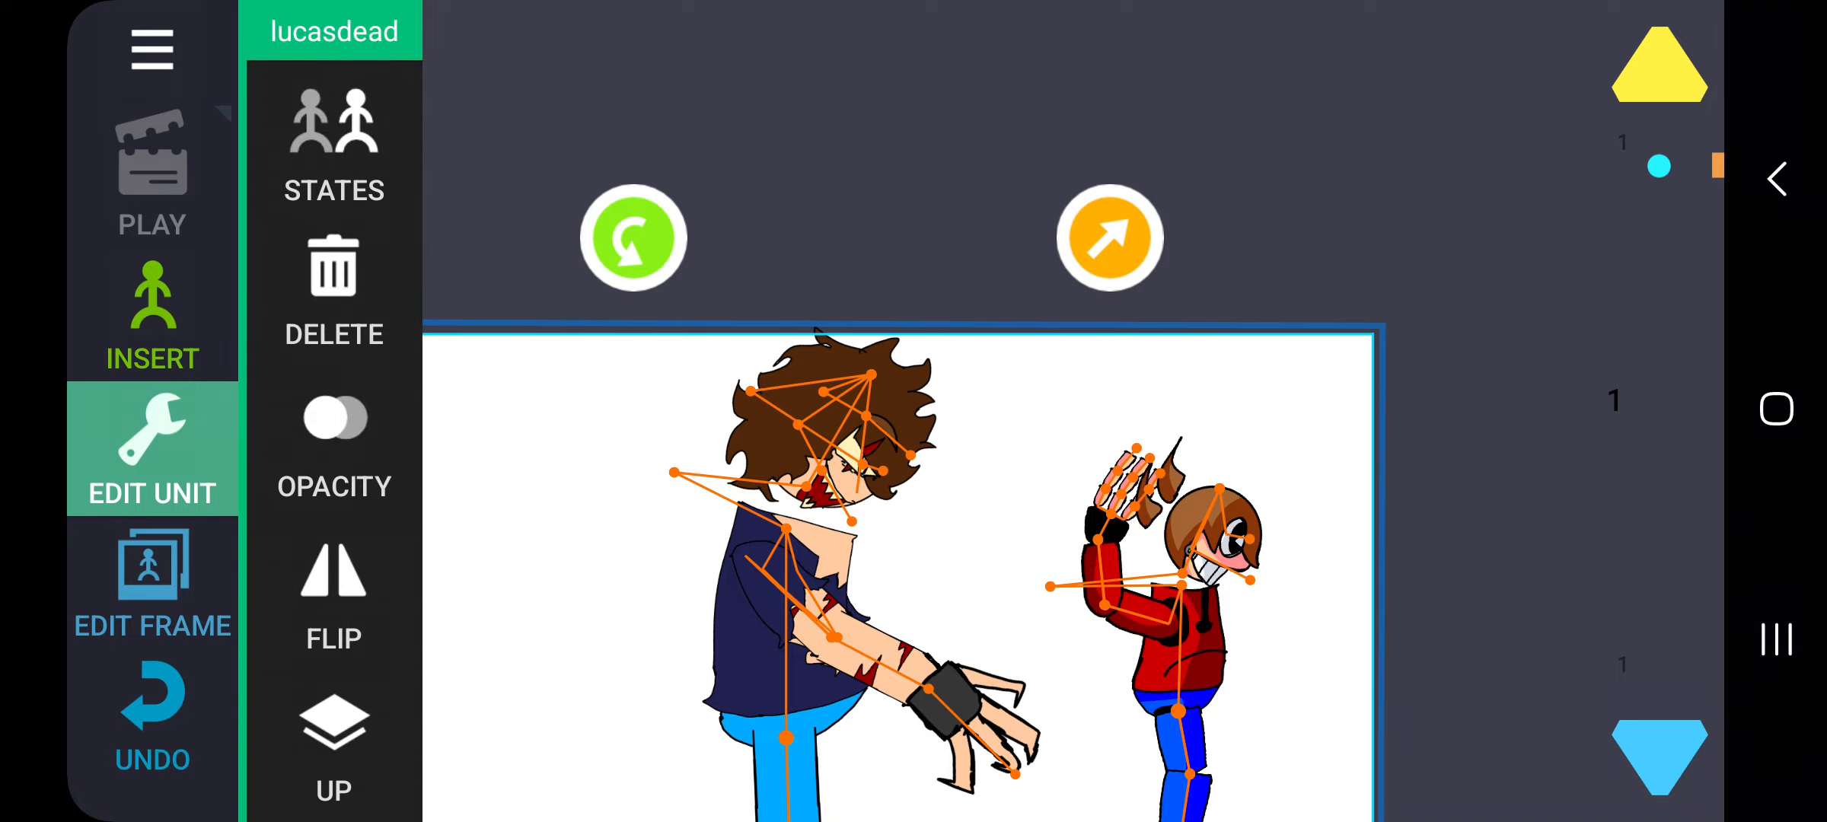
pyautogui.click(334, 291)
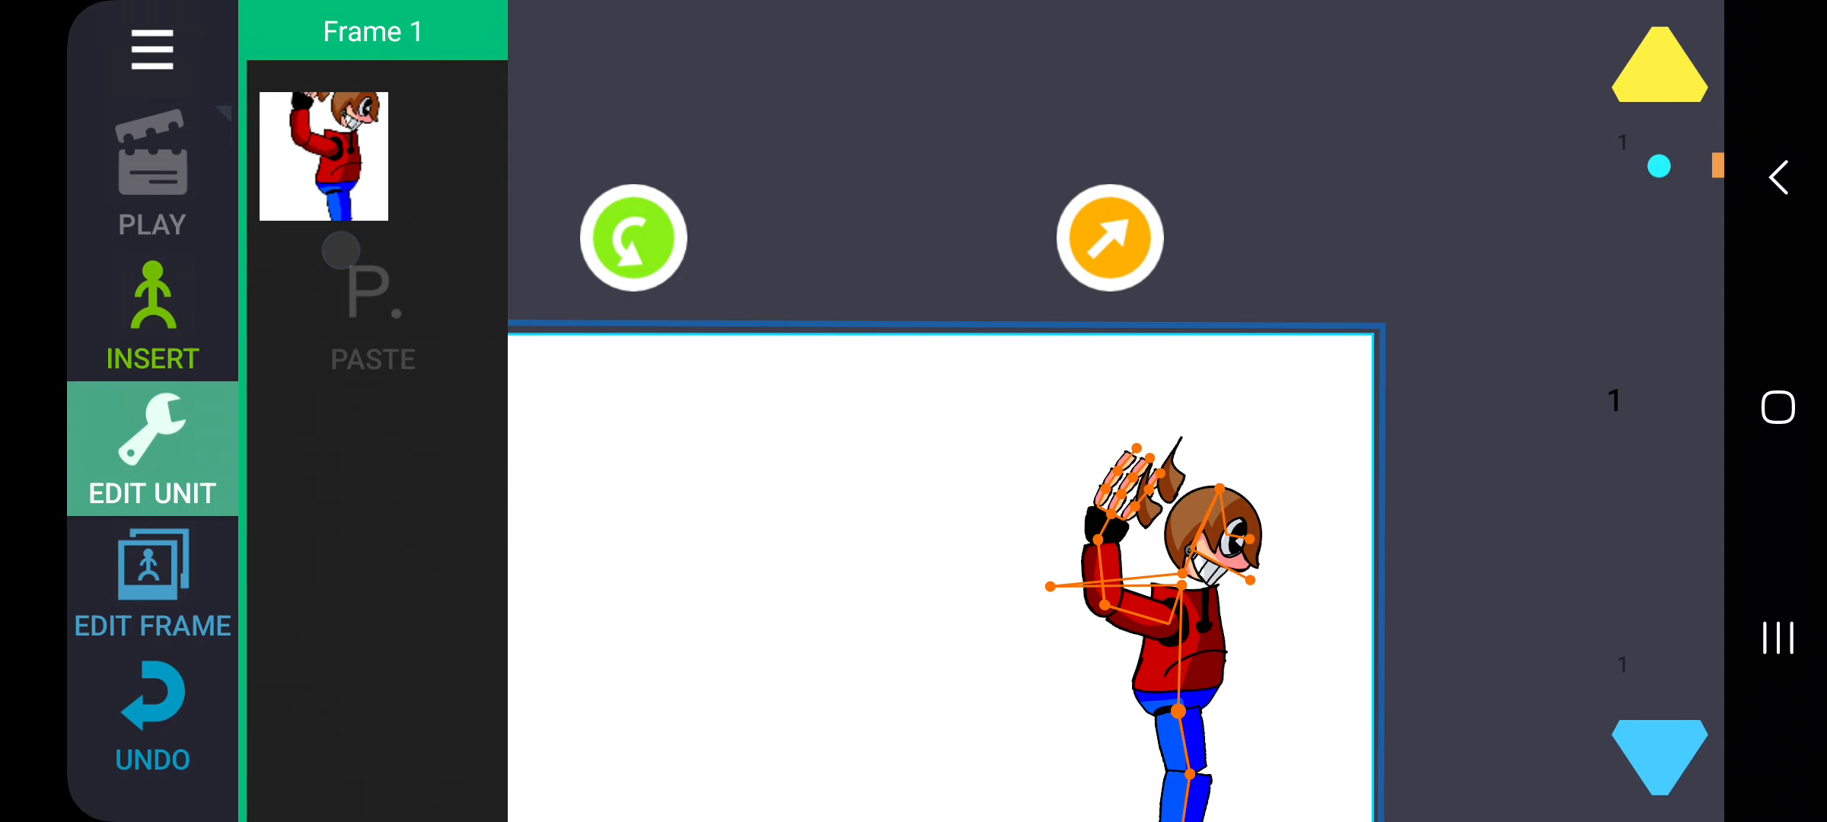
# Step: Delete lucas tape 1'4, add shadowface and switch it to another expression state
pyautogui.click(151, 315)
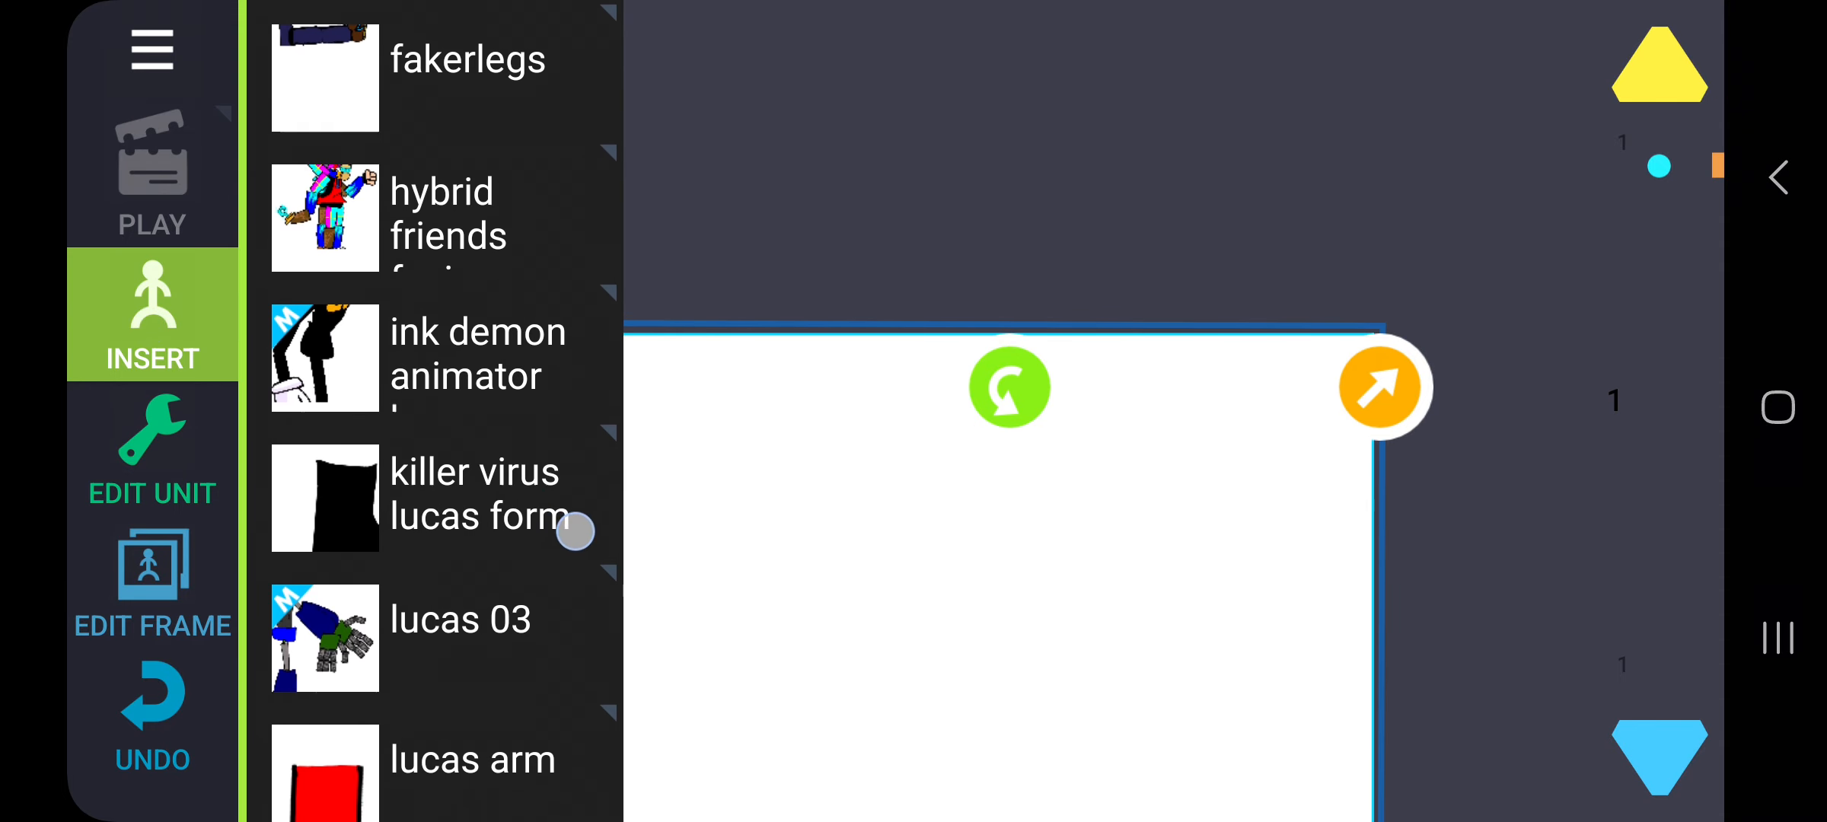
pyautogui.scroll(-3)
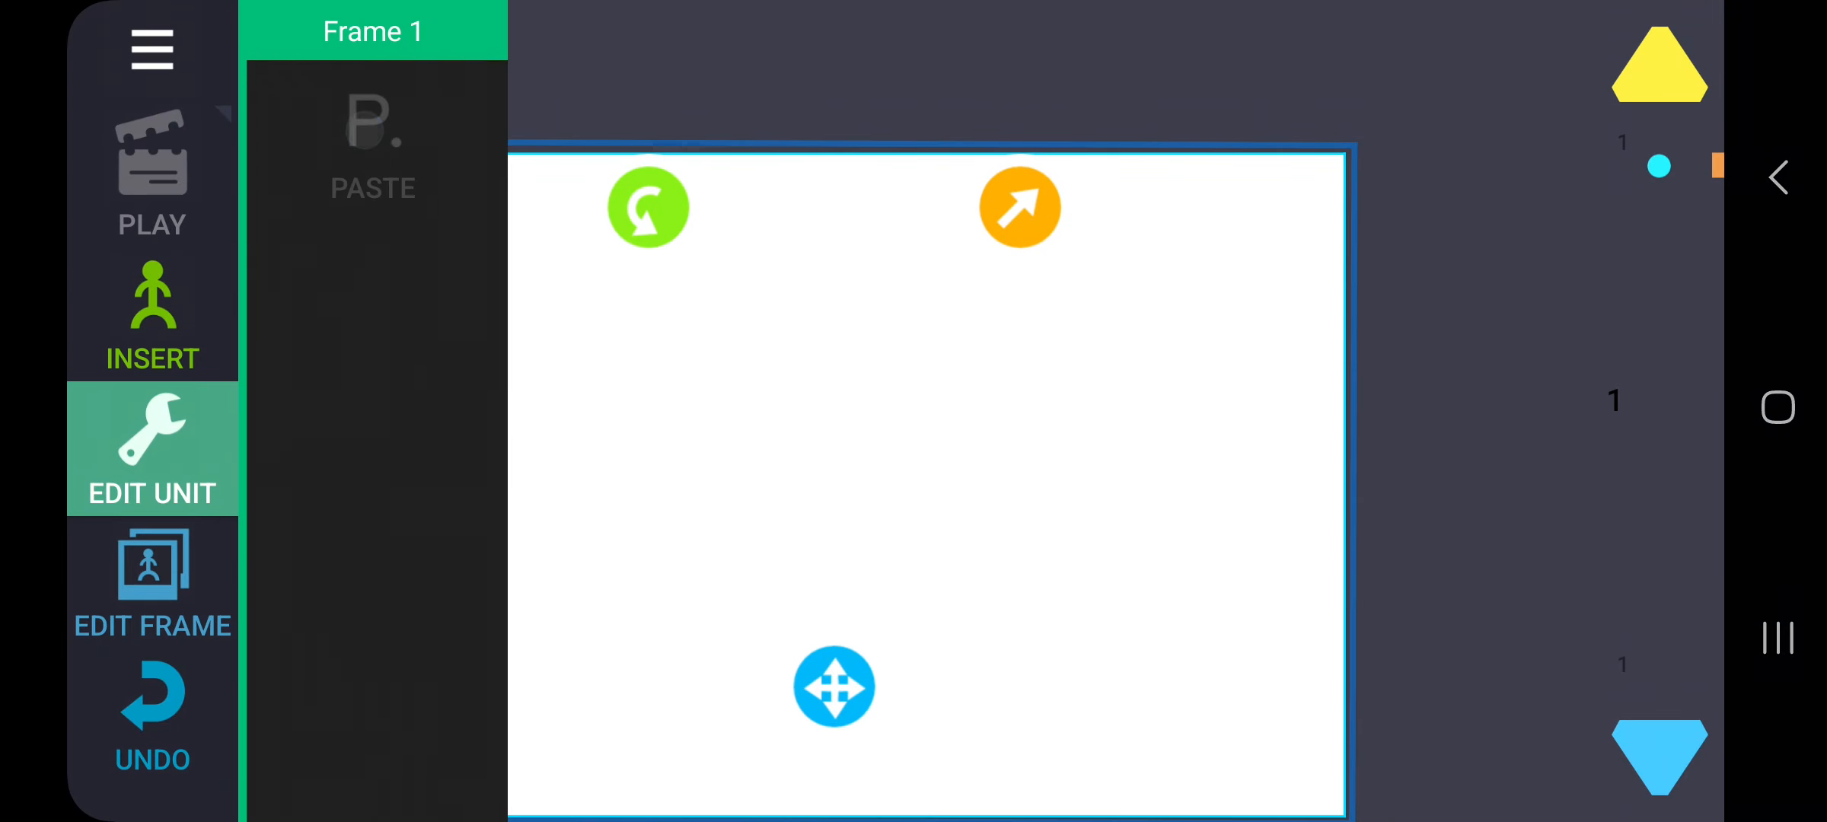
pyautogui.click(152, 314)
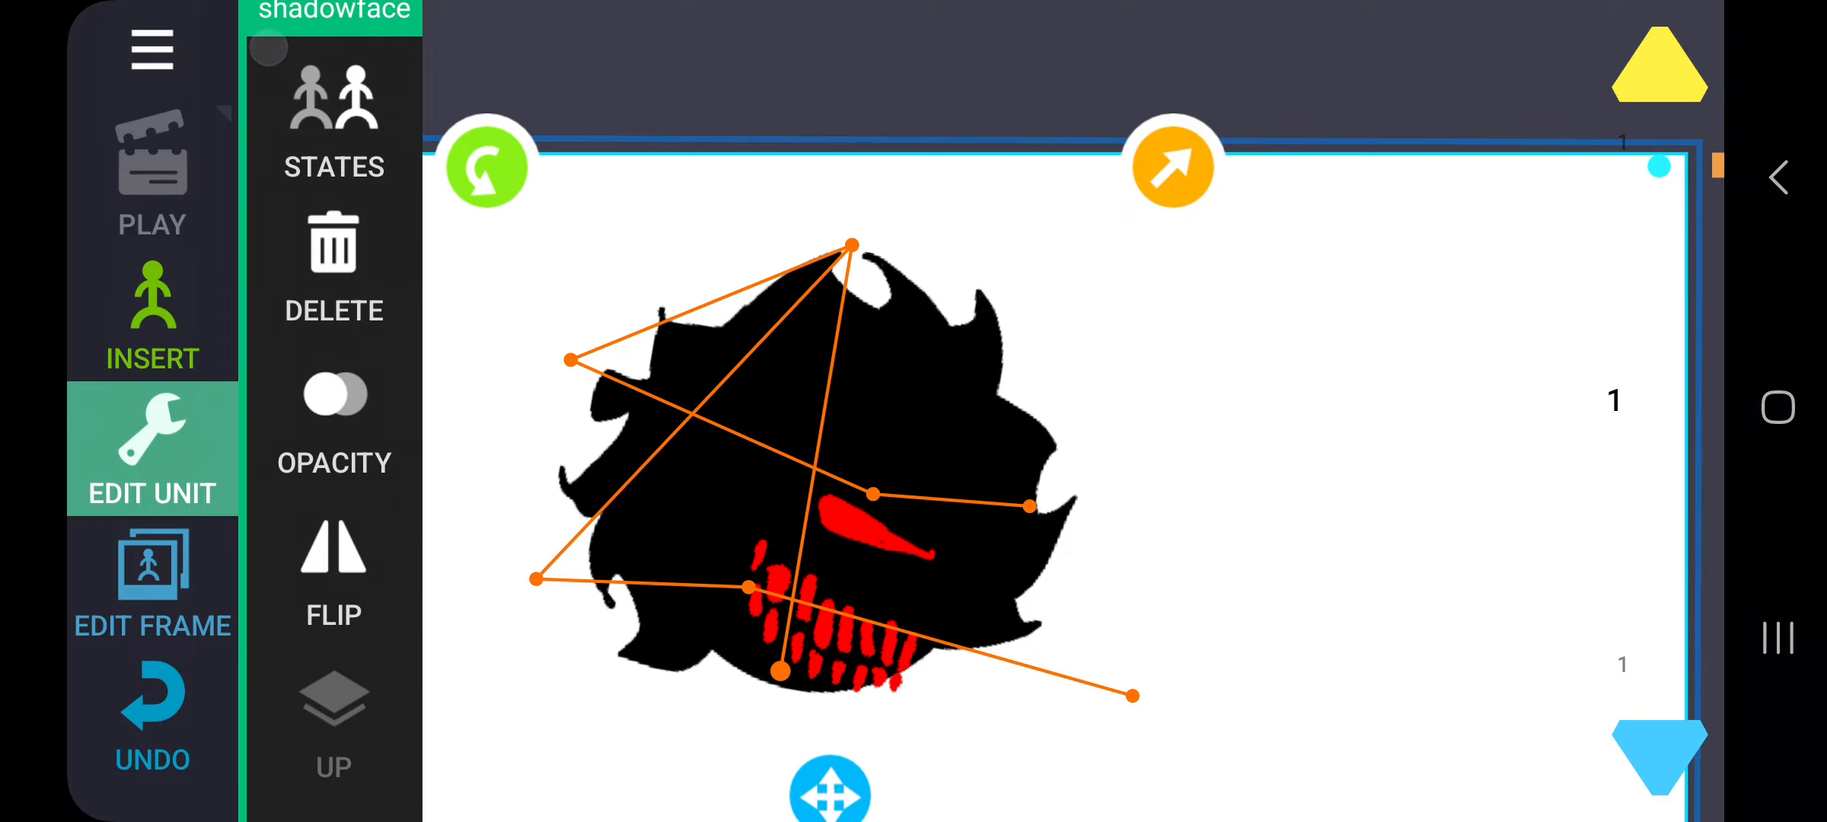
pyautogui.click(334, 117)
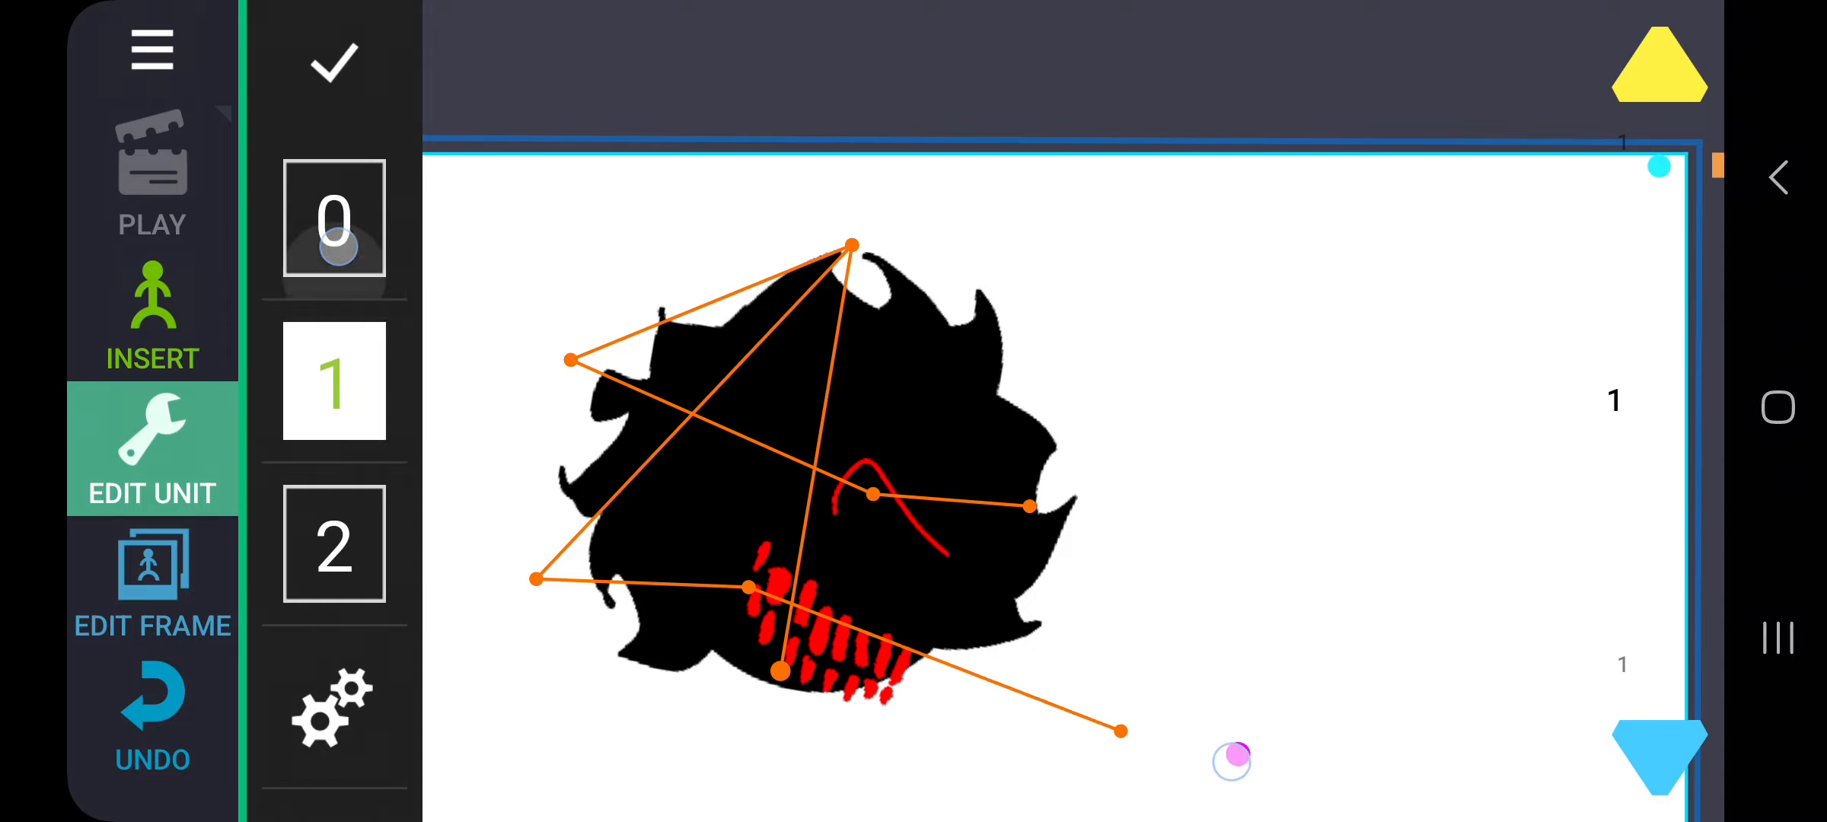
pyautogui.click(153, 314)
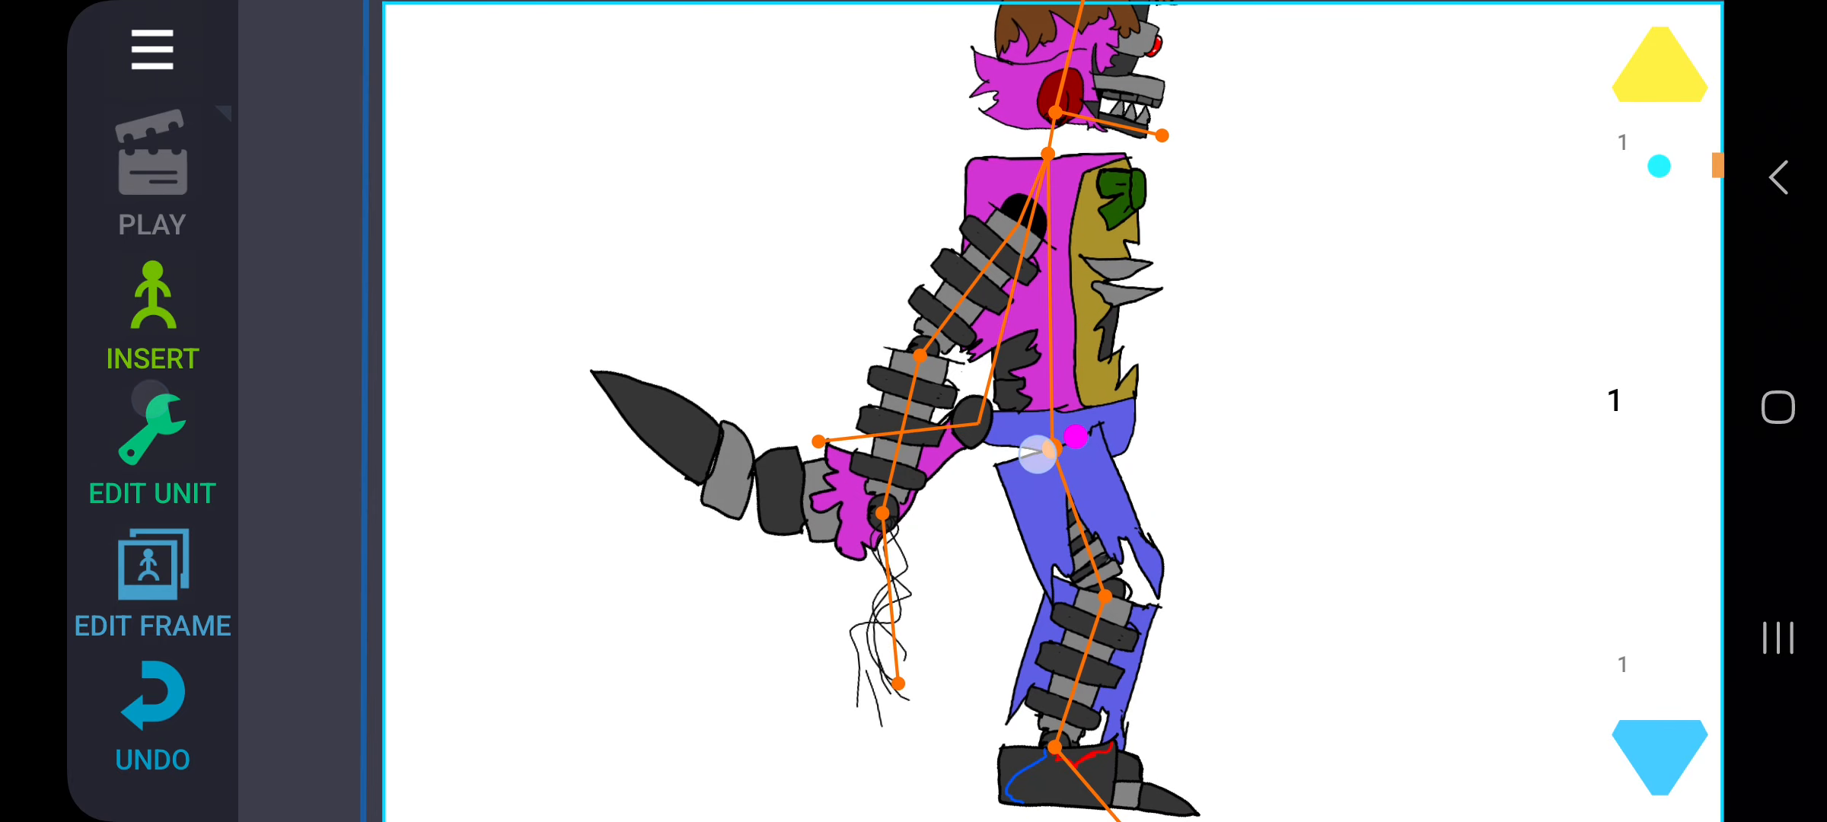
# Step: Replace ruin rija with the purple ruin rainer, then delete ruin rainer and open search
pyautogui.click(151, 315)
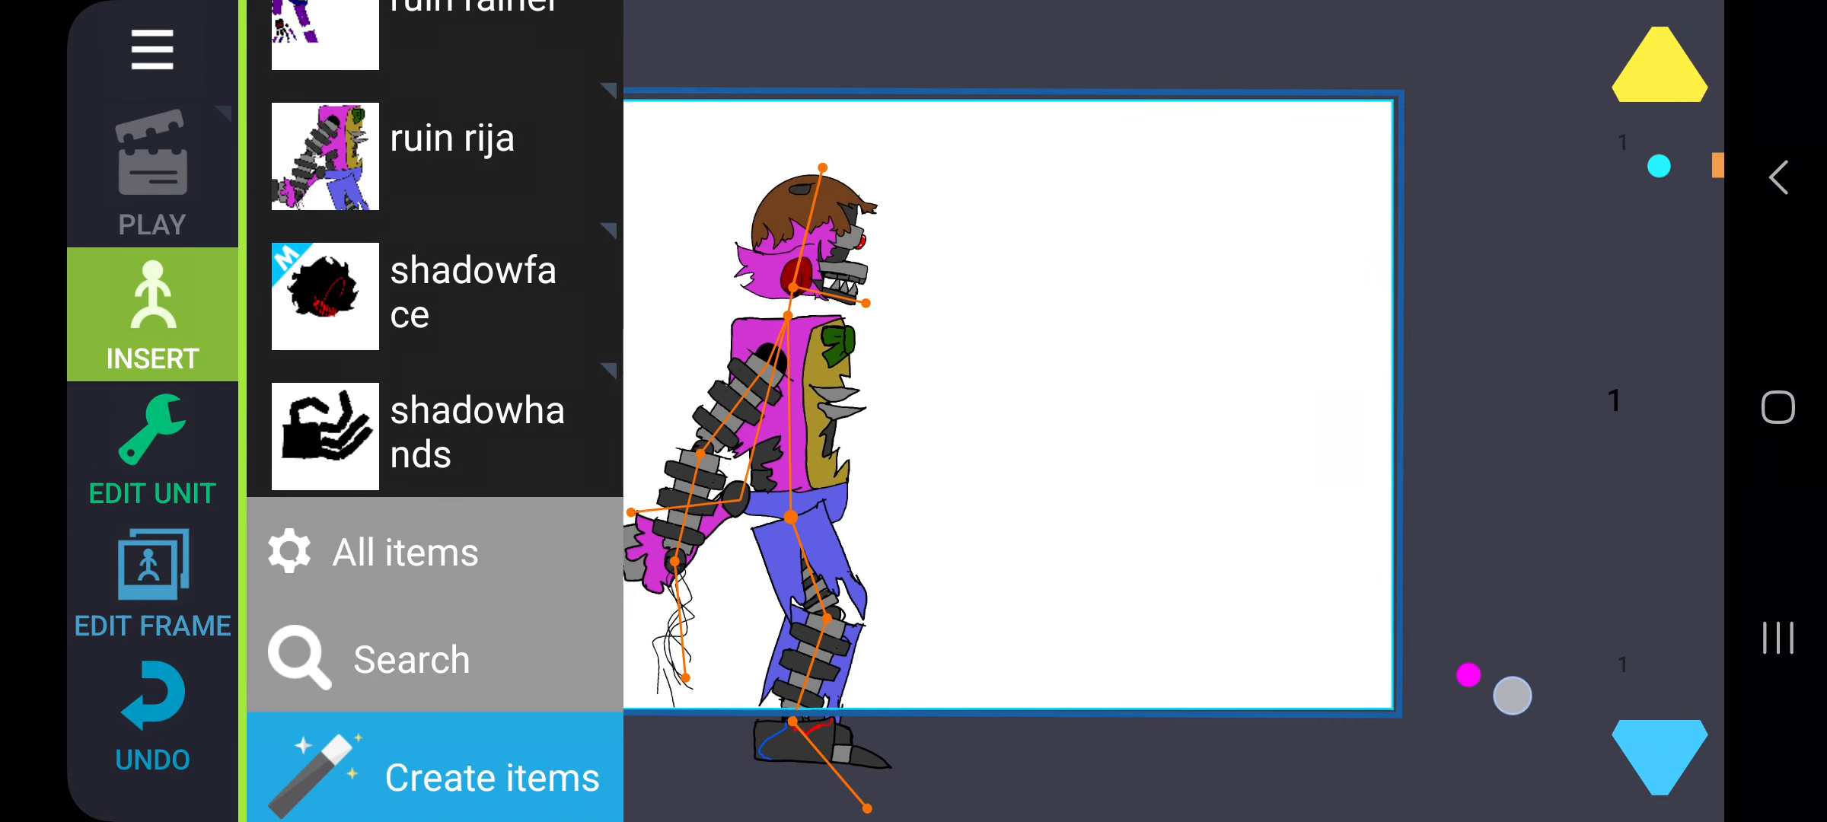
pyautogui.click(153, 449)
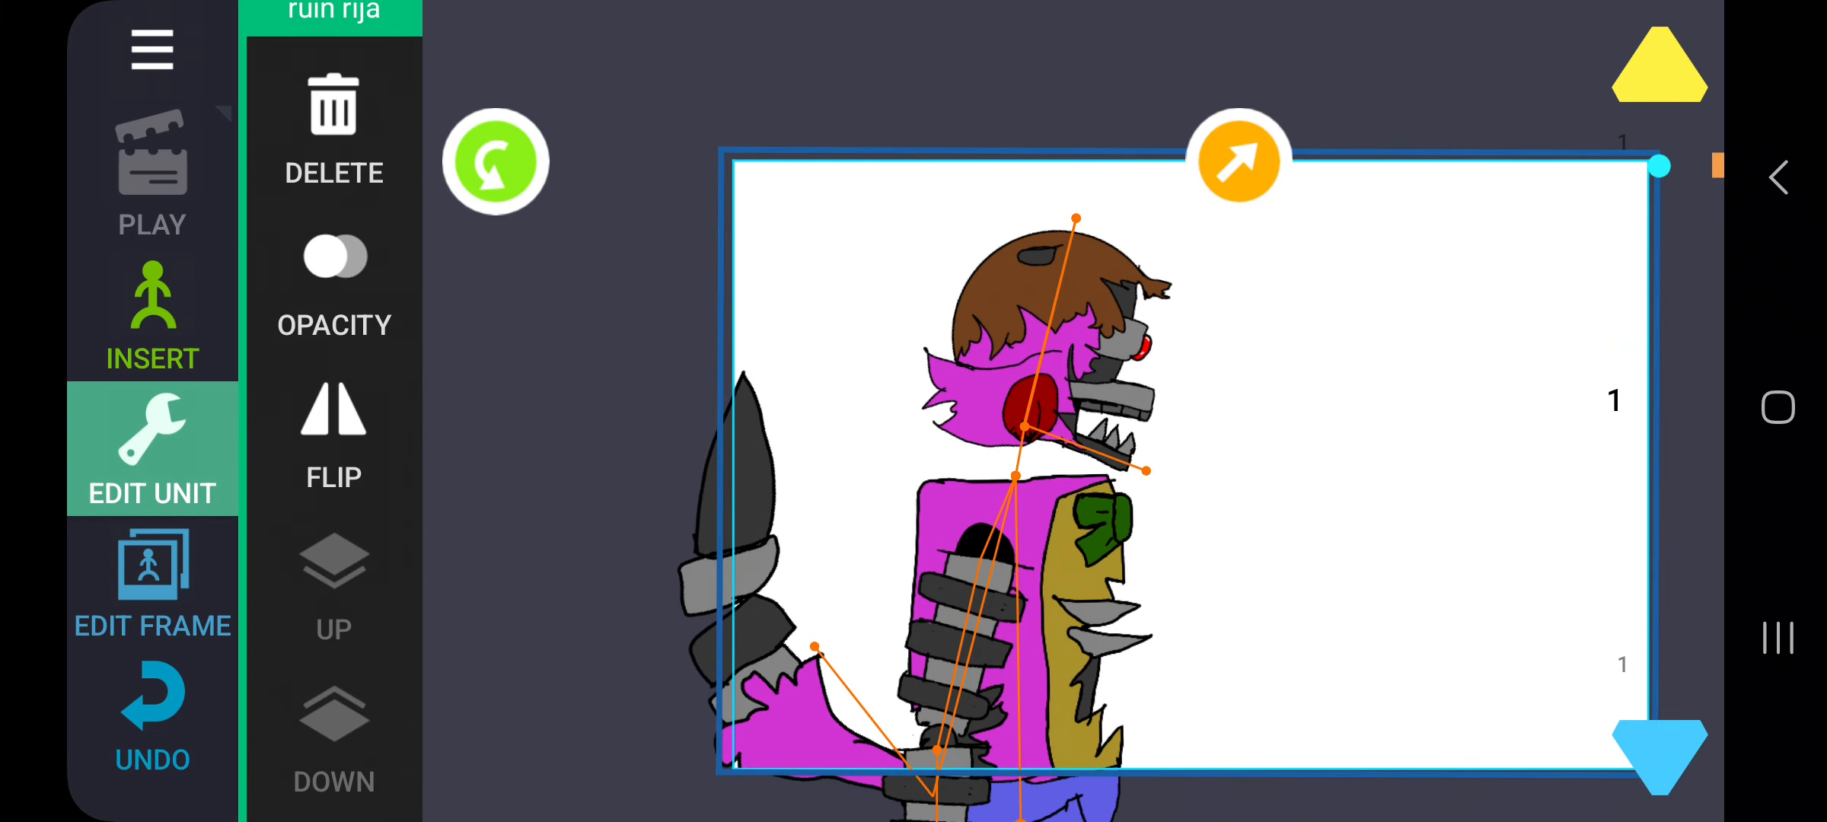
pyautogui.click(153, 315)
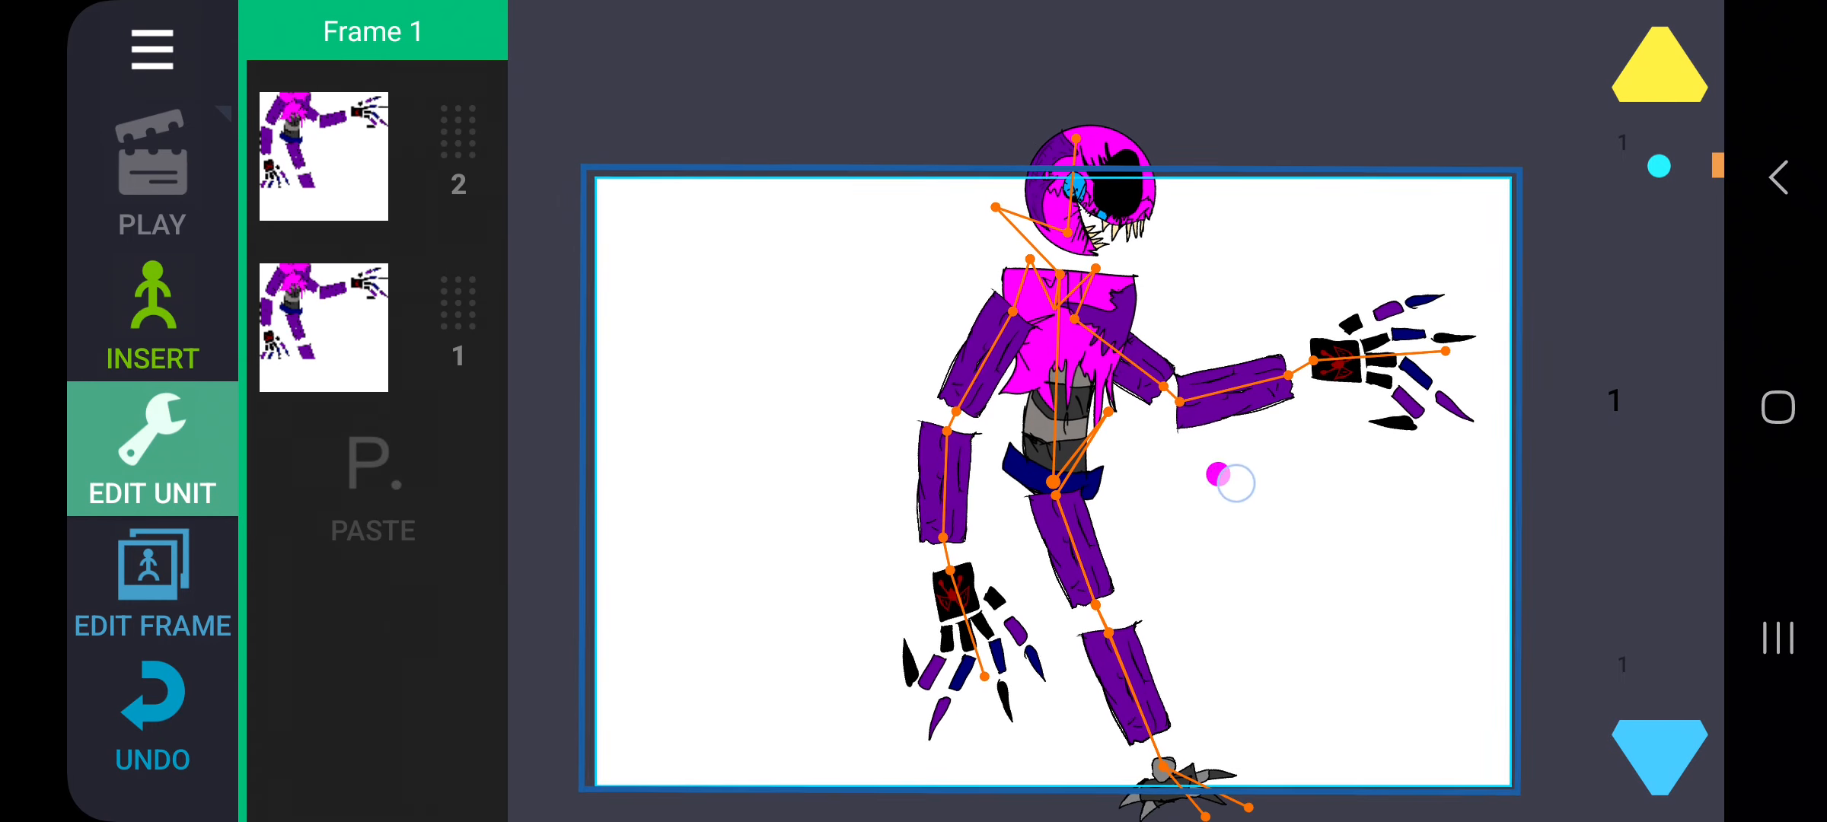
pyautogui.click(151, 314)
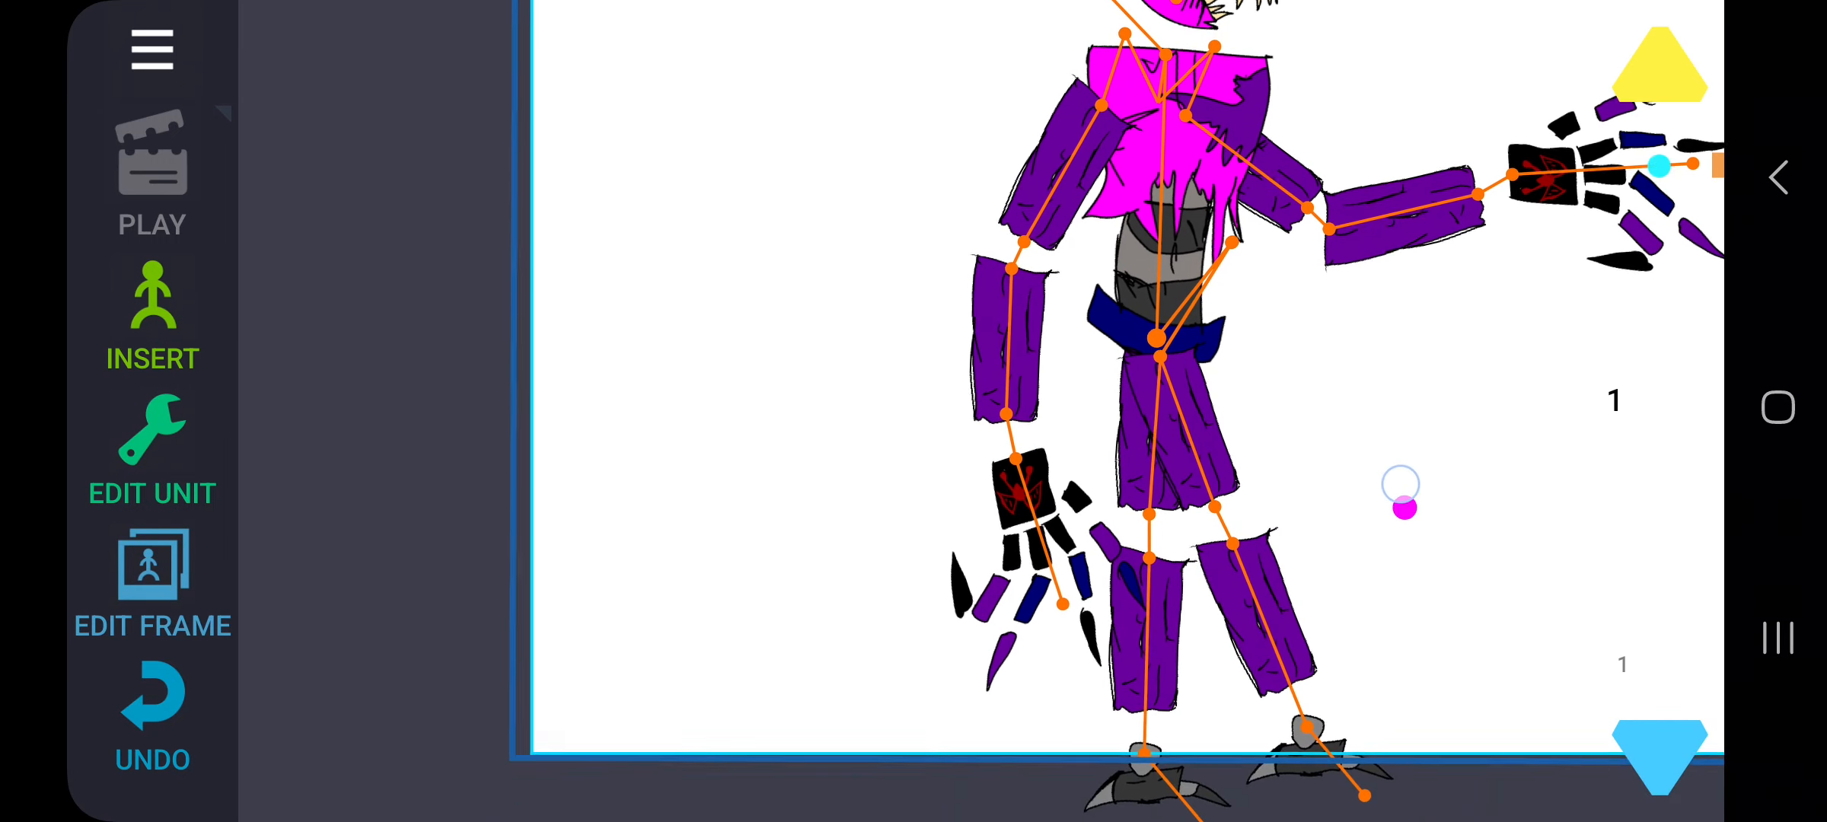
pyautogui.click(151, 314)
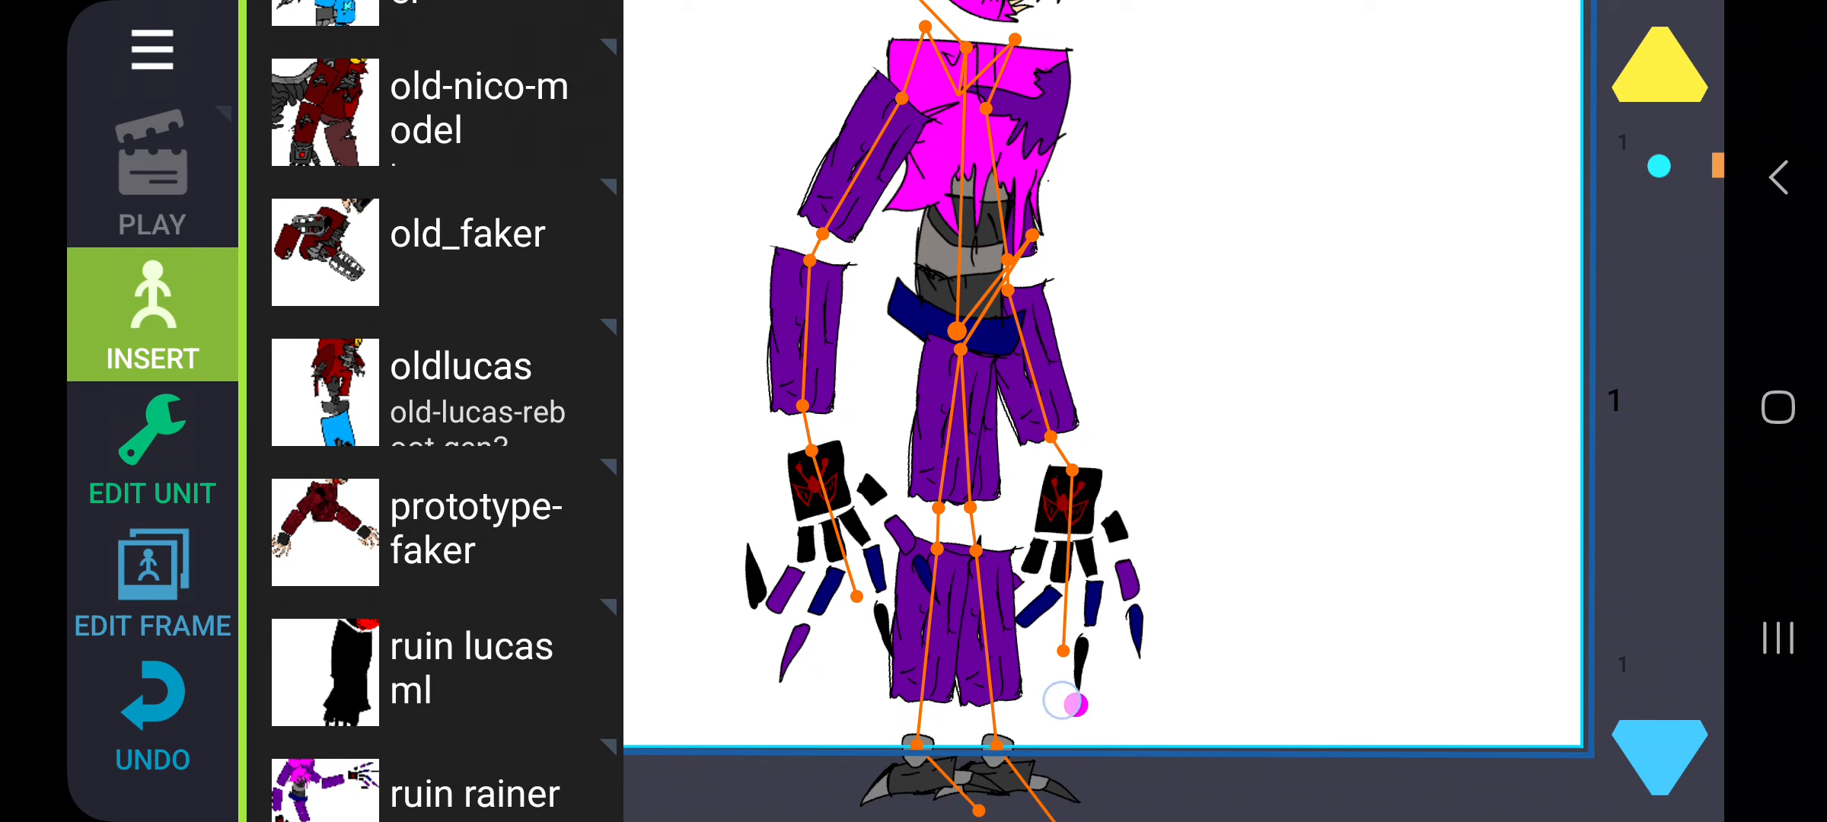
pyautogui.click(153, 454)
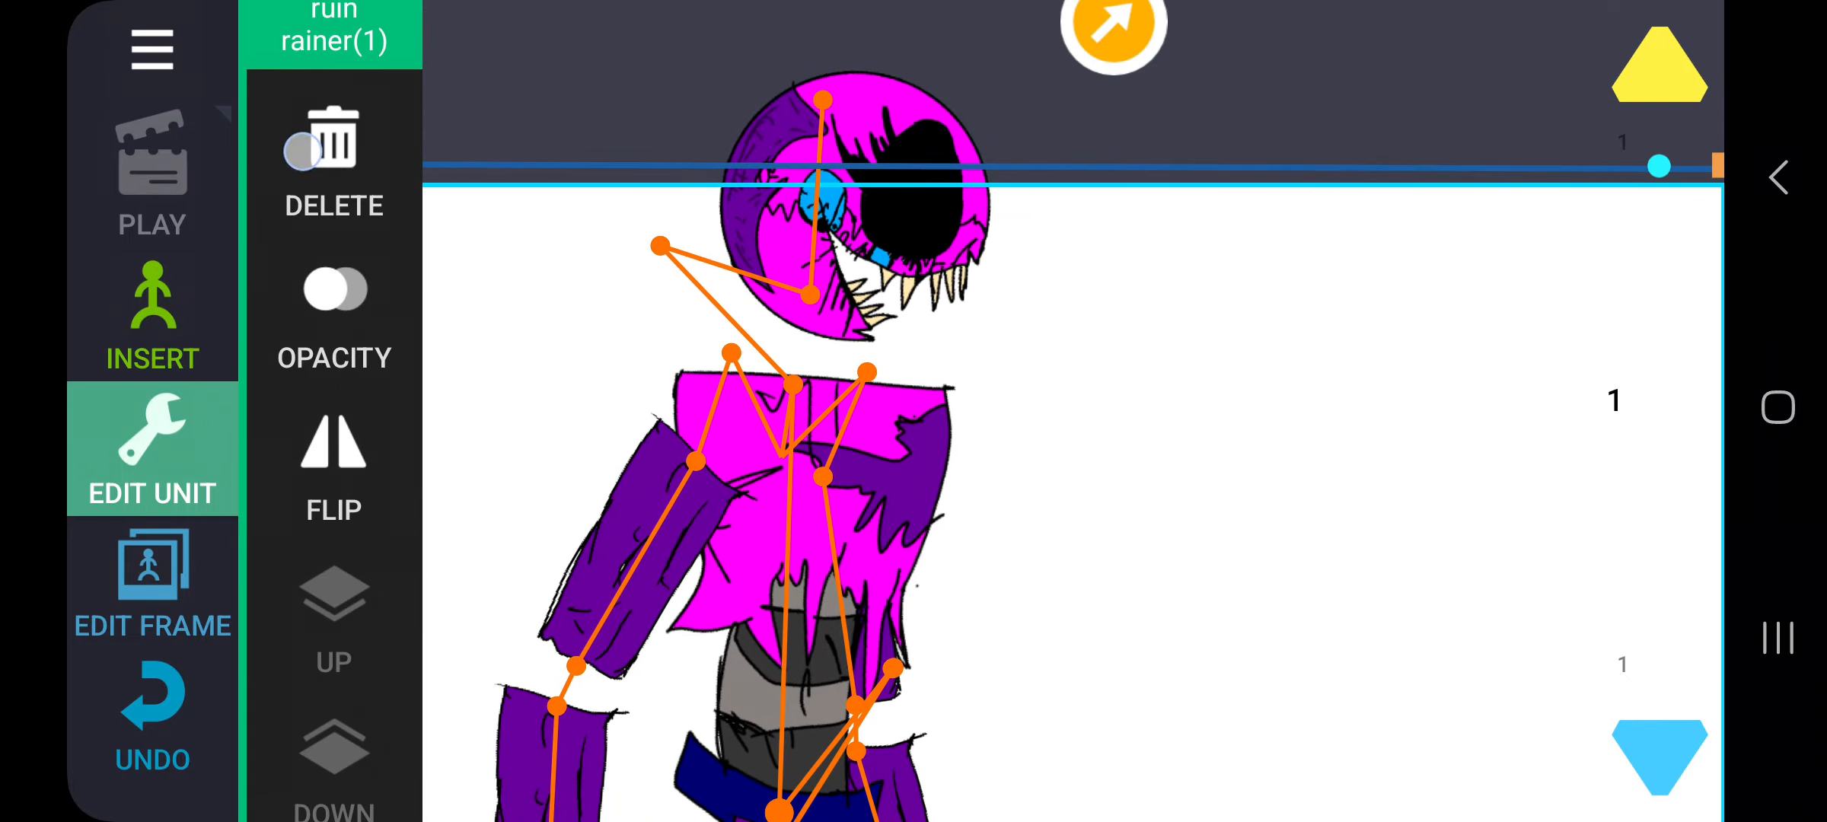
pyautogui.click(152, 314)
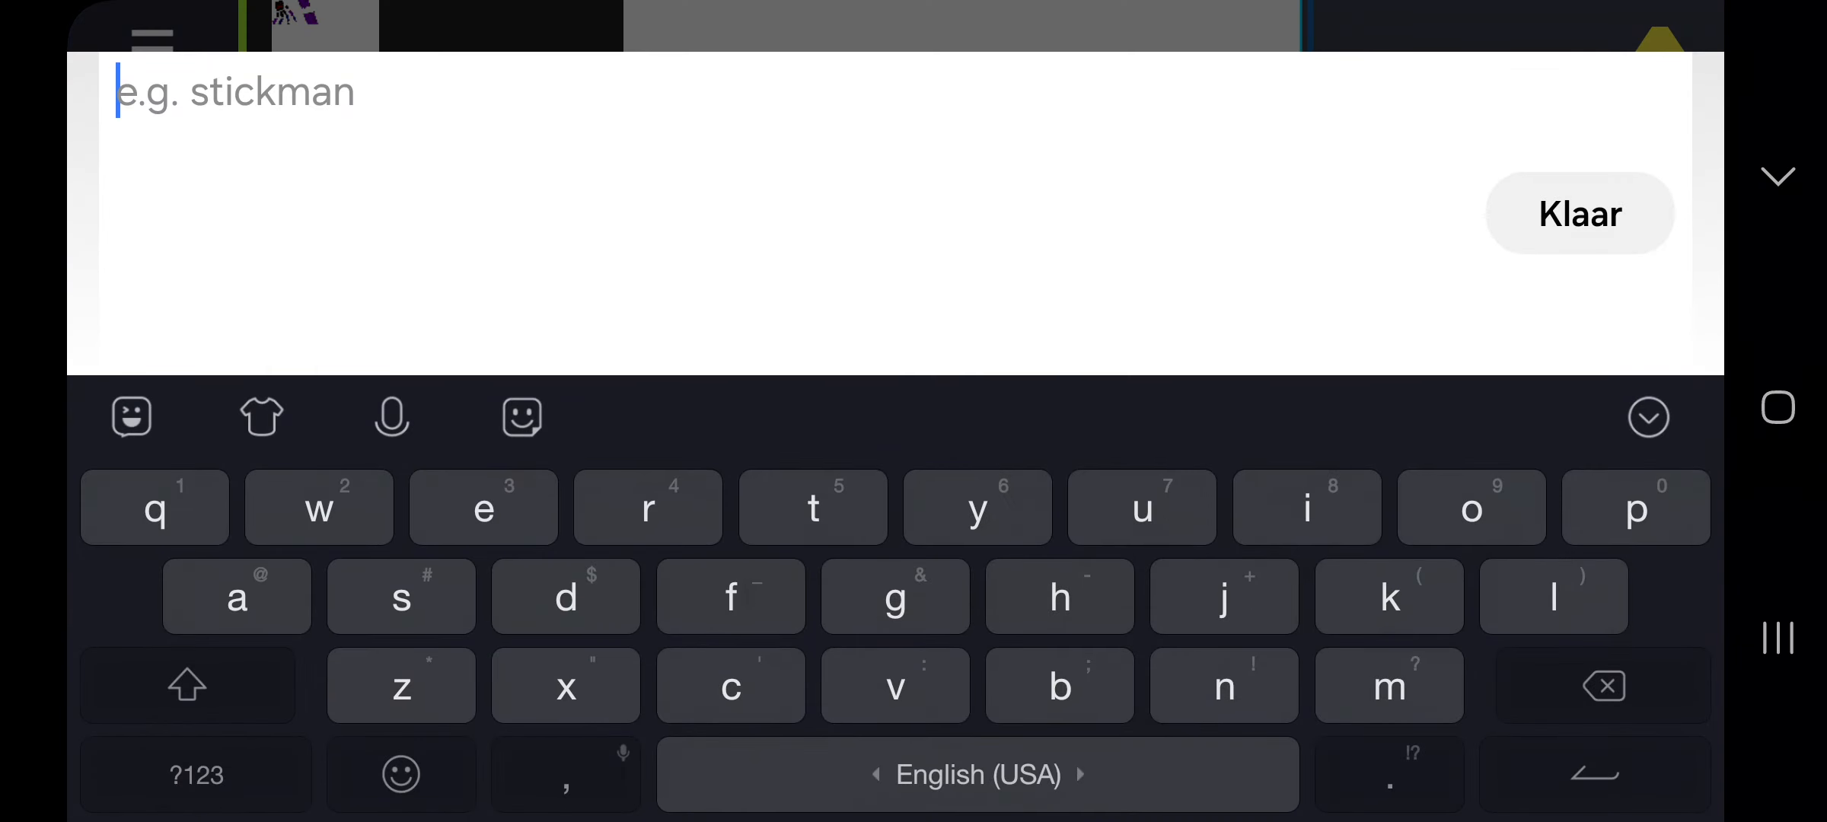
# Step: Add and delete the old god ml figure, then insert old_new_rija
pyautogui.click(1577, 213)
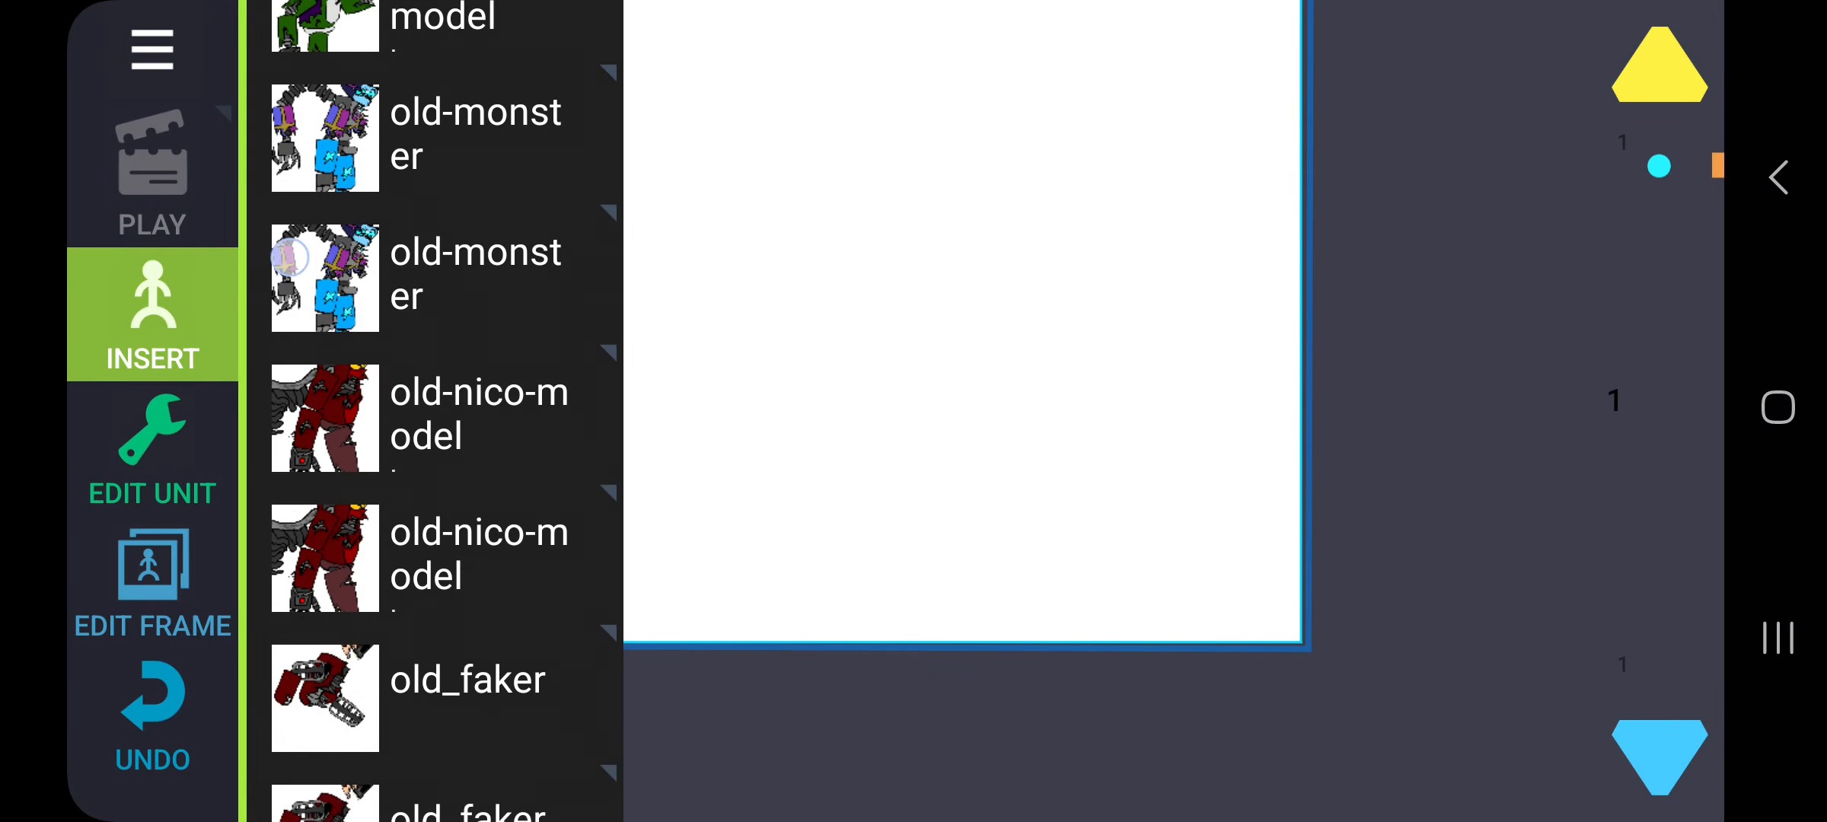
pyautogui.scroll(-3)
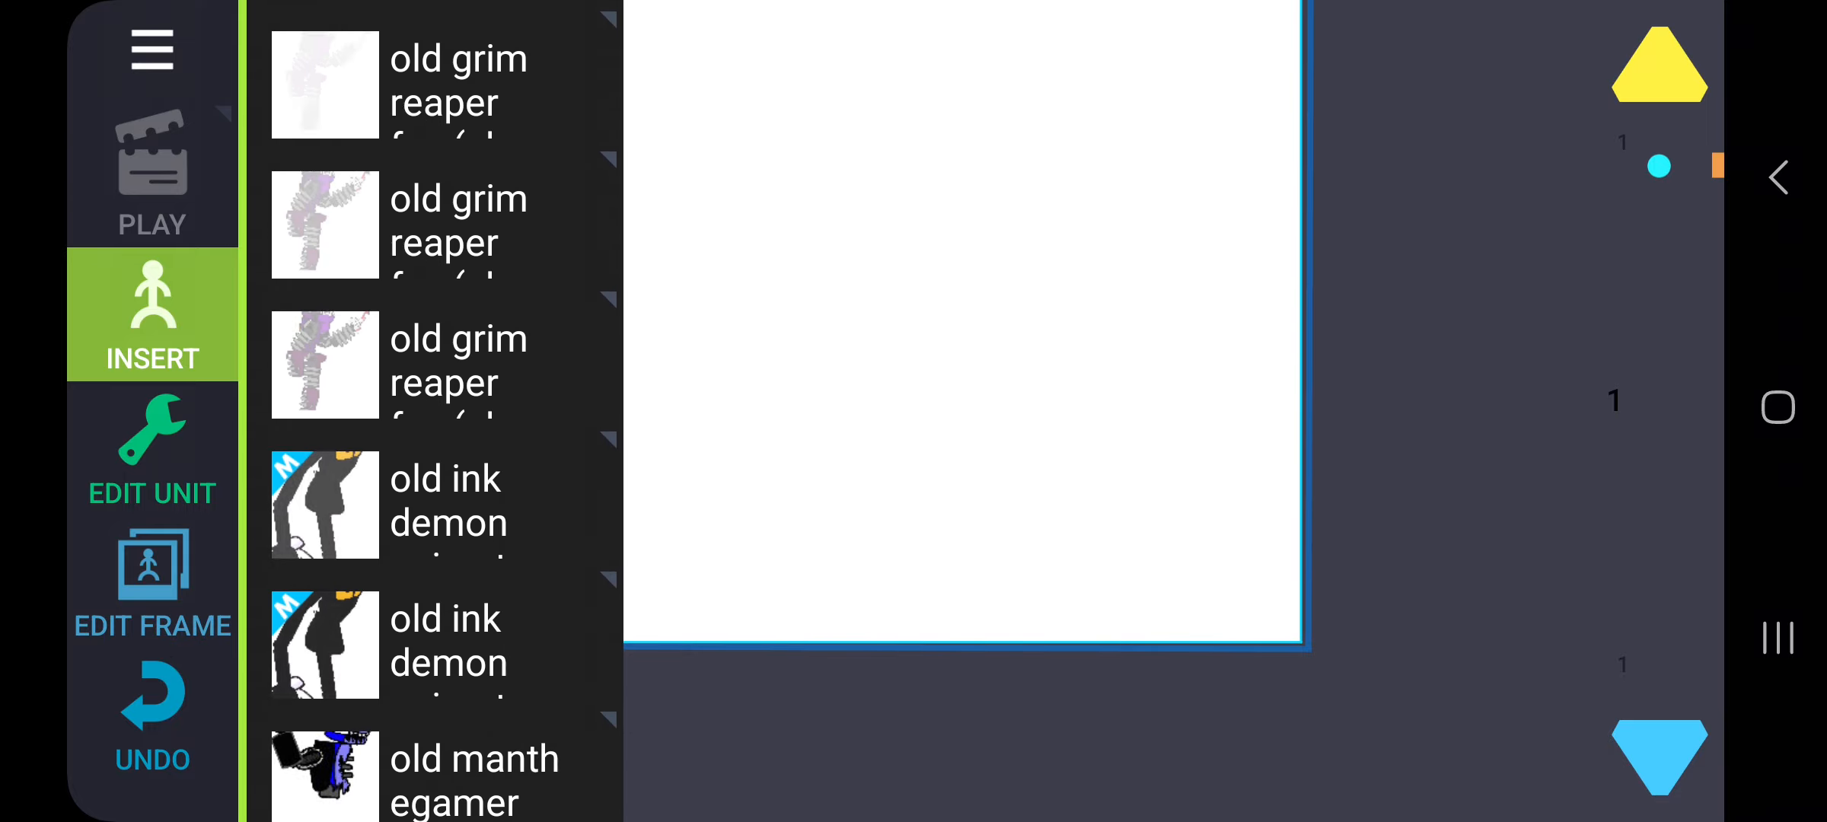
pyautogui.scroll(3)
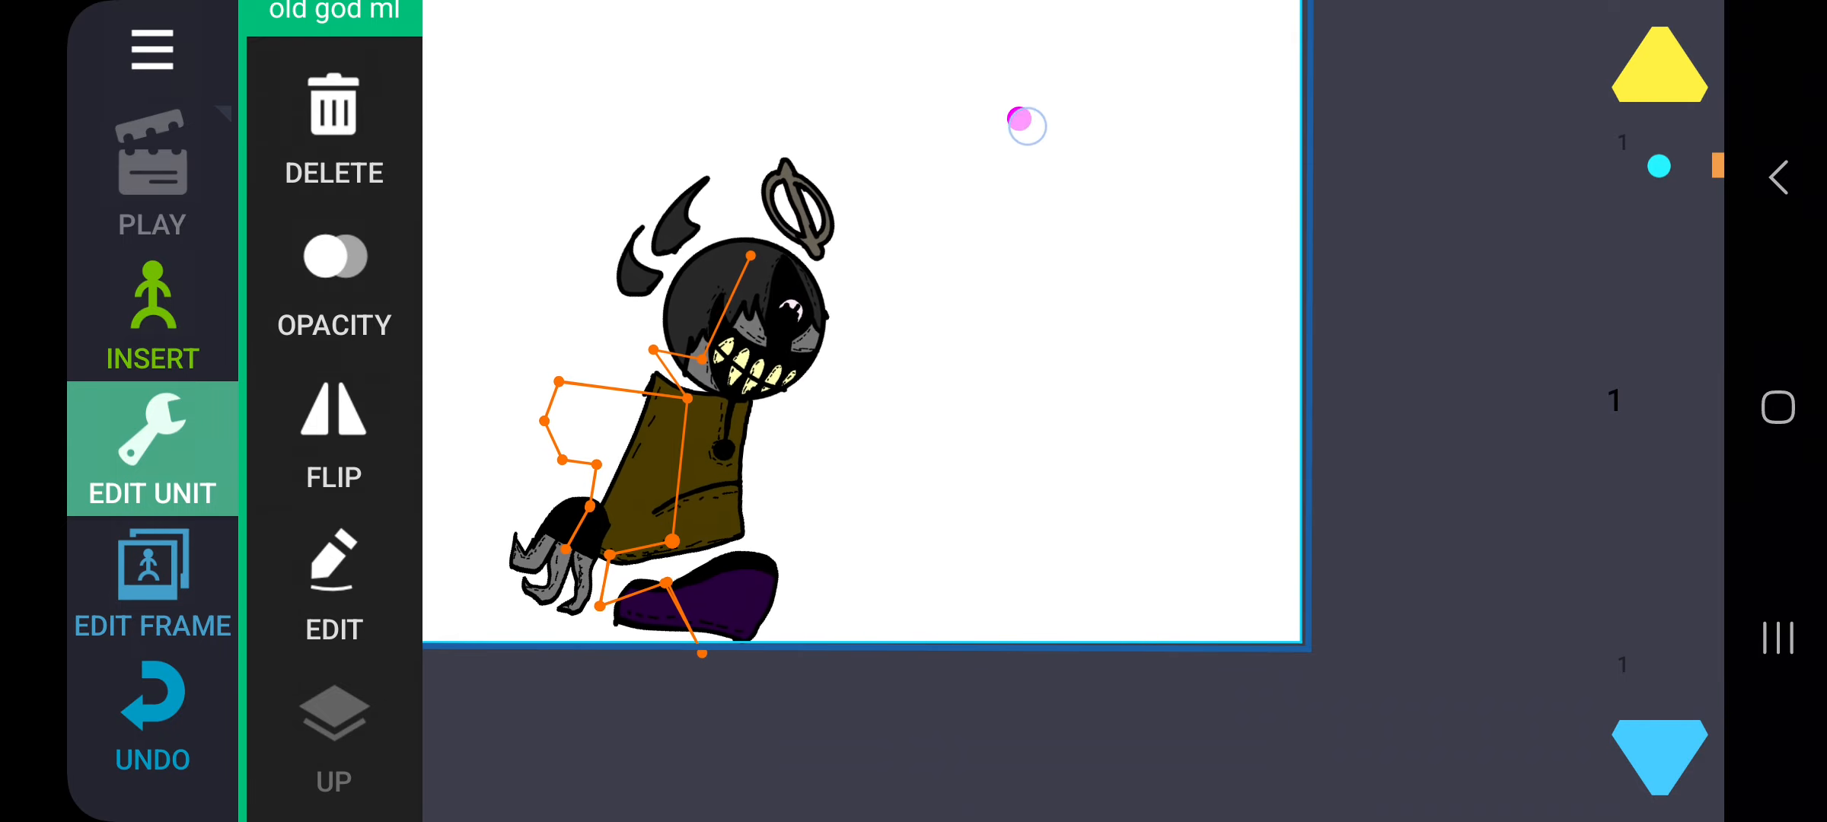
pyautogui.click(151, 315)
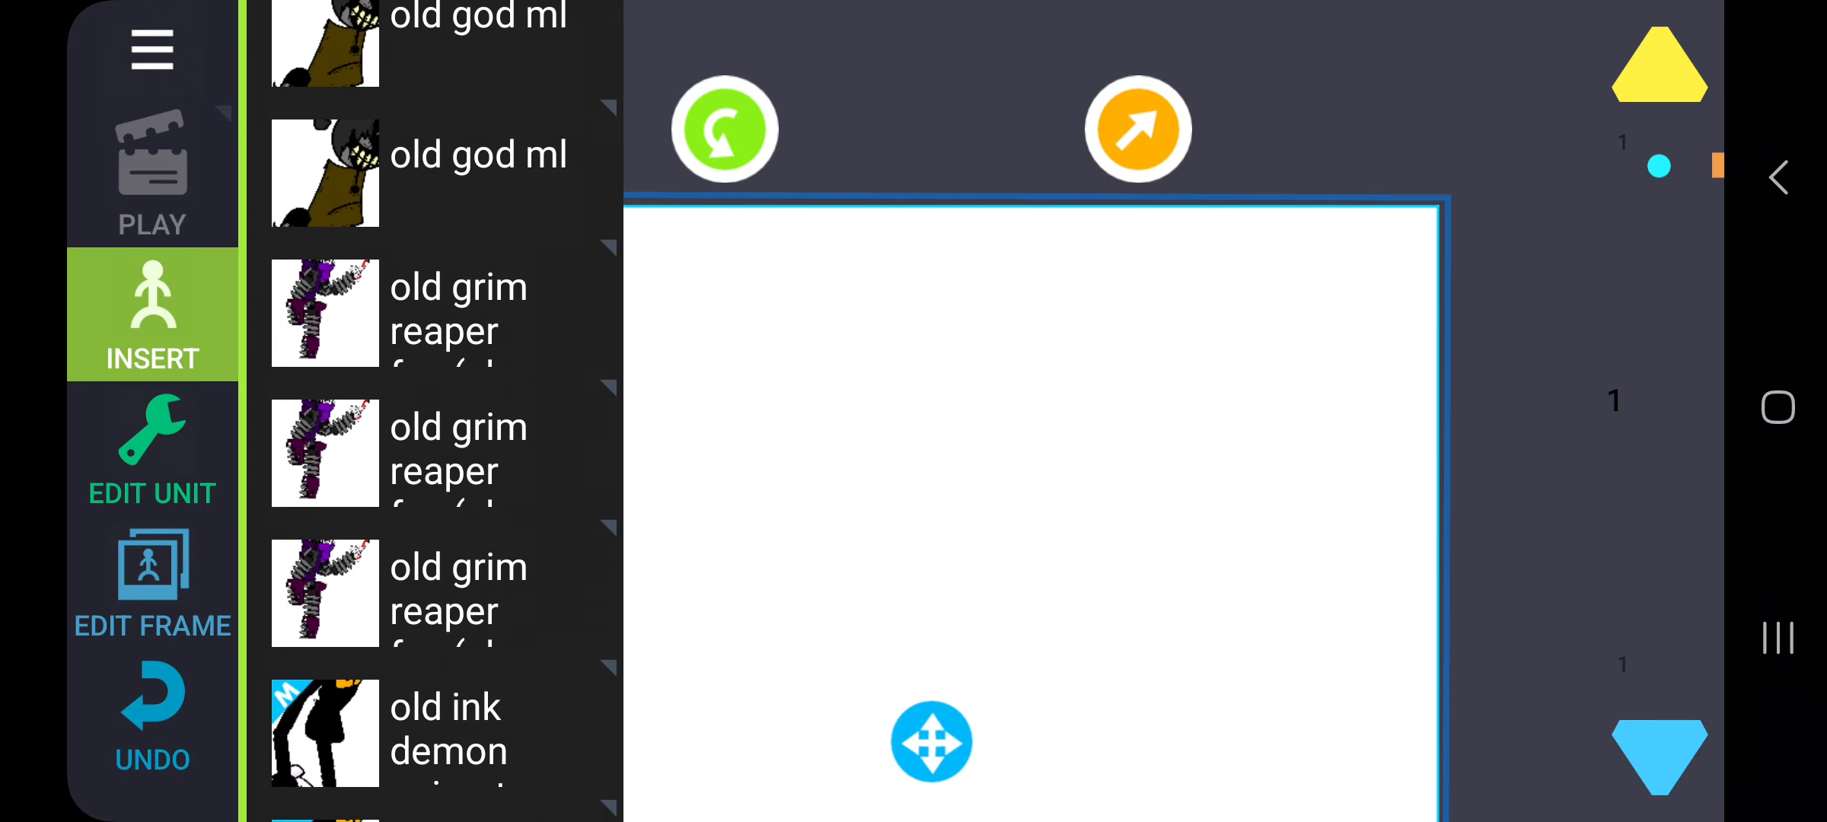
pyautogui.scroll(-3)
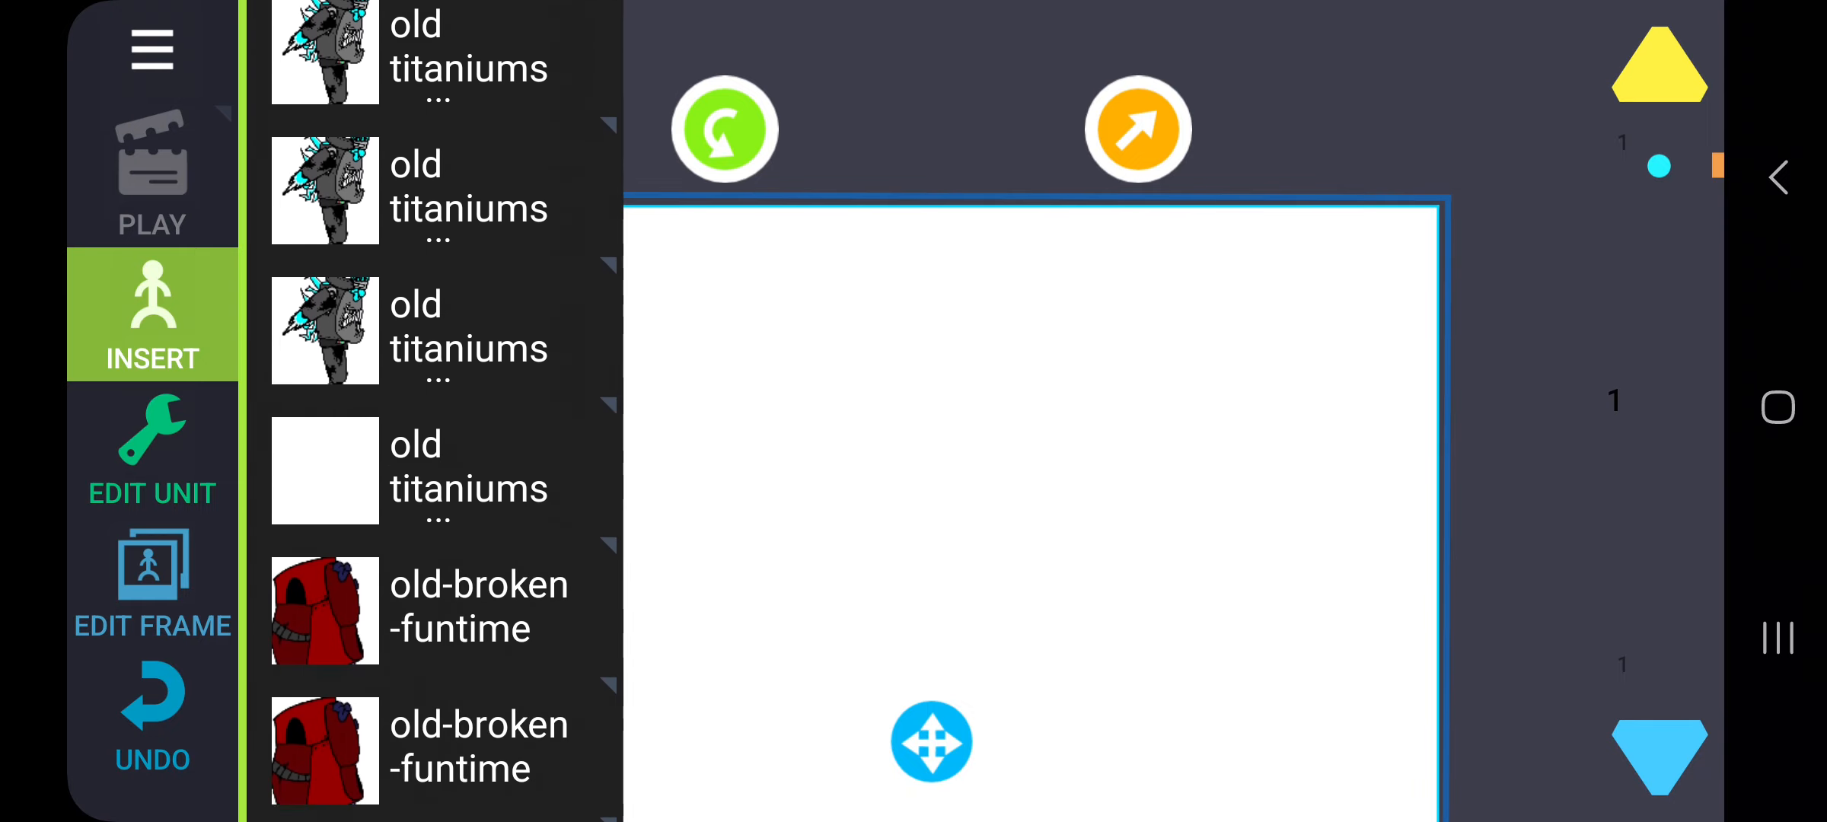
pyautogui.scroll(-3)
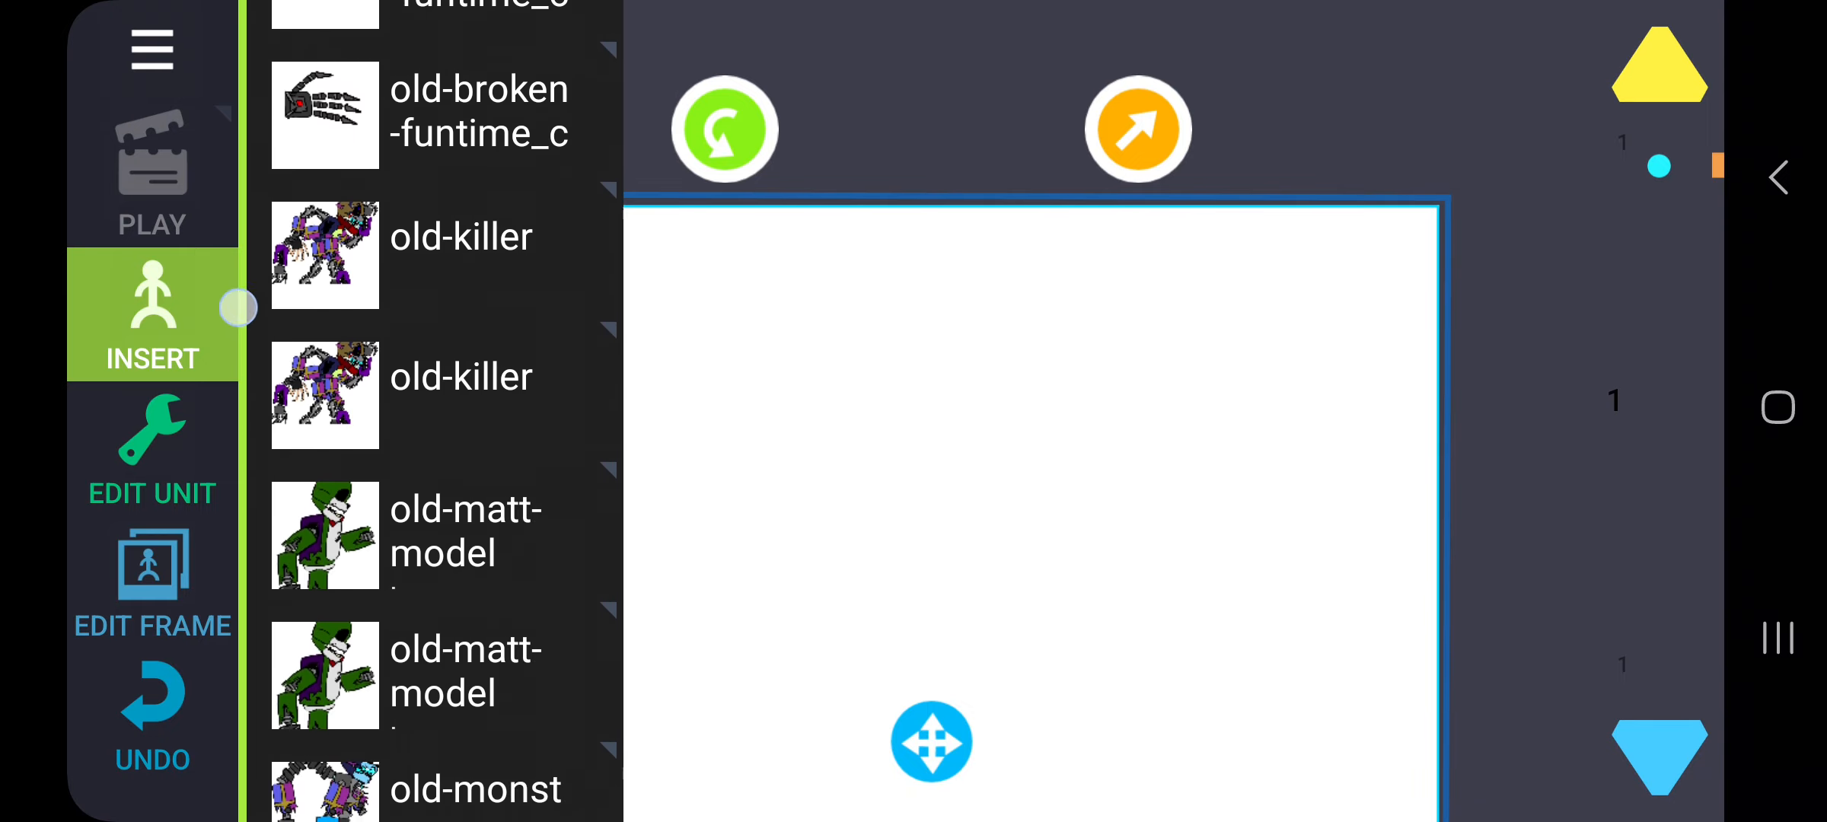
pyautogui.scroll(-3)
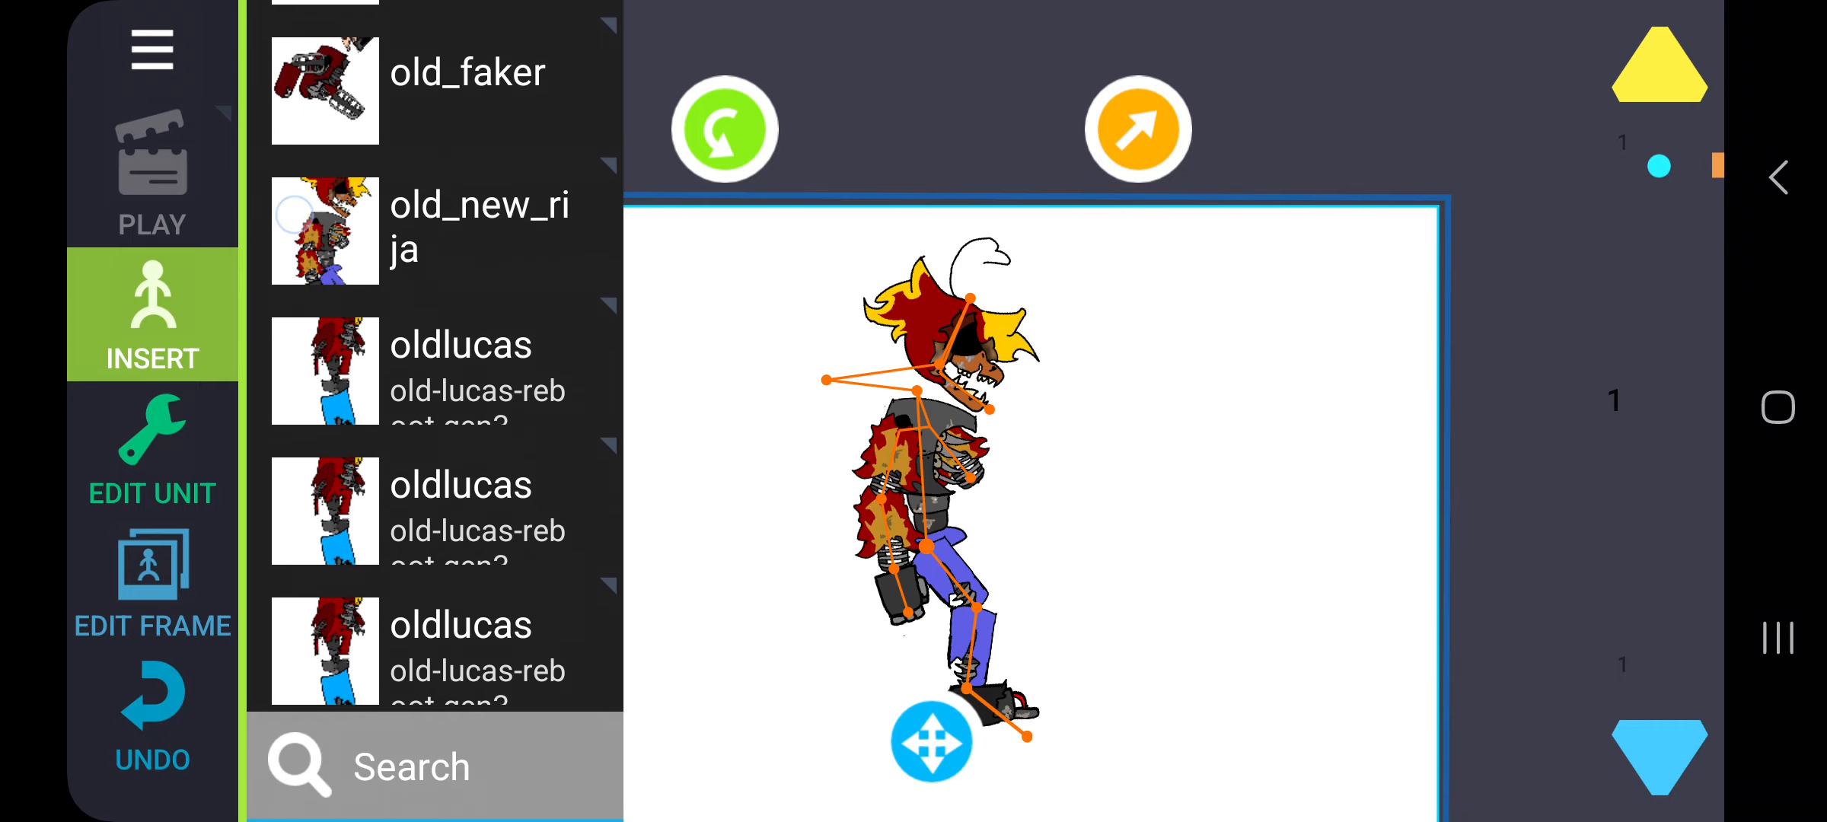
pyautogui.click(152, 448)
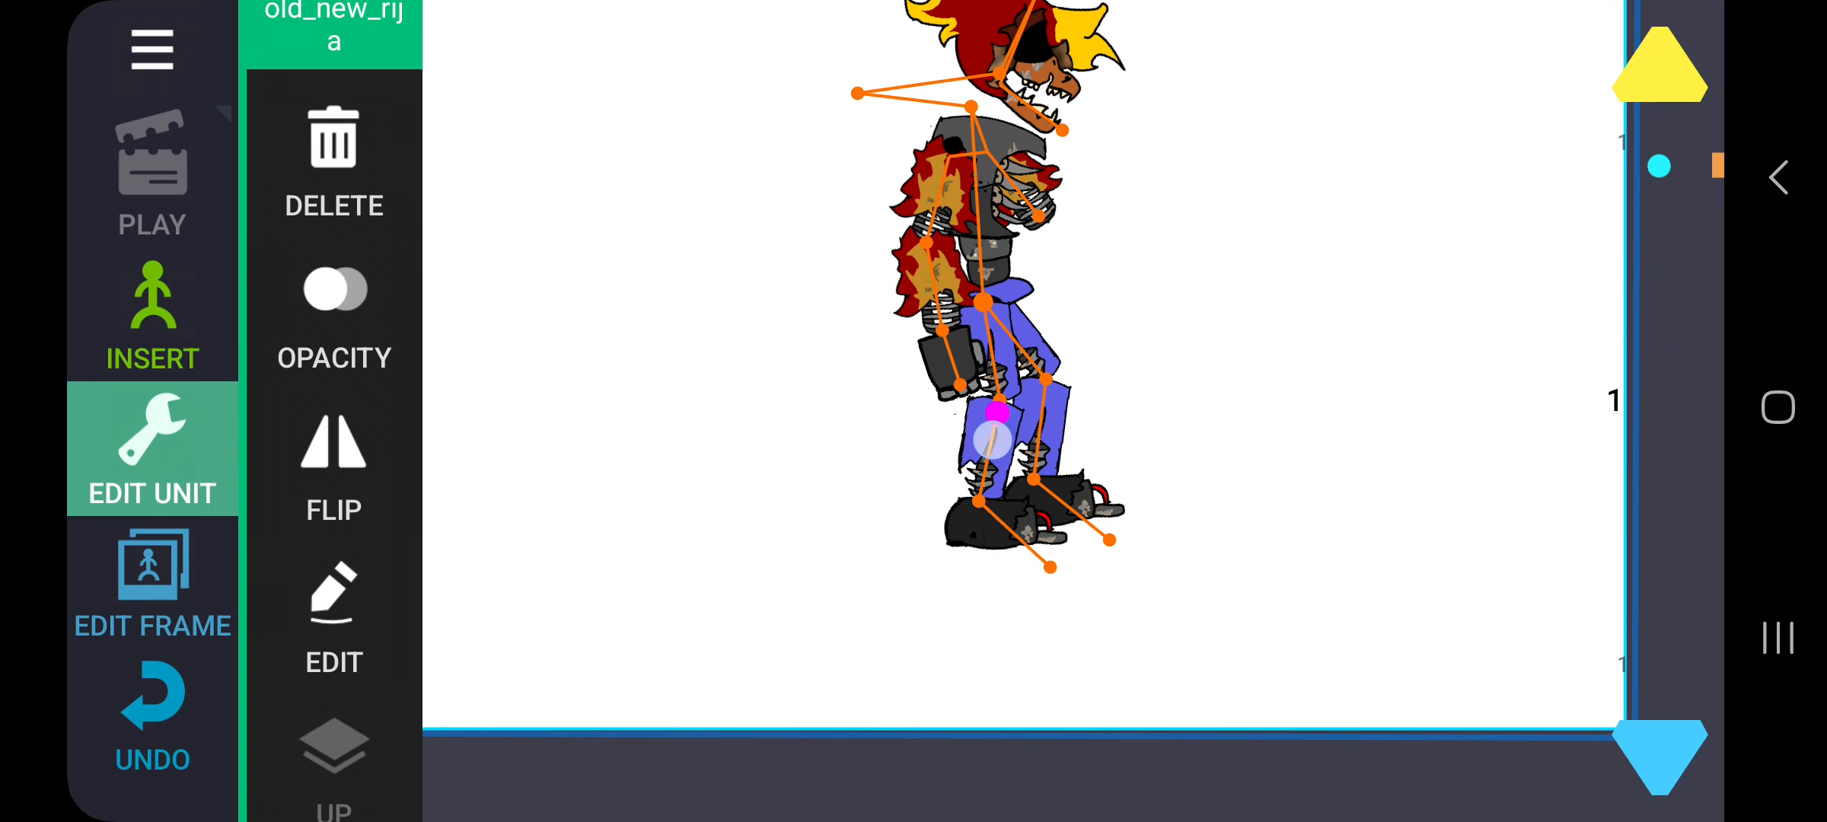
pyautogui.click(151, 315)
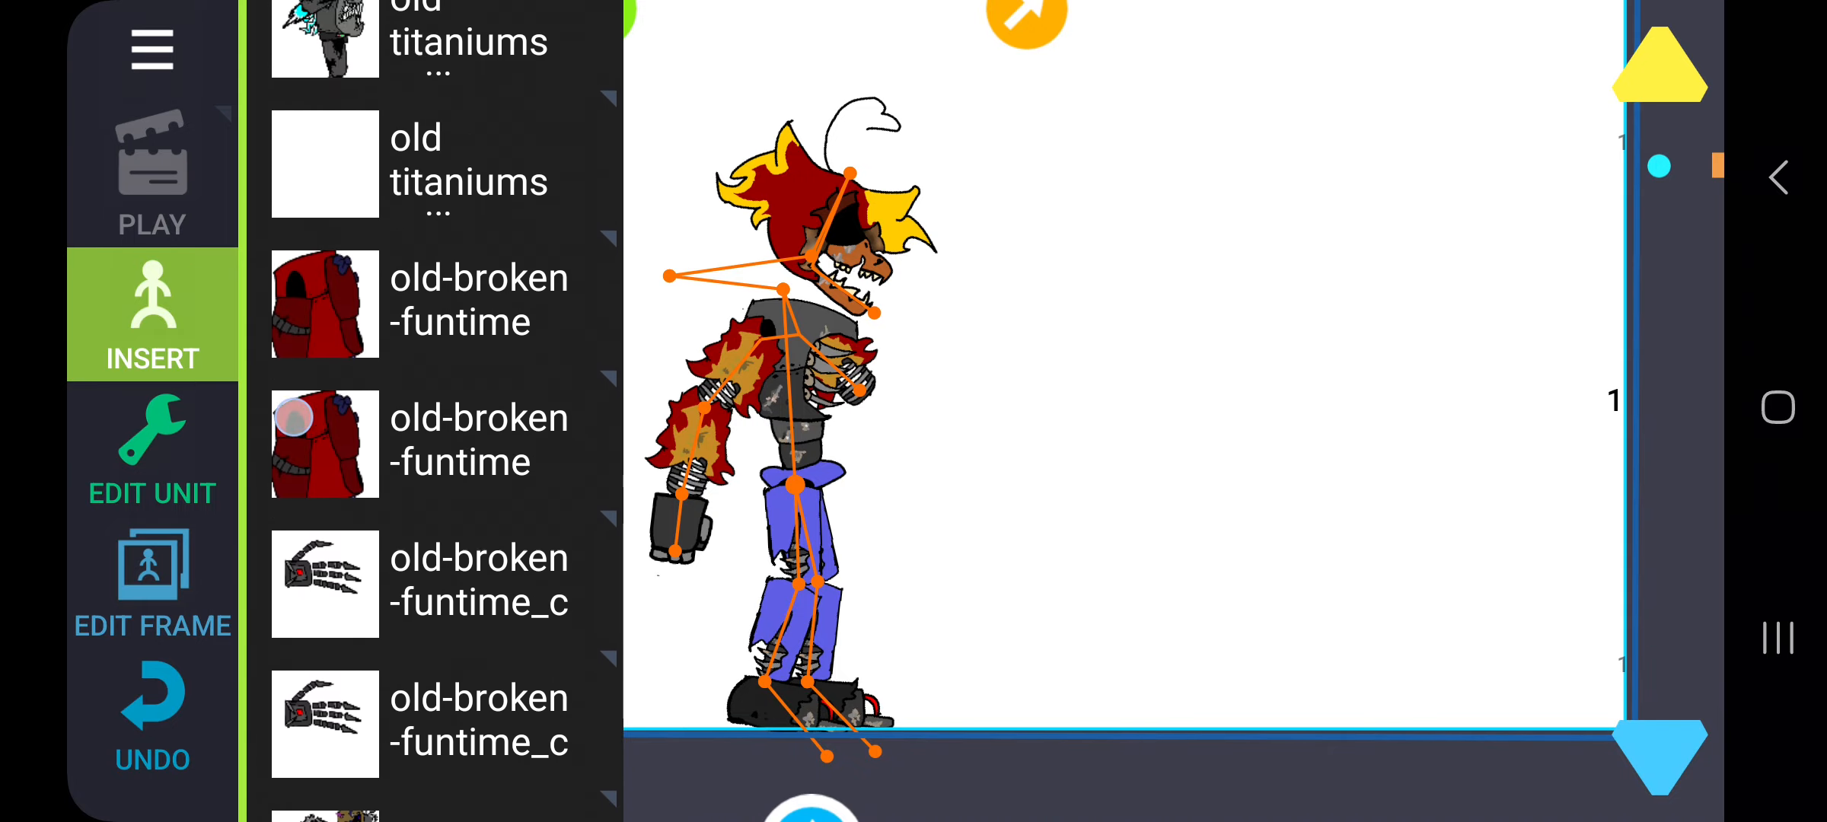
# Step: Insert the old rija figure beside old_new_rija on the canvas
pyautogui.scroll(-3)
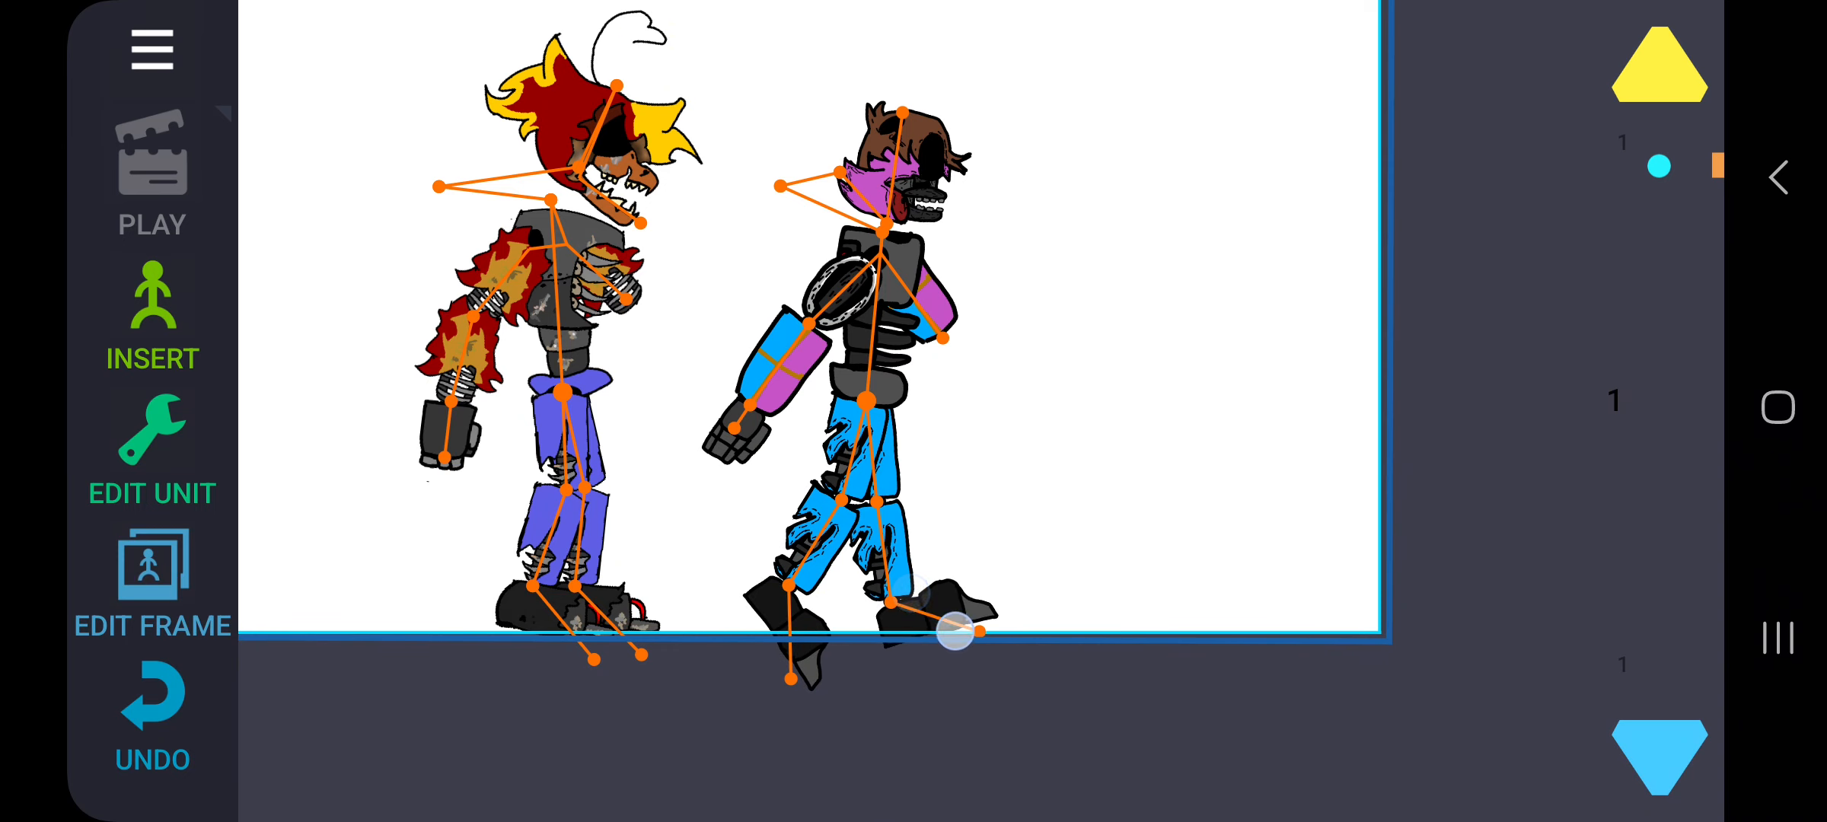
pyautogui.click(151, 314)
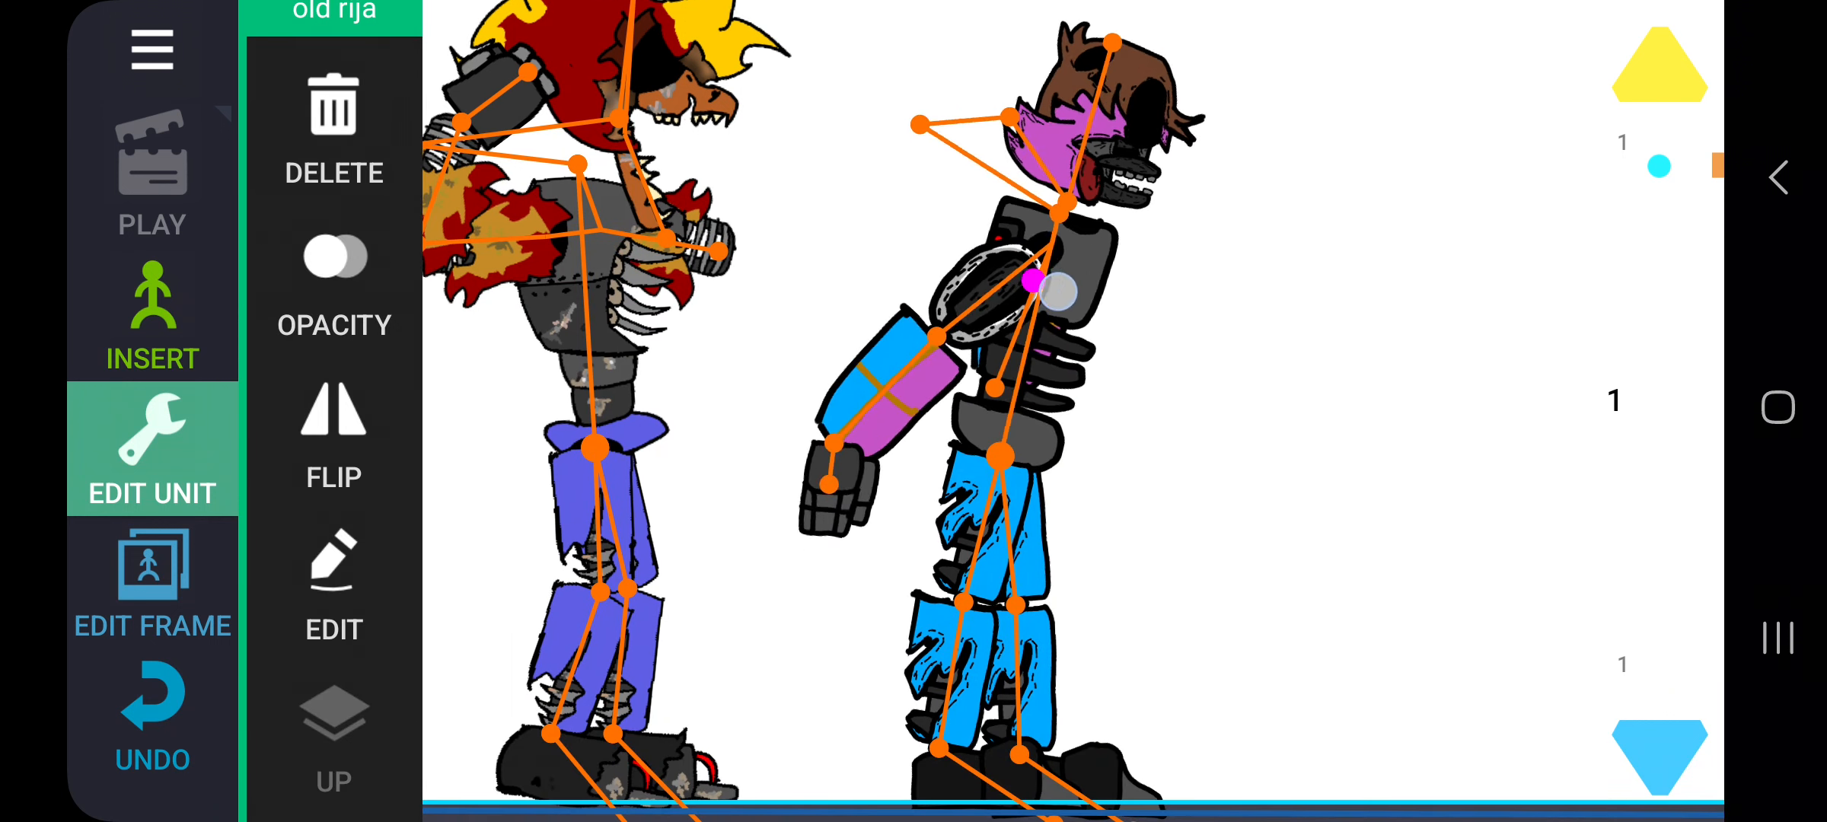
pyautogui.click(151, 314)
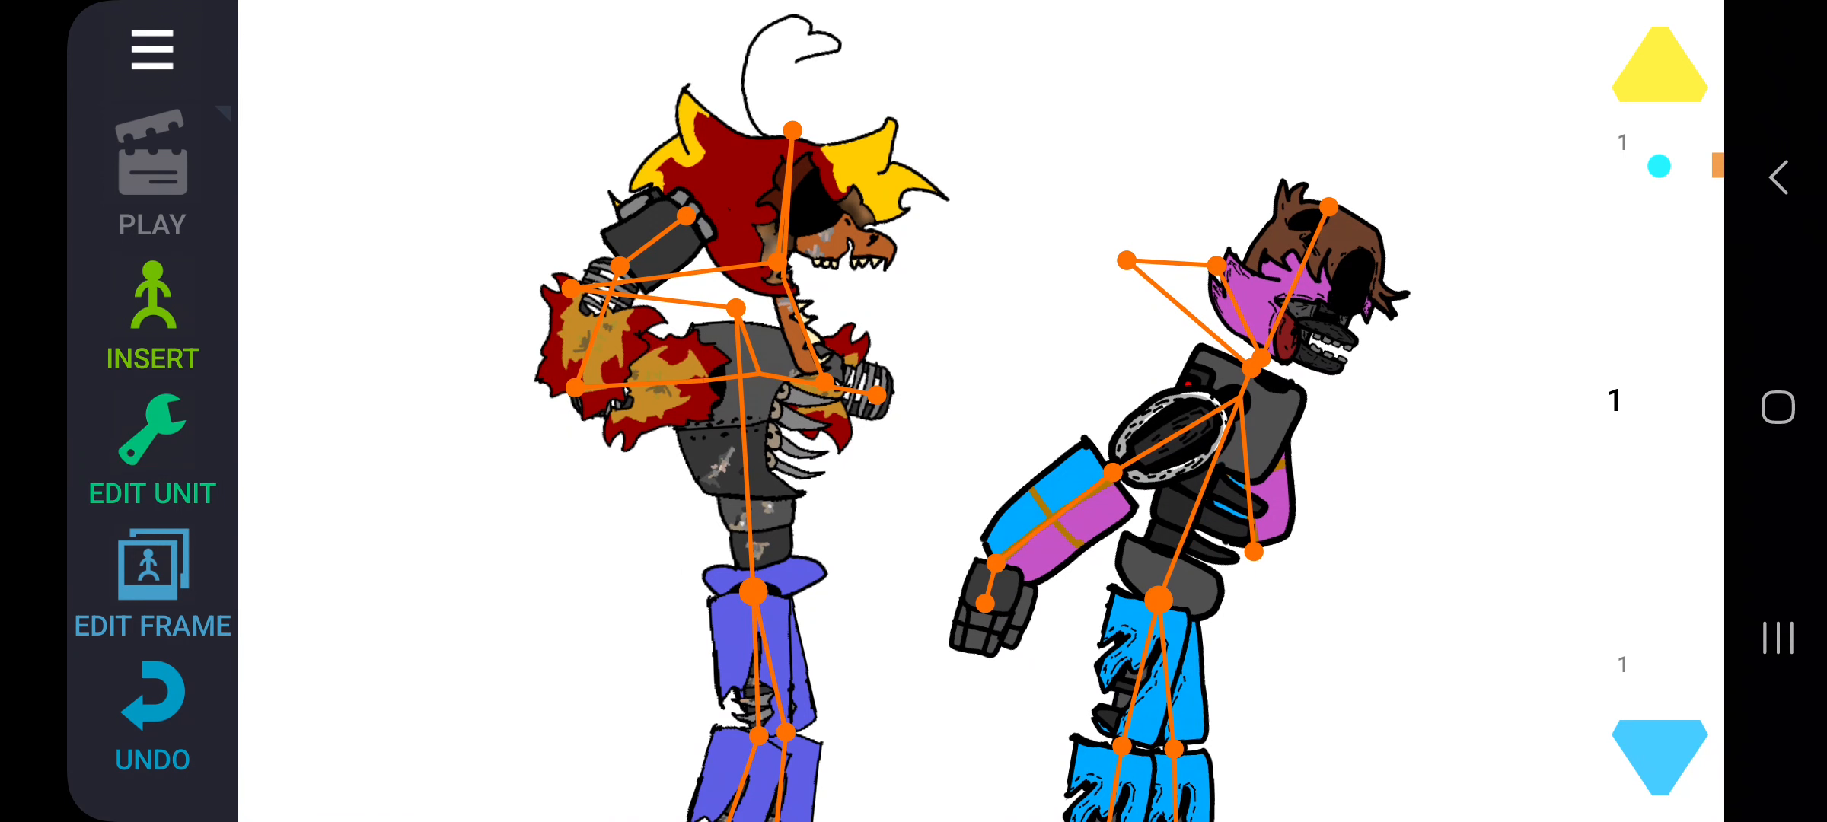
# Step: Remove the rija figures, then place old titaniums rojija with its arm swung across its chest
pyautogui.click(152, 455)
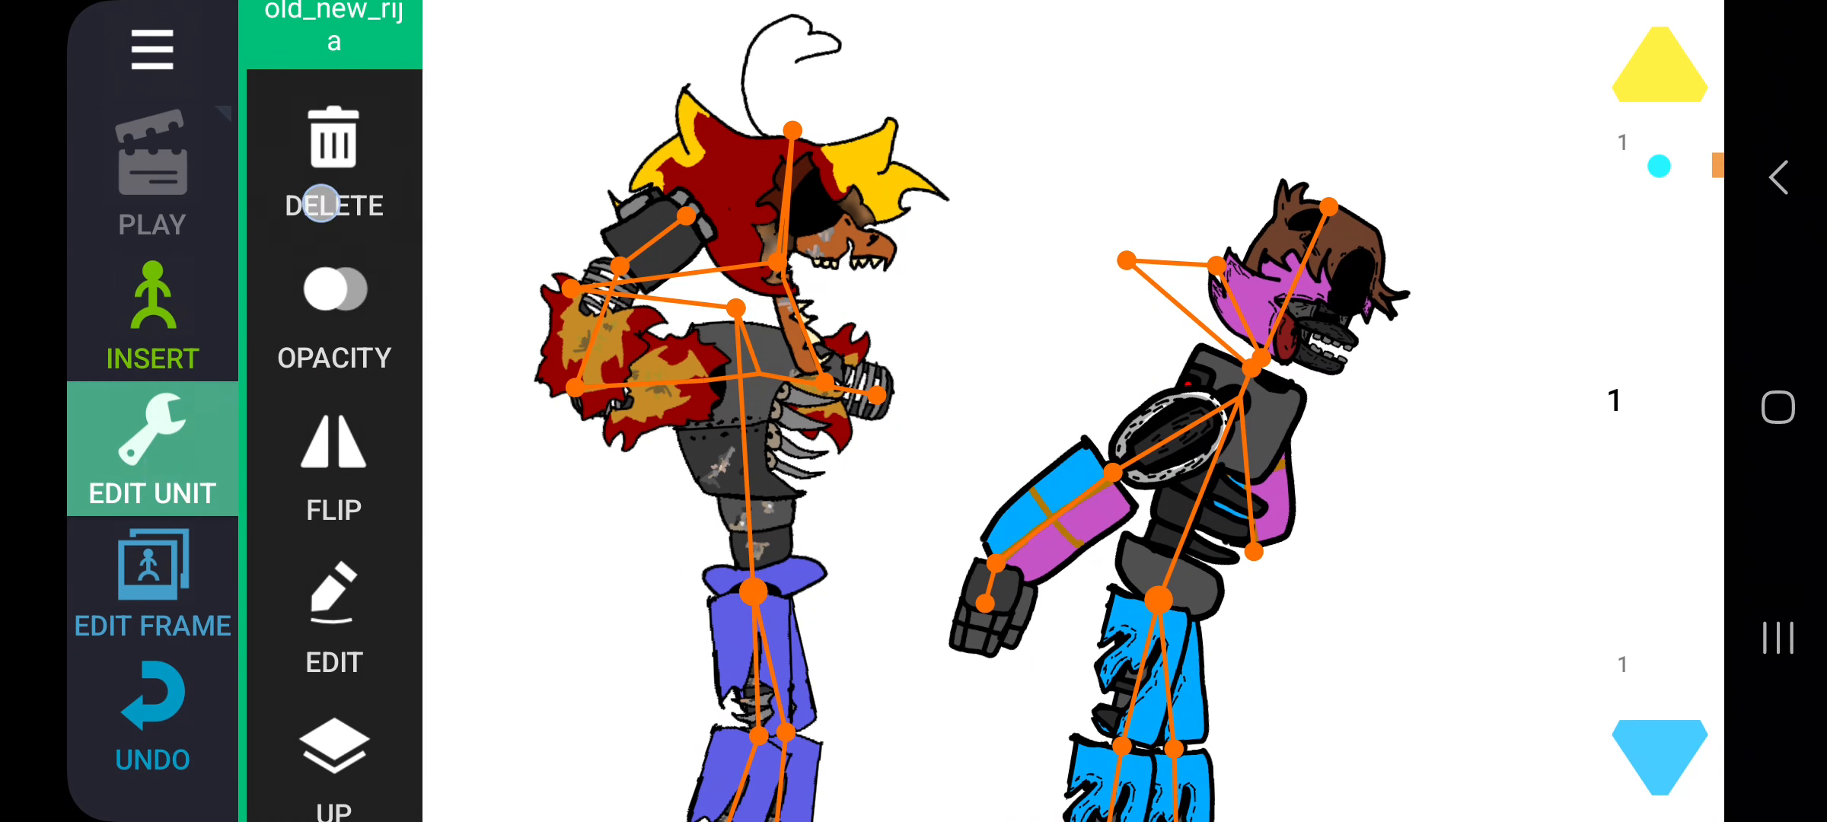
pyautogui.click(152, 314)
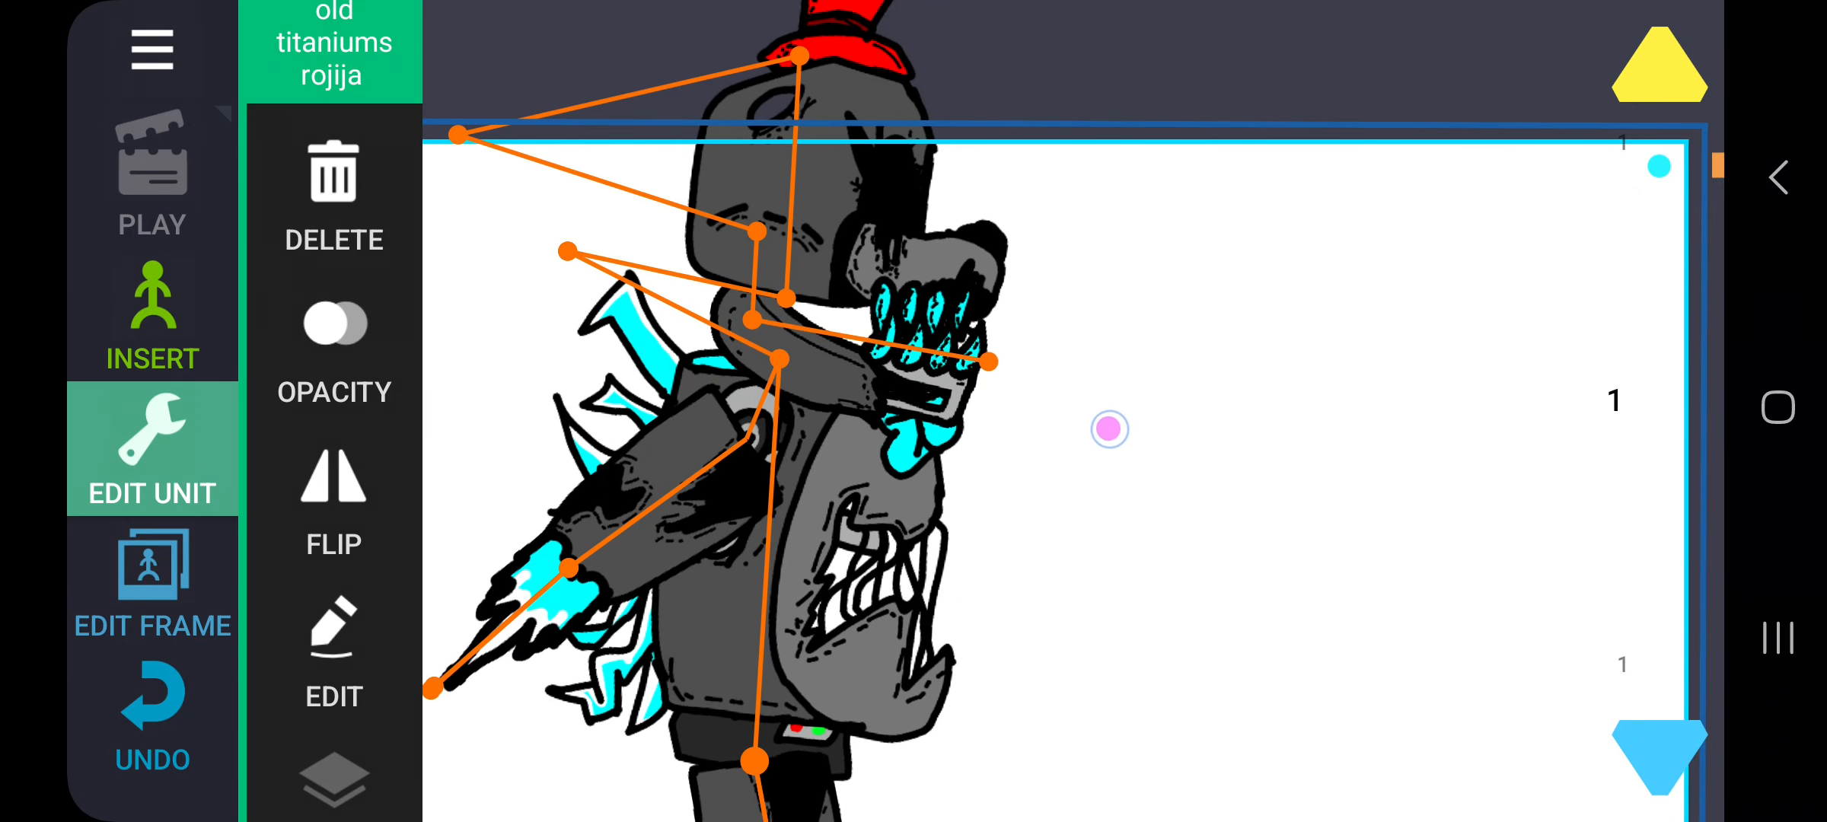
pyautogui.moveTo(993, 361); pyautogui.dragTo(900, 510)
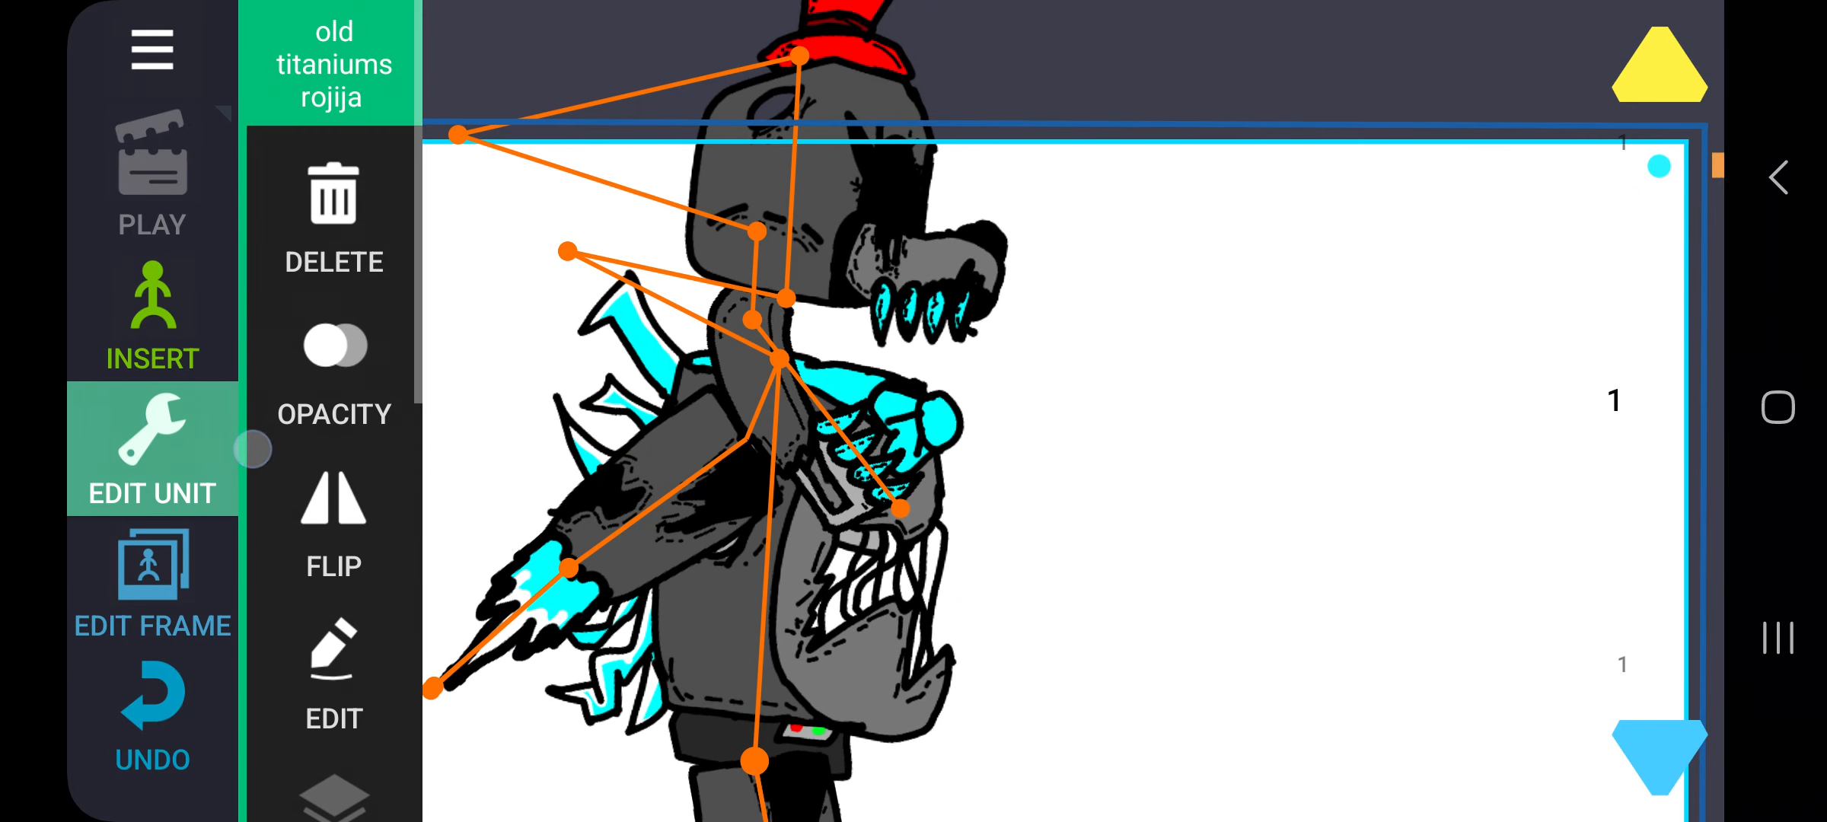
pyautogui.click(153, 315)
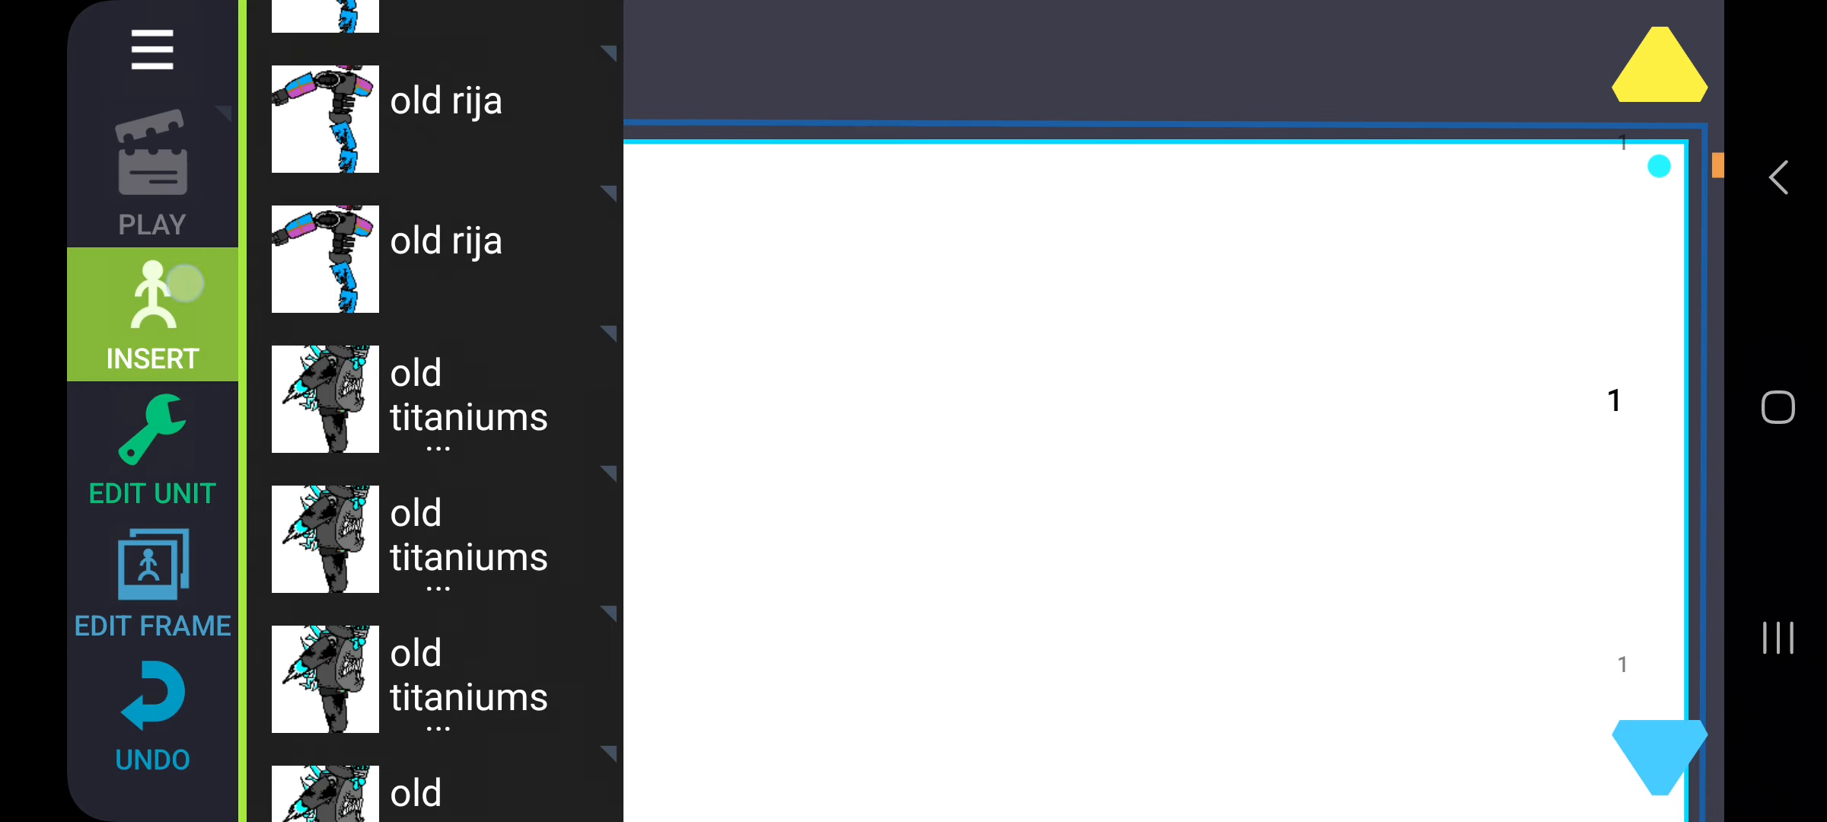
# Step: Insert old-broken-funtime and spread its claw hand's fingers outward
pyautogui.scroll(-3)
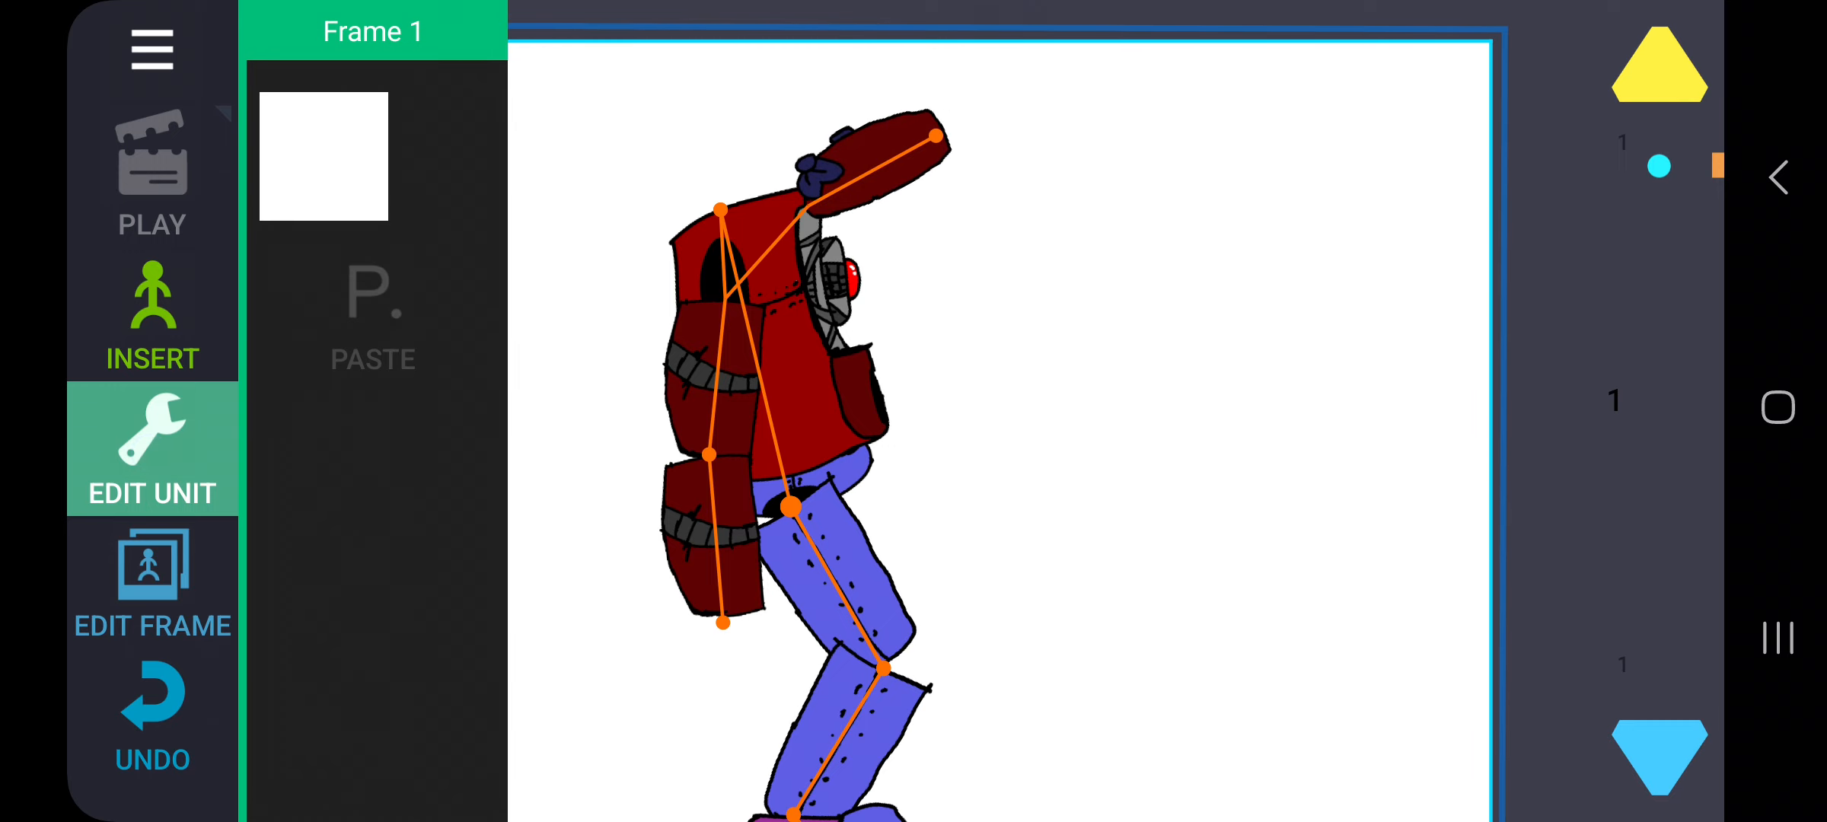
pyautogui.click(151, 315)
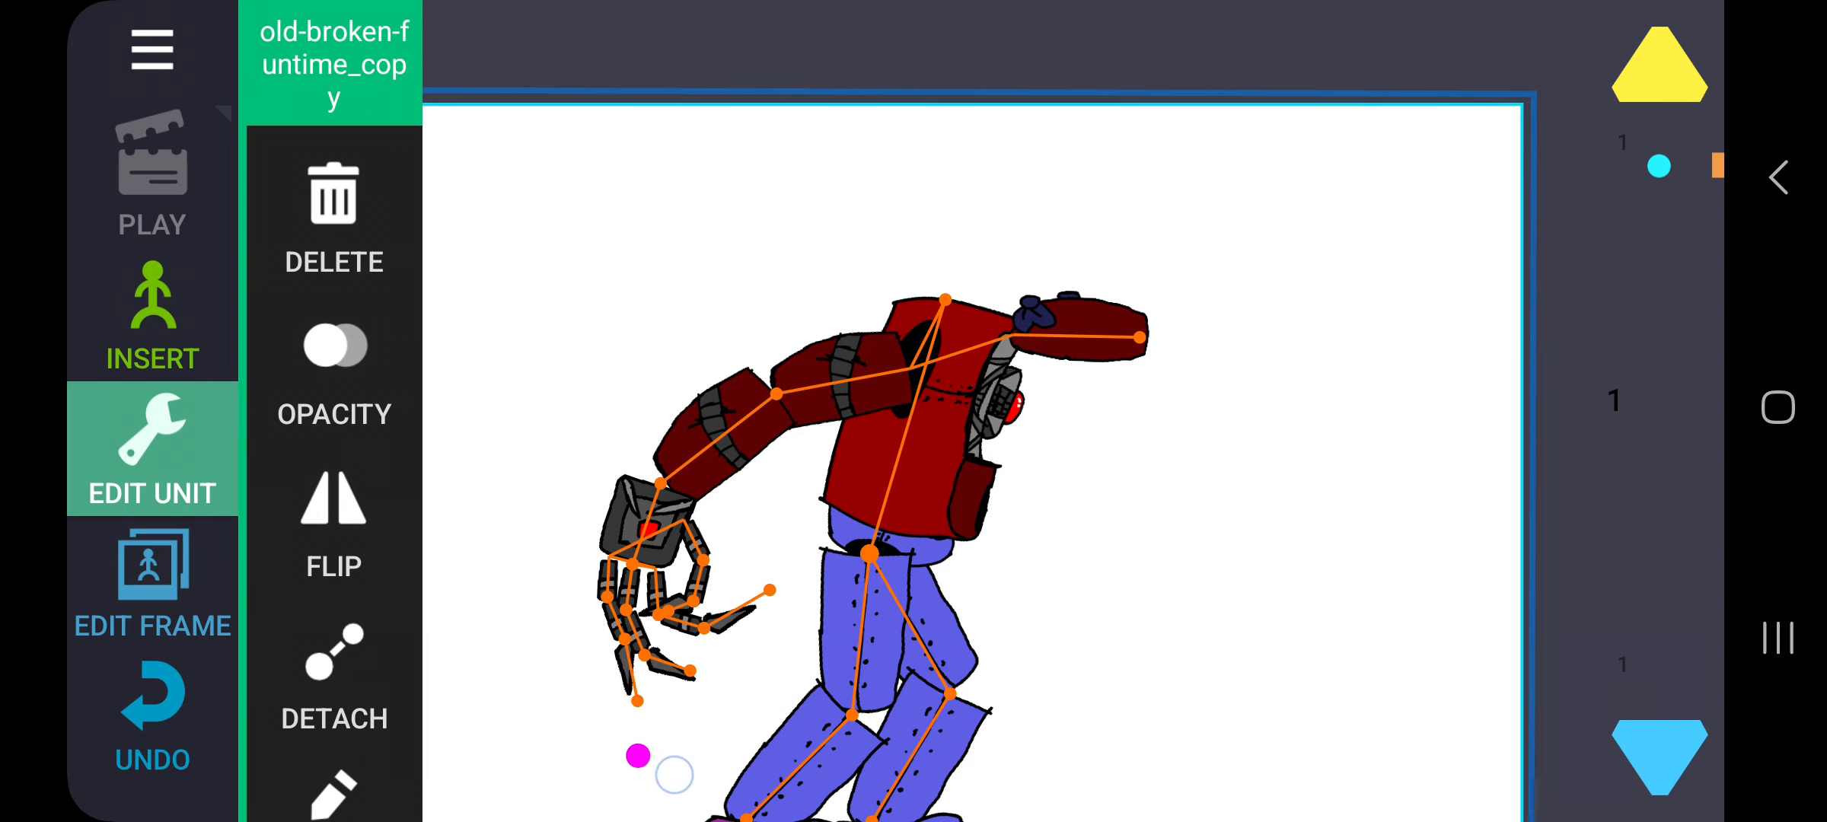
pyautogui.moveTo(638, 756); pyautogui.dragTo(619, 623)
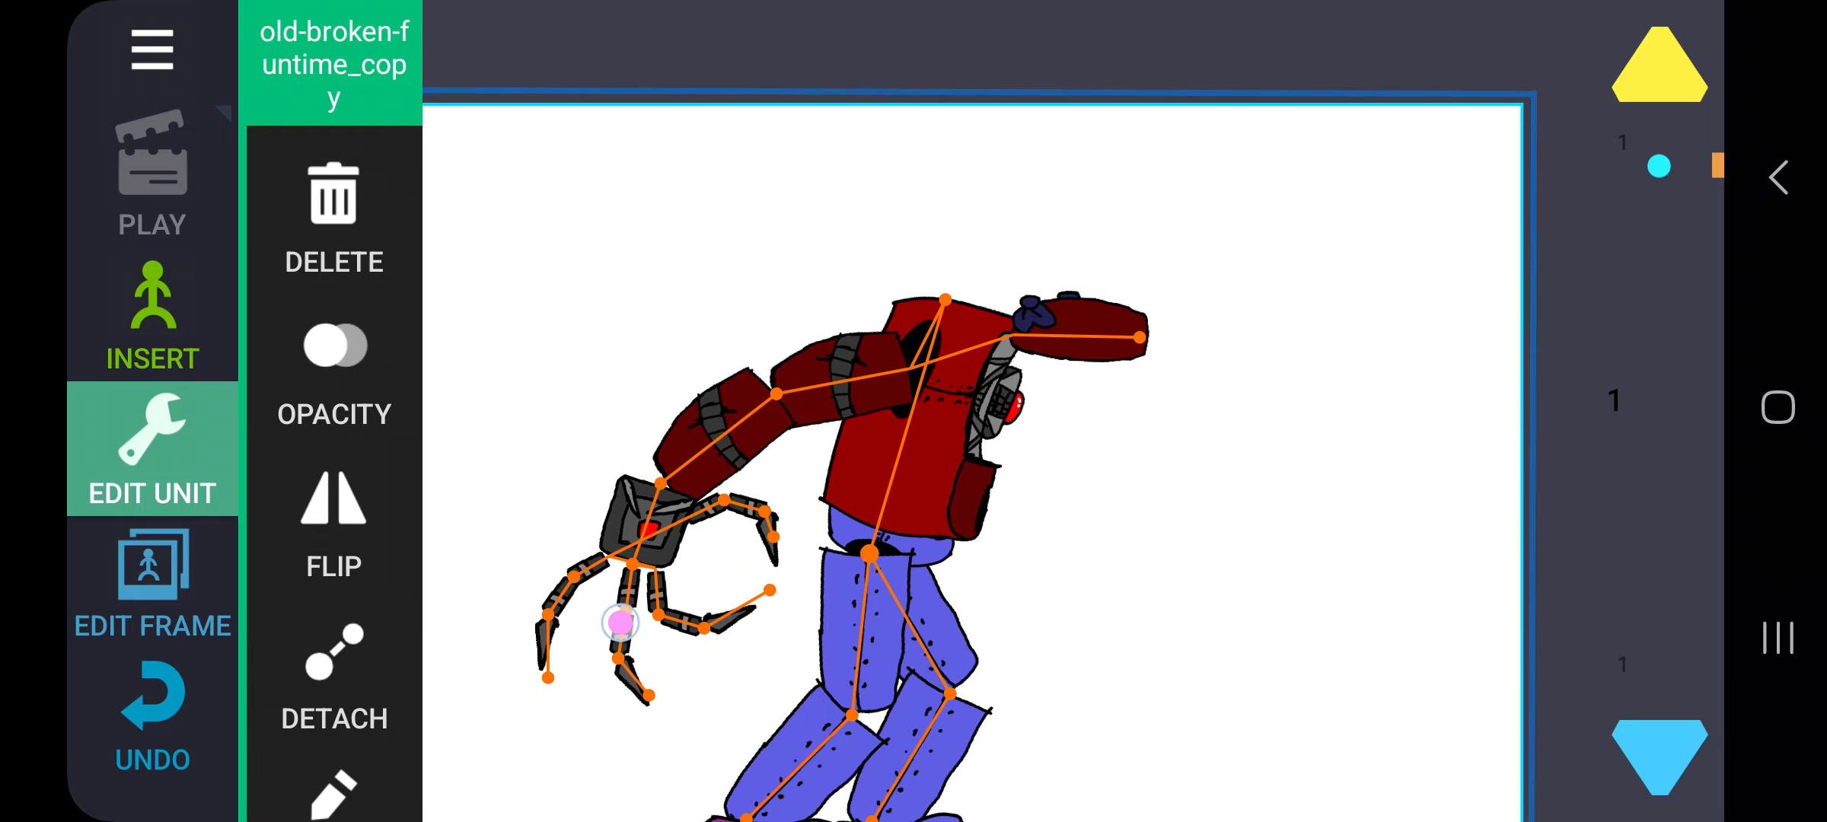
pyautogui.click(151, 315)
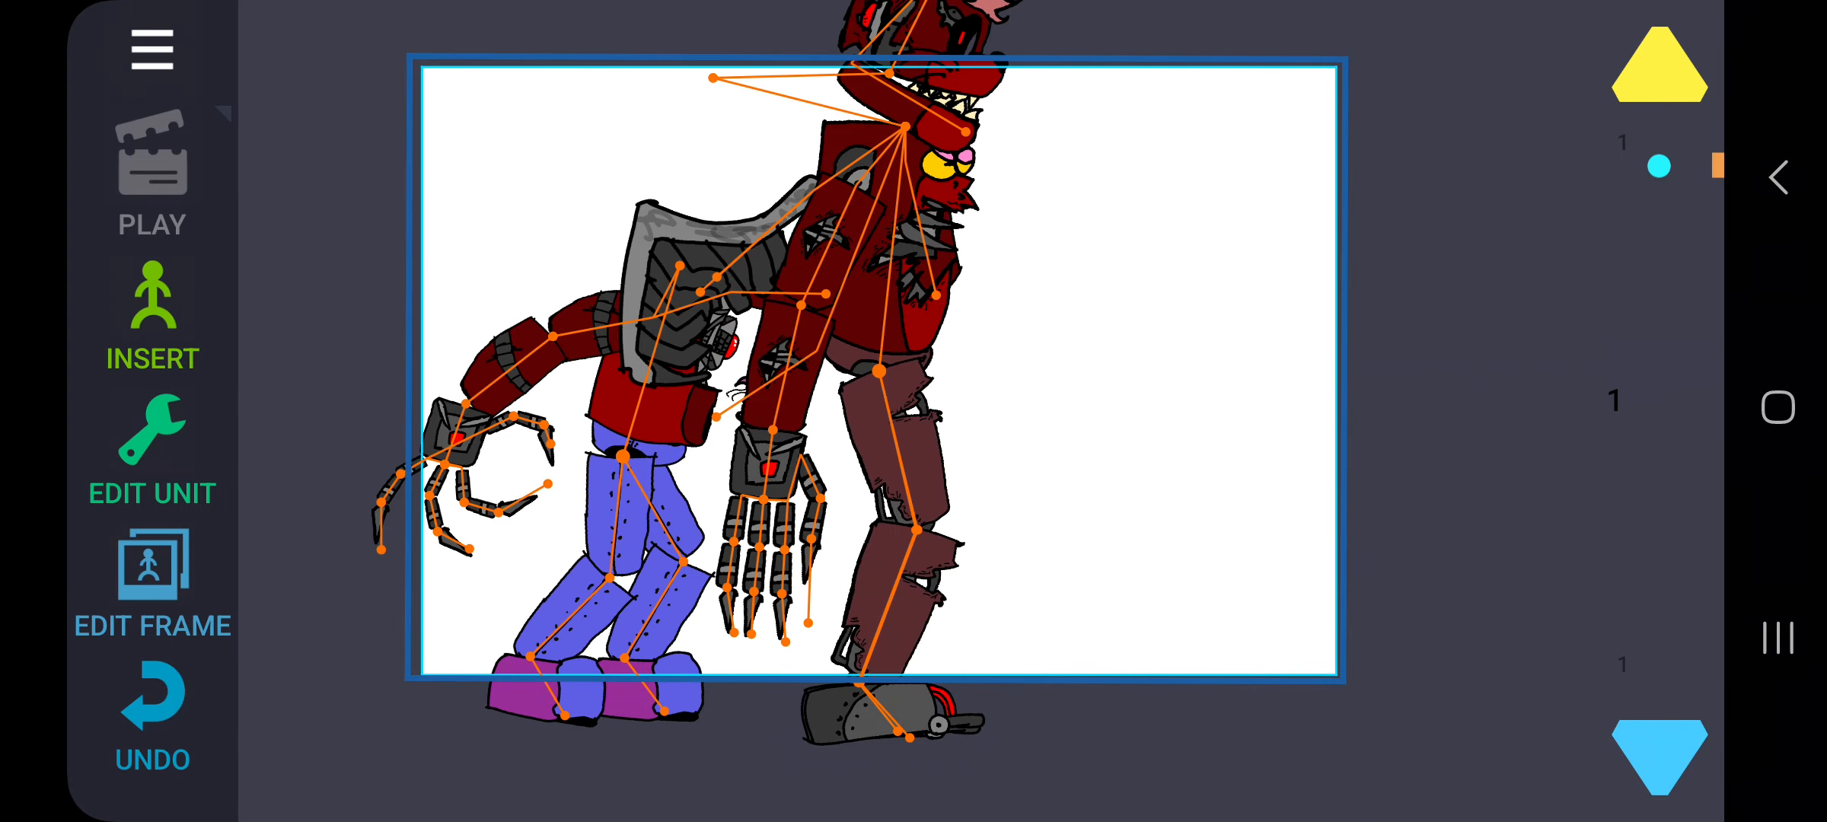
# Step: Try removing old-nico-model, then add the brown-haired figure with its head tilted
pyautogui.click(152, 455)
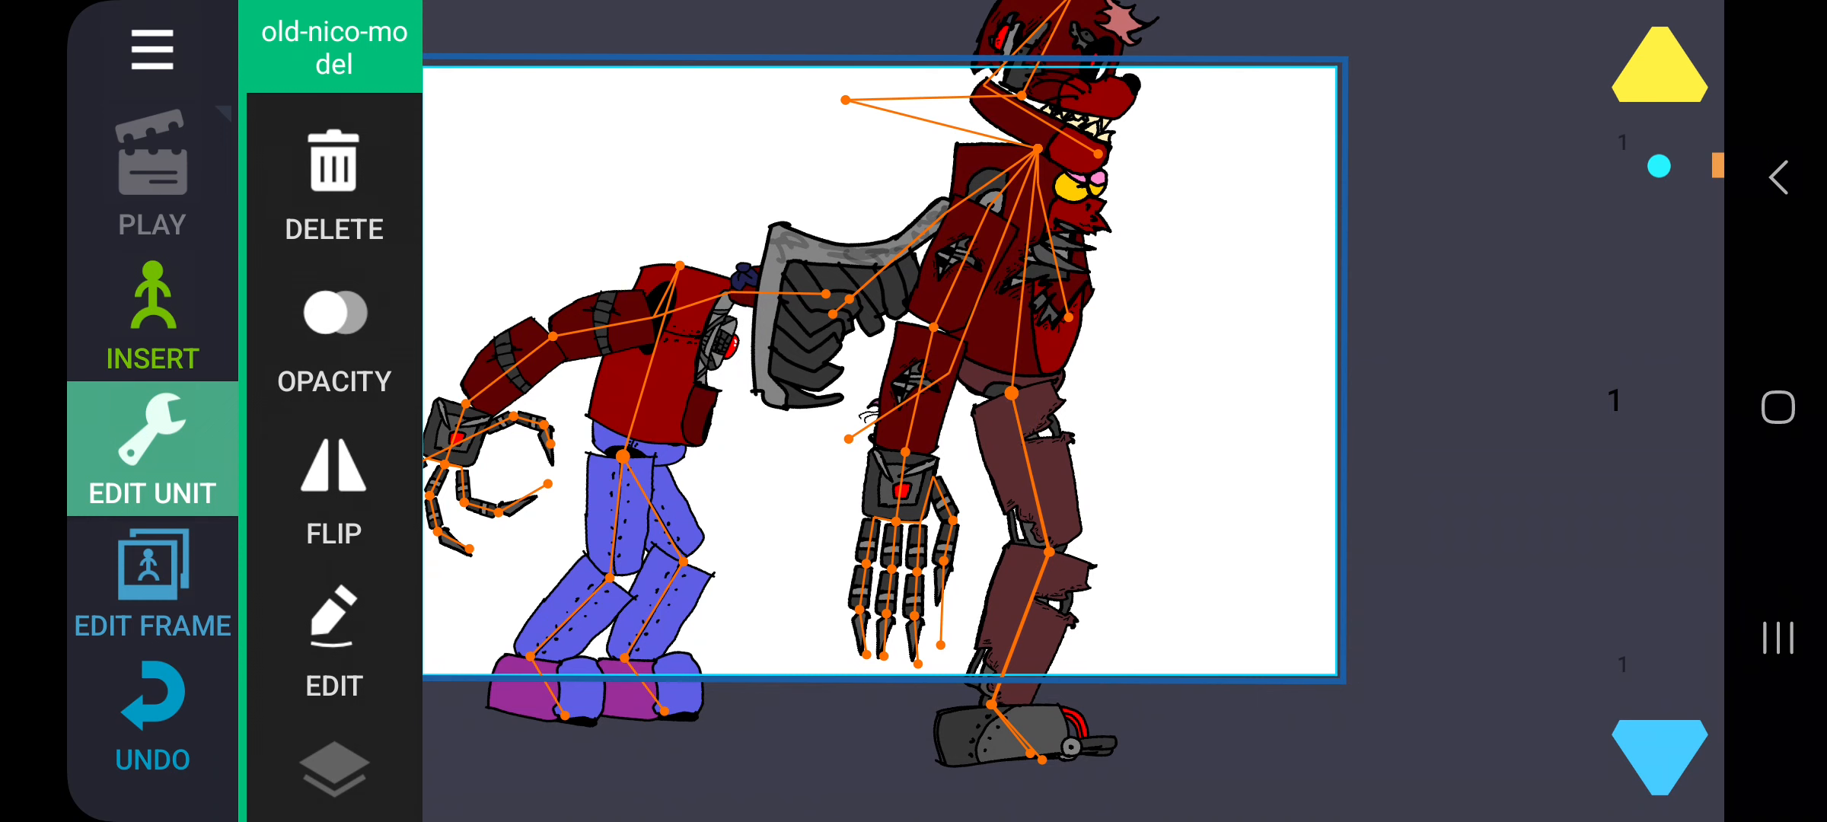
pyautogui.click(151, 314)
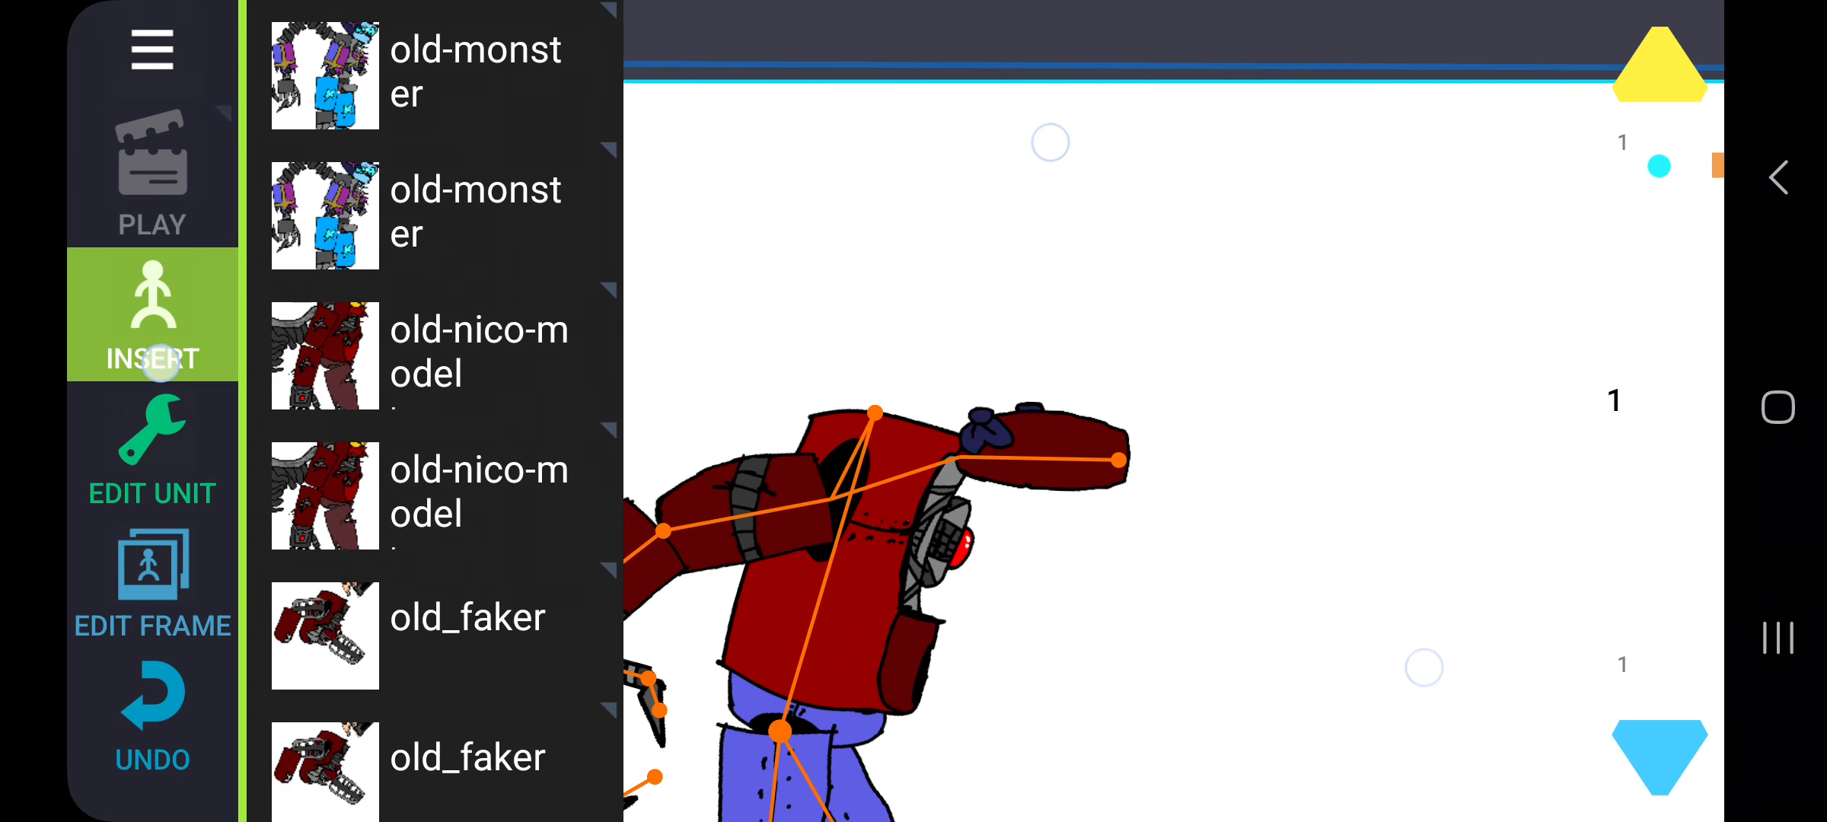
pyautogui.click(151, 454)
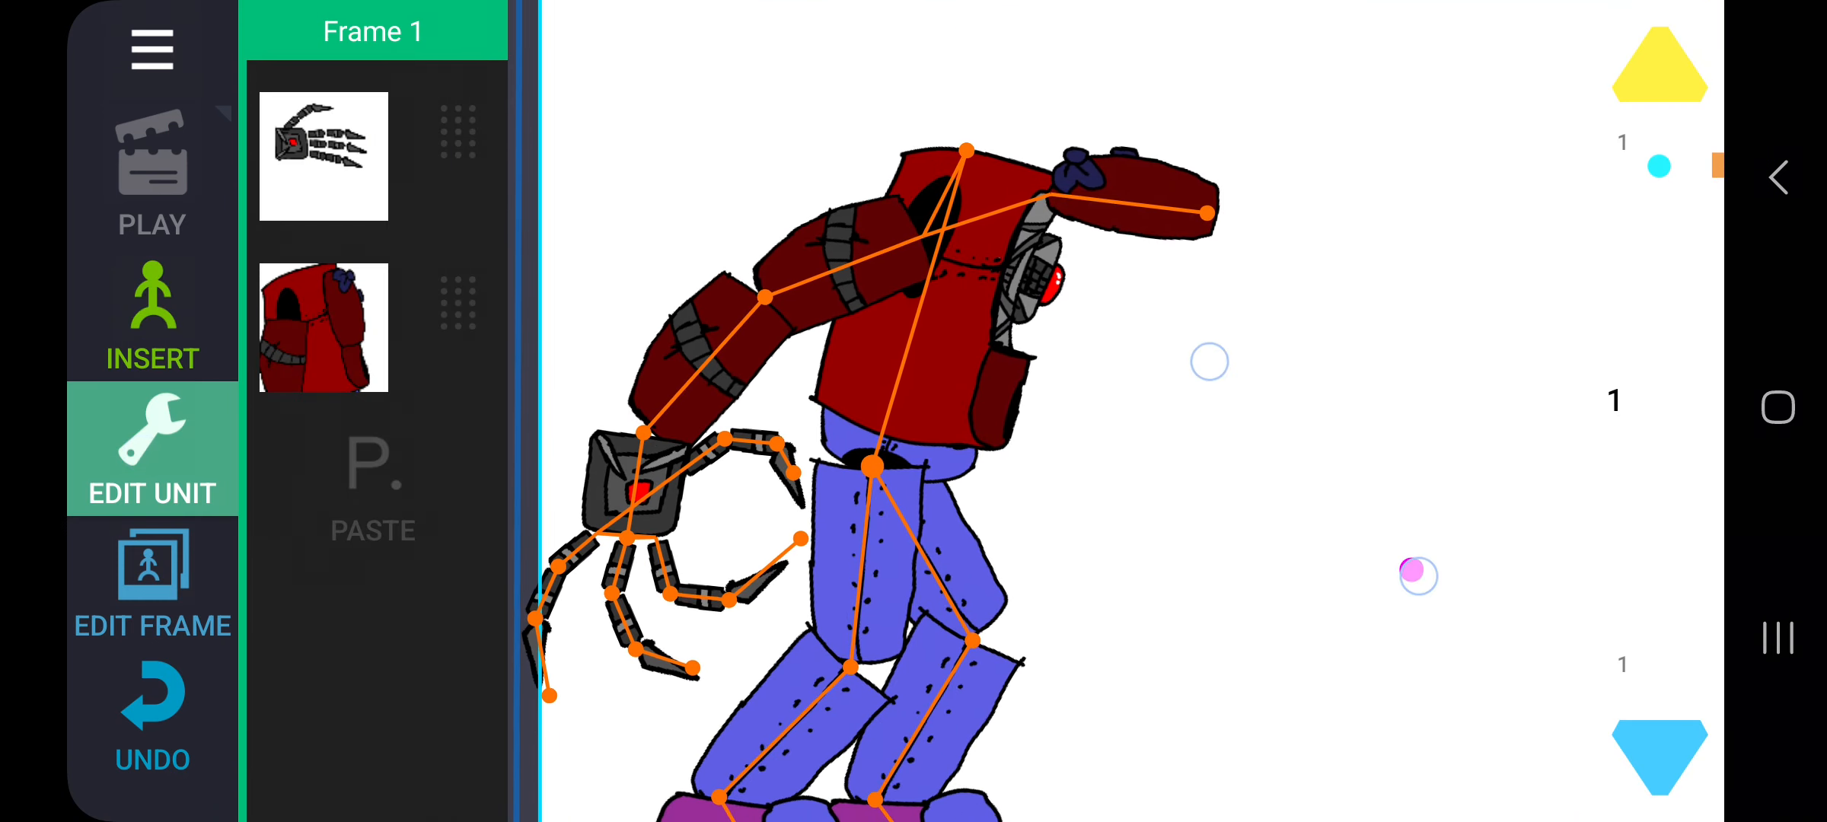
pyautogui.click(153, 314)
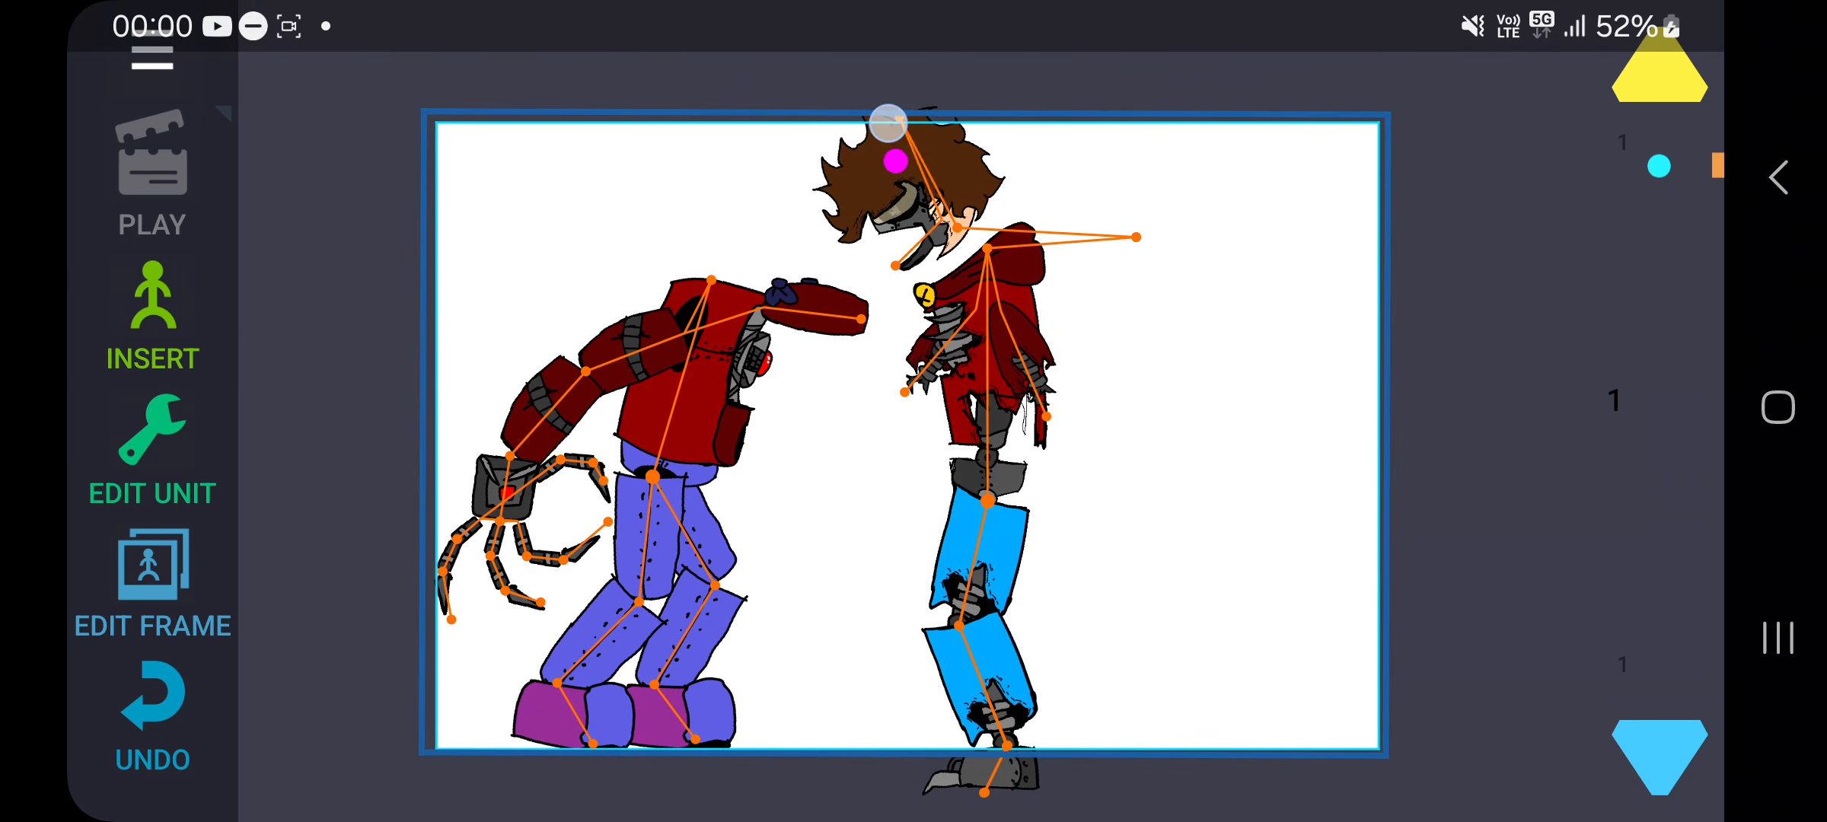
pyautogui.moveTo(892, 163); pyautogui.dragTo(778, 534)
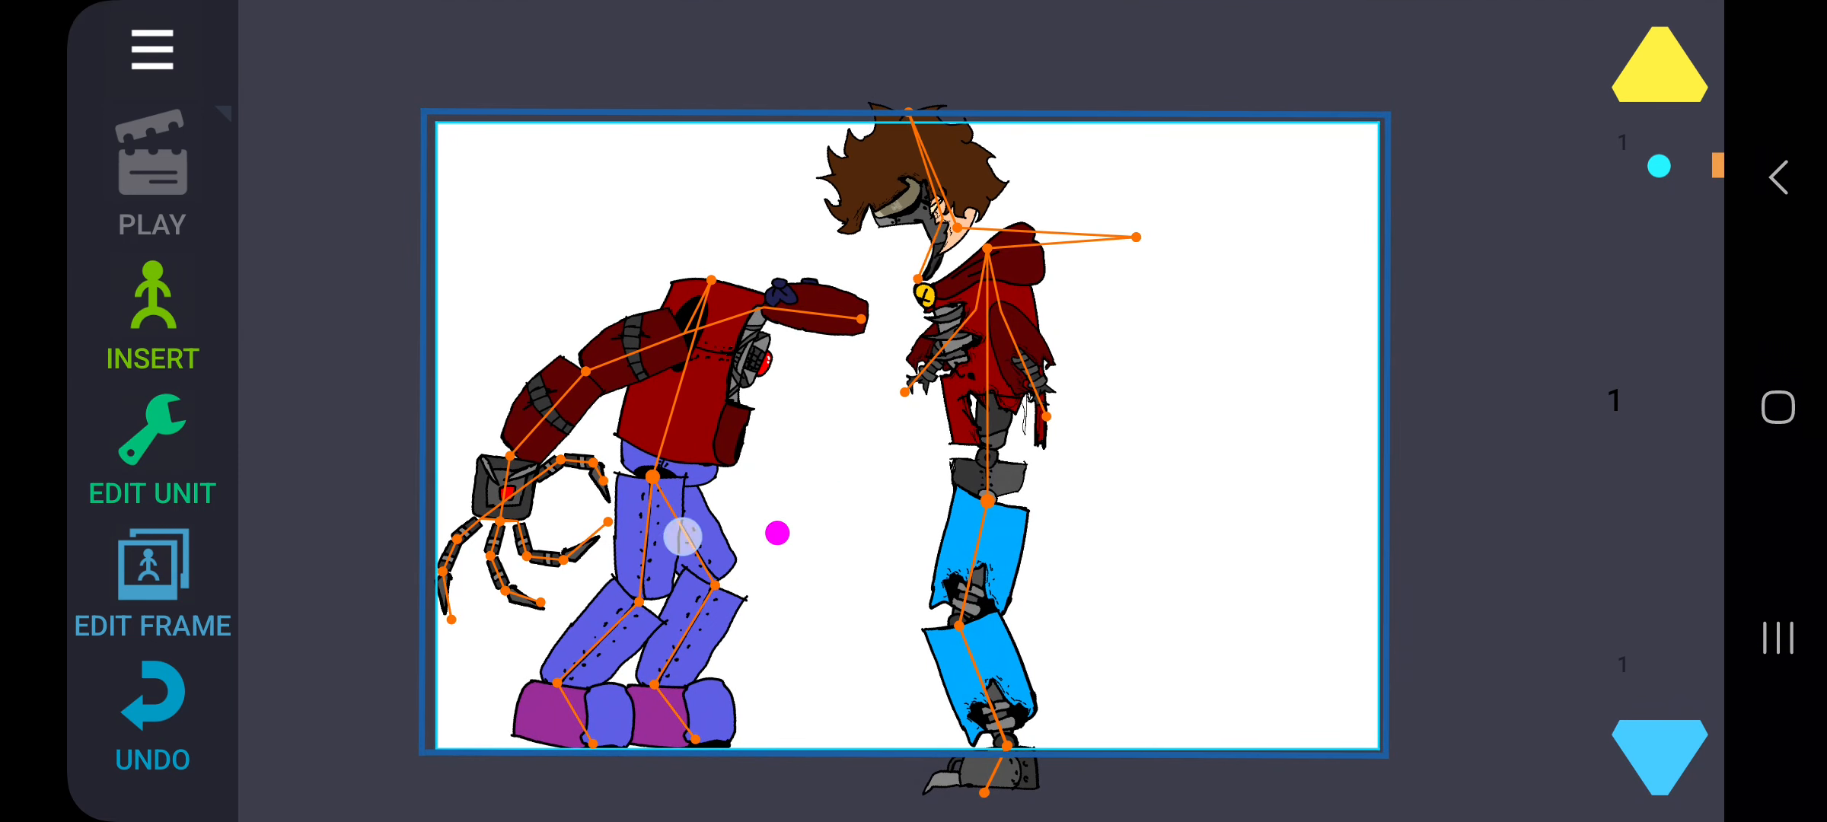
pyautogui.click(151, 449)
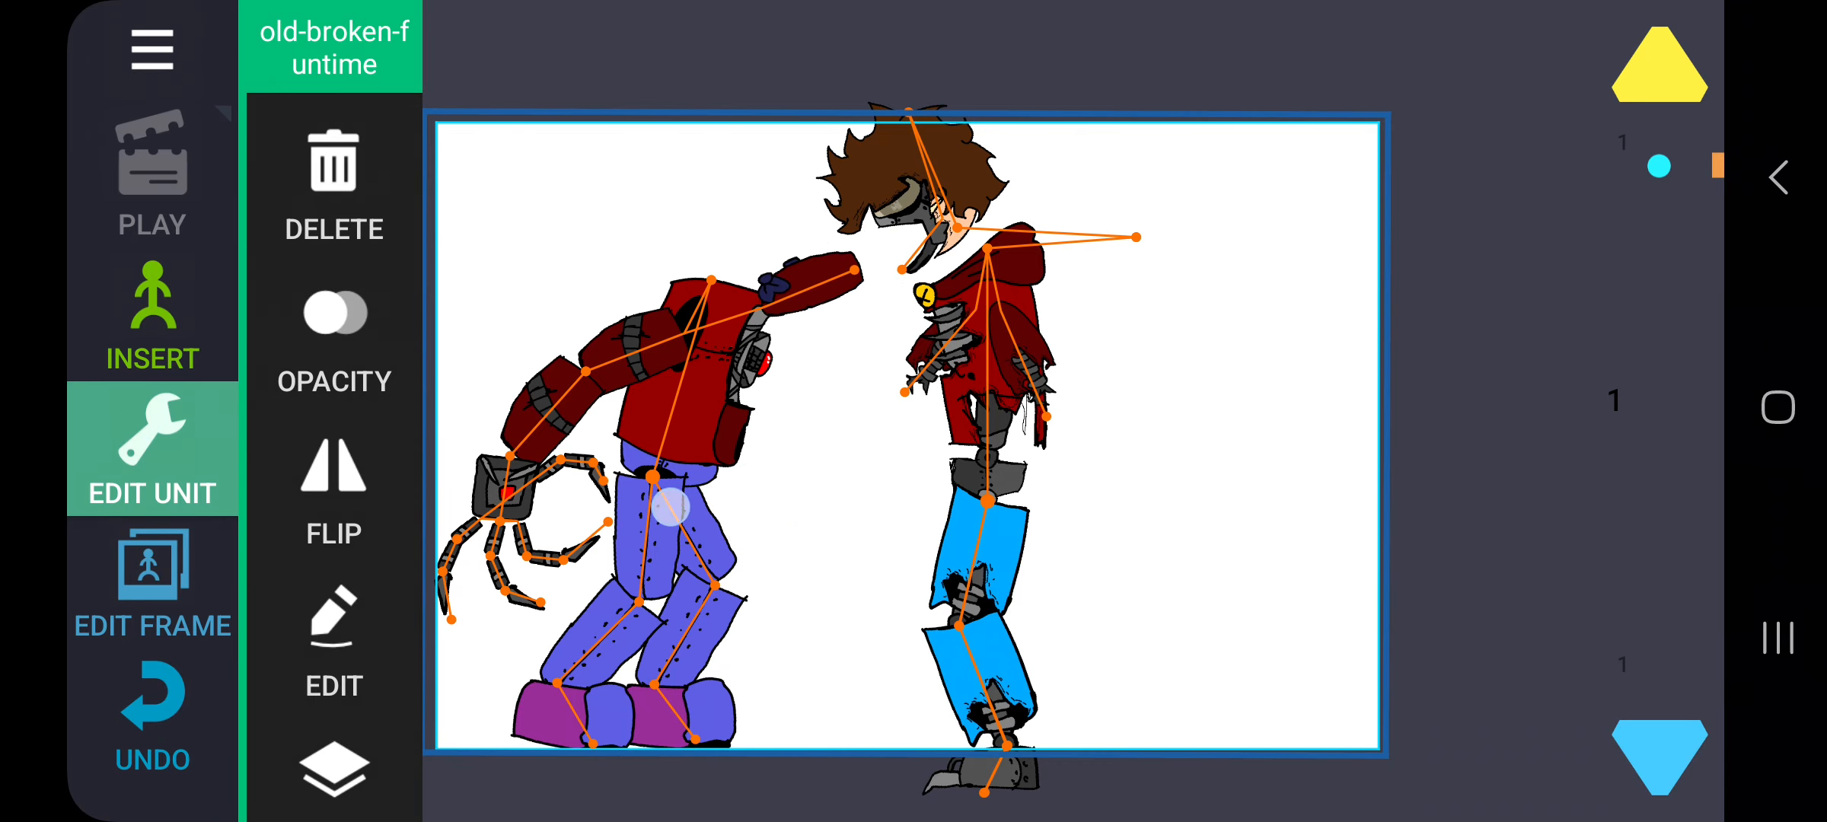